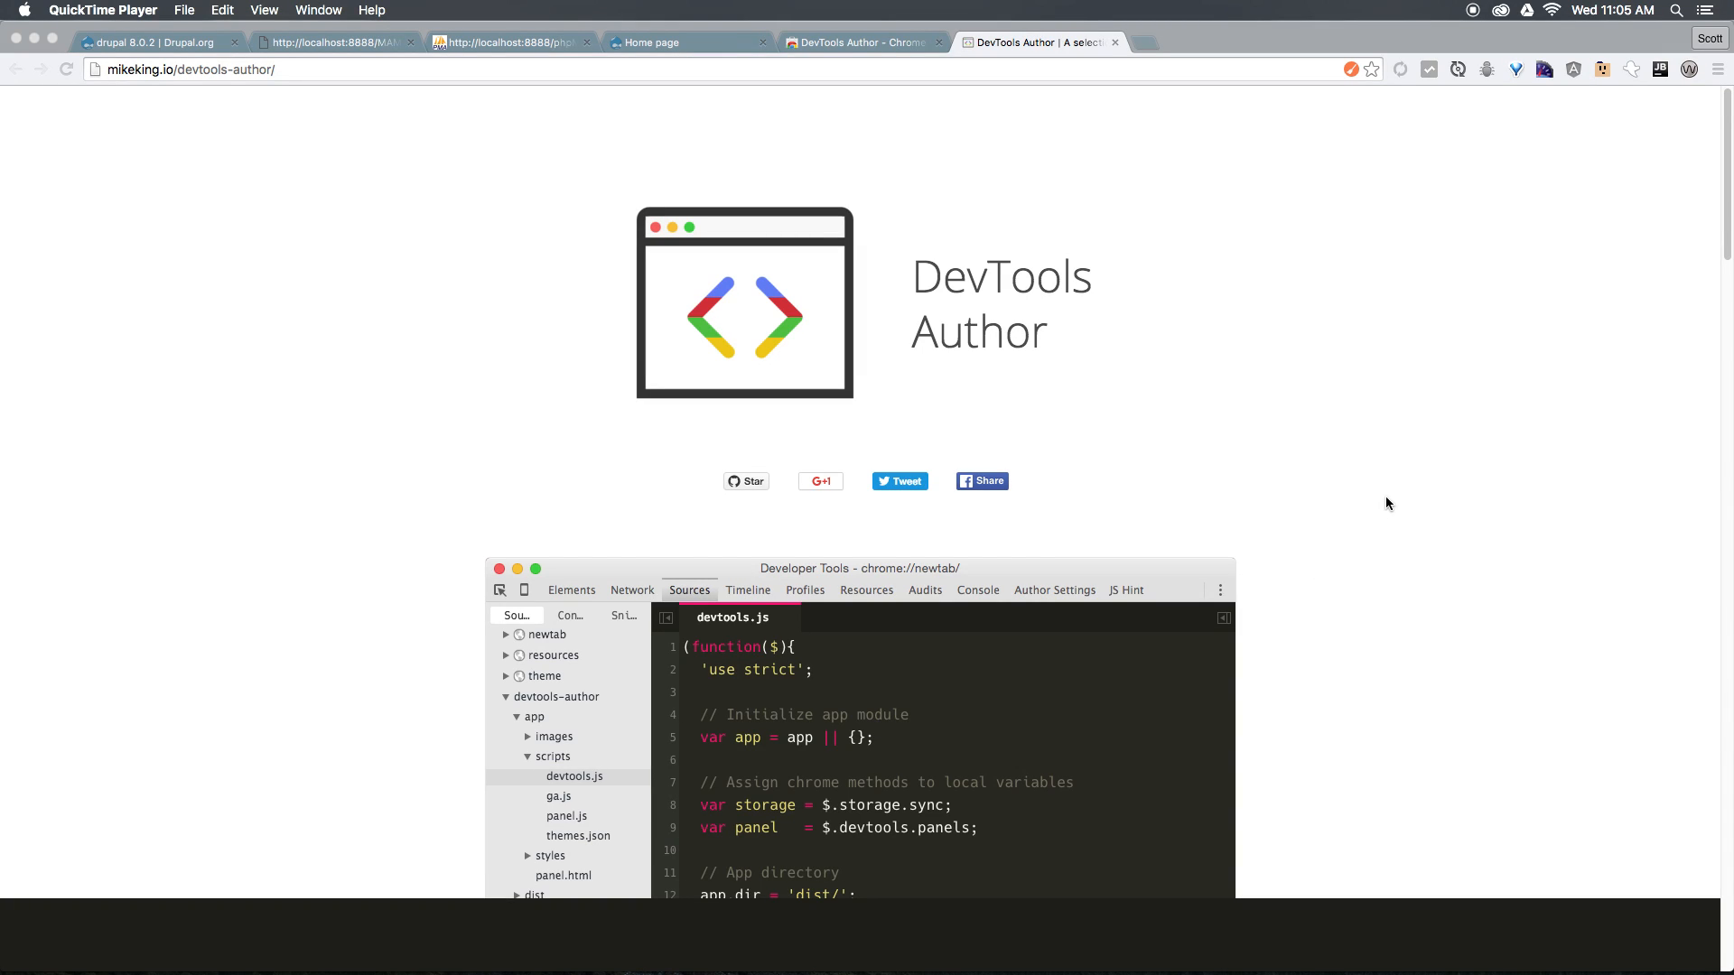
{"action": "mouse_move", "coordinate": [1161, 553]}
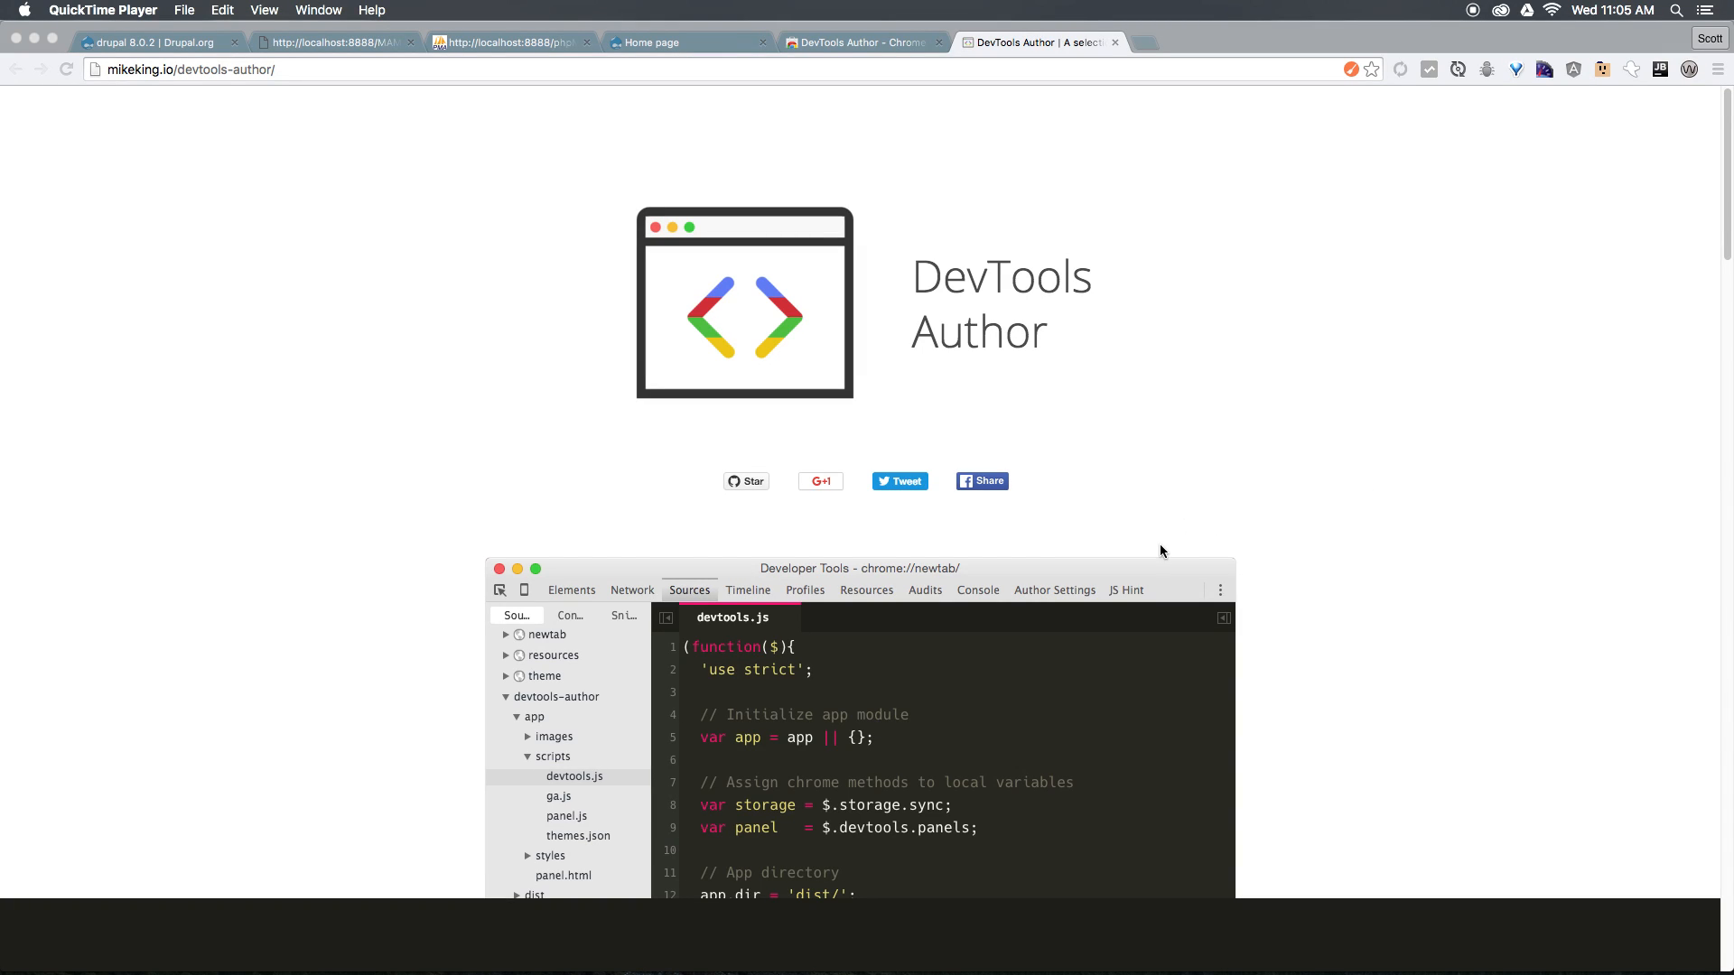
{"action": "mouse_move", "coordinate": [1277, 542]}
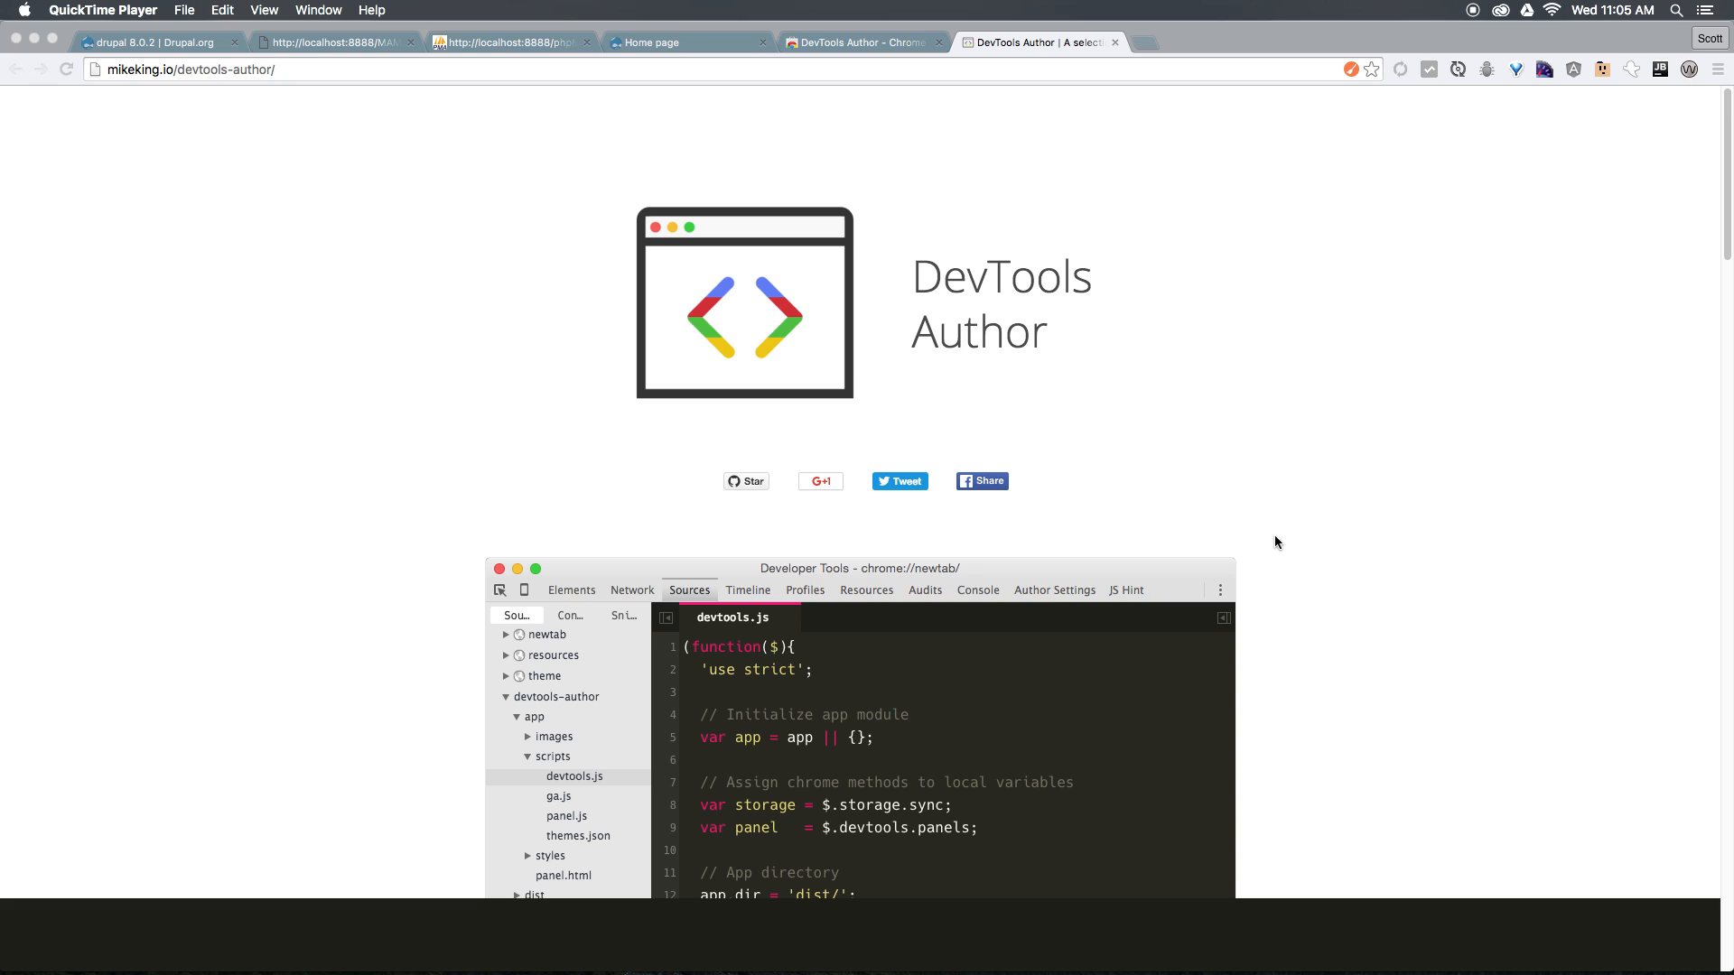
{"action": "mouse_move", "coordinate": [193, 377]}
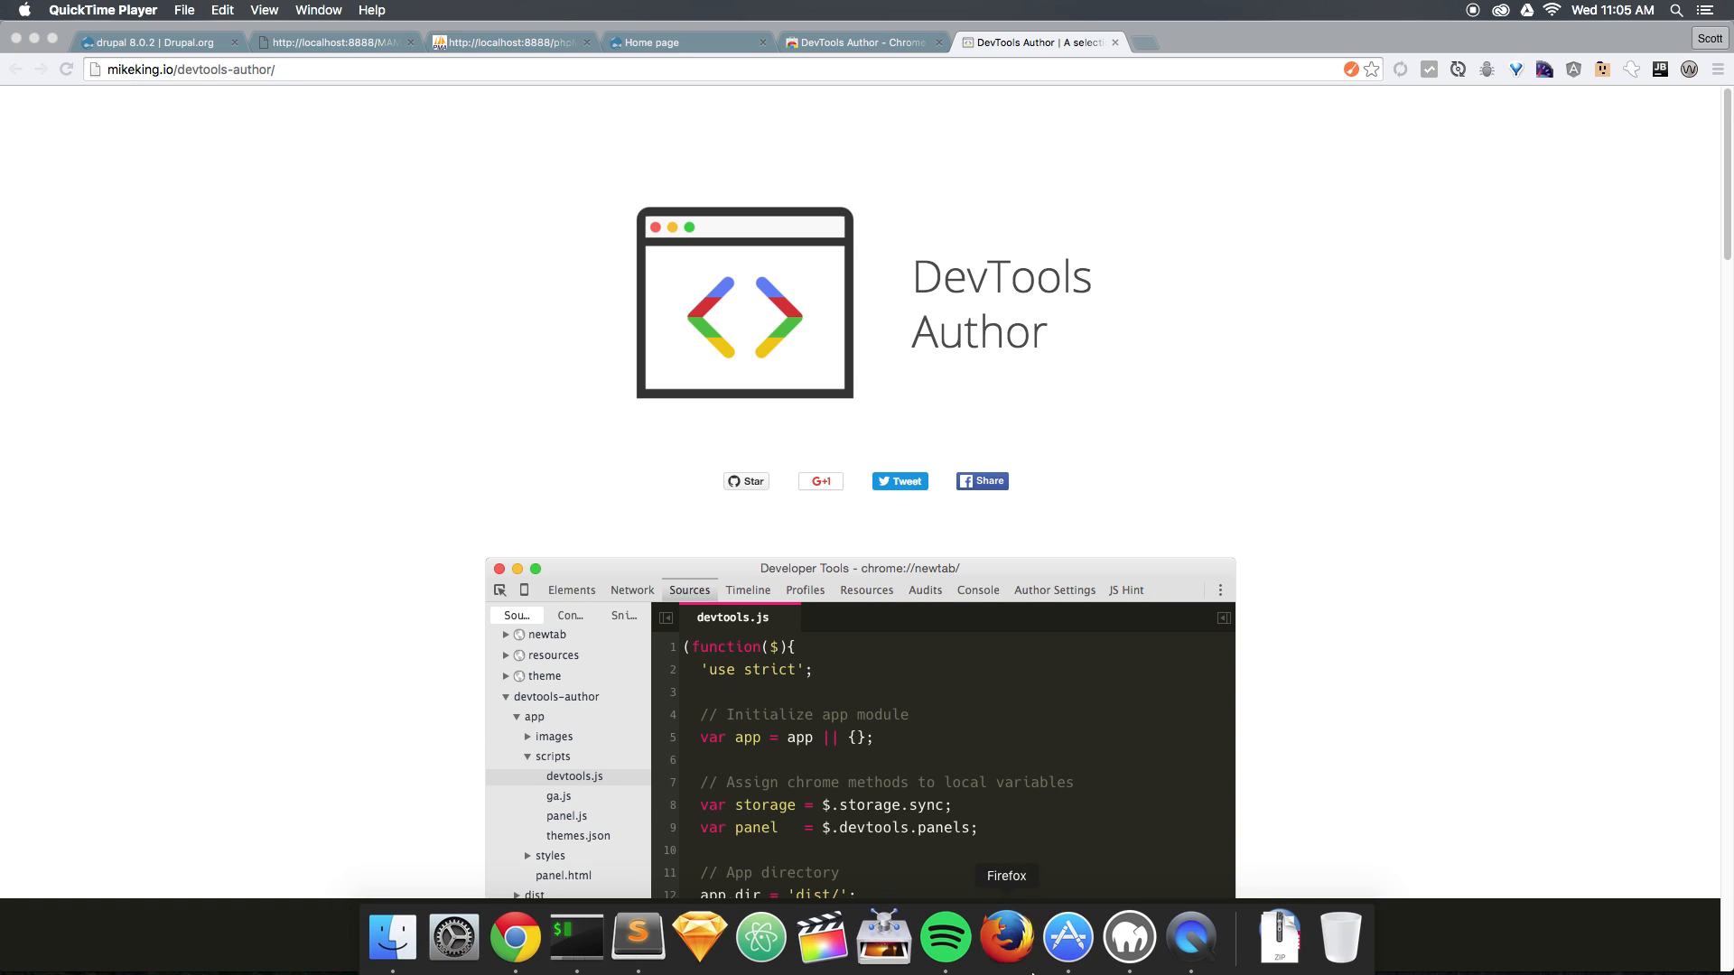
{"action": "mouse_move", "coordinate": [968, 802]}
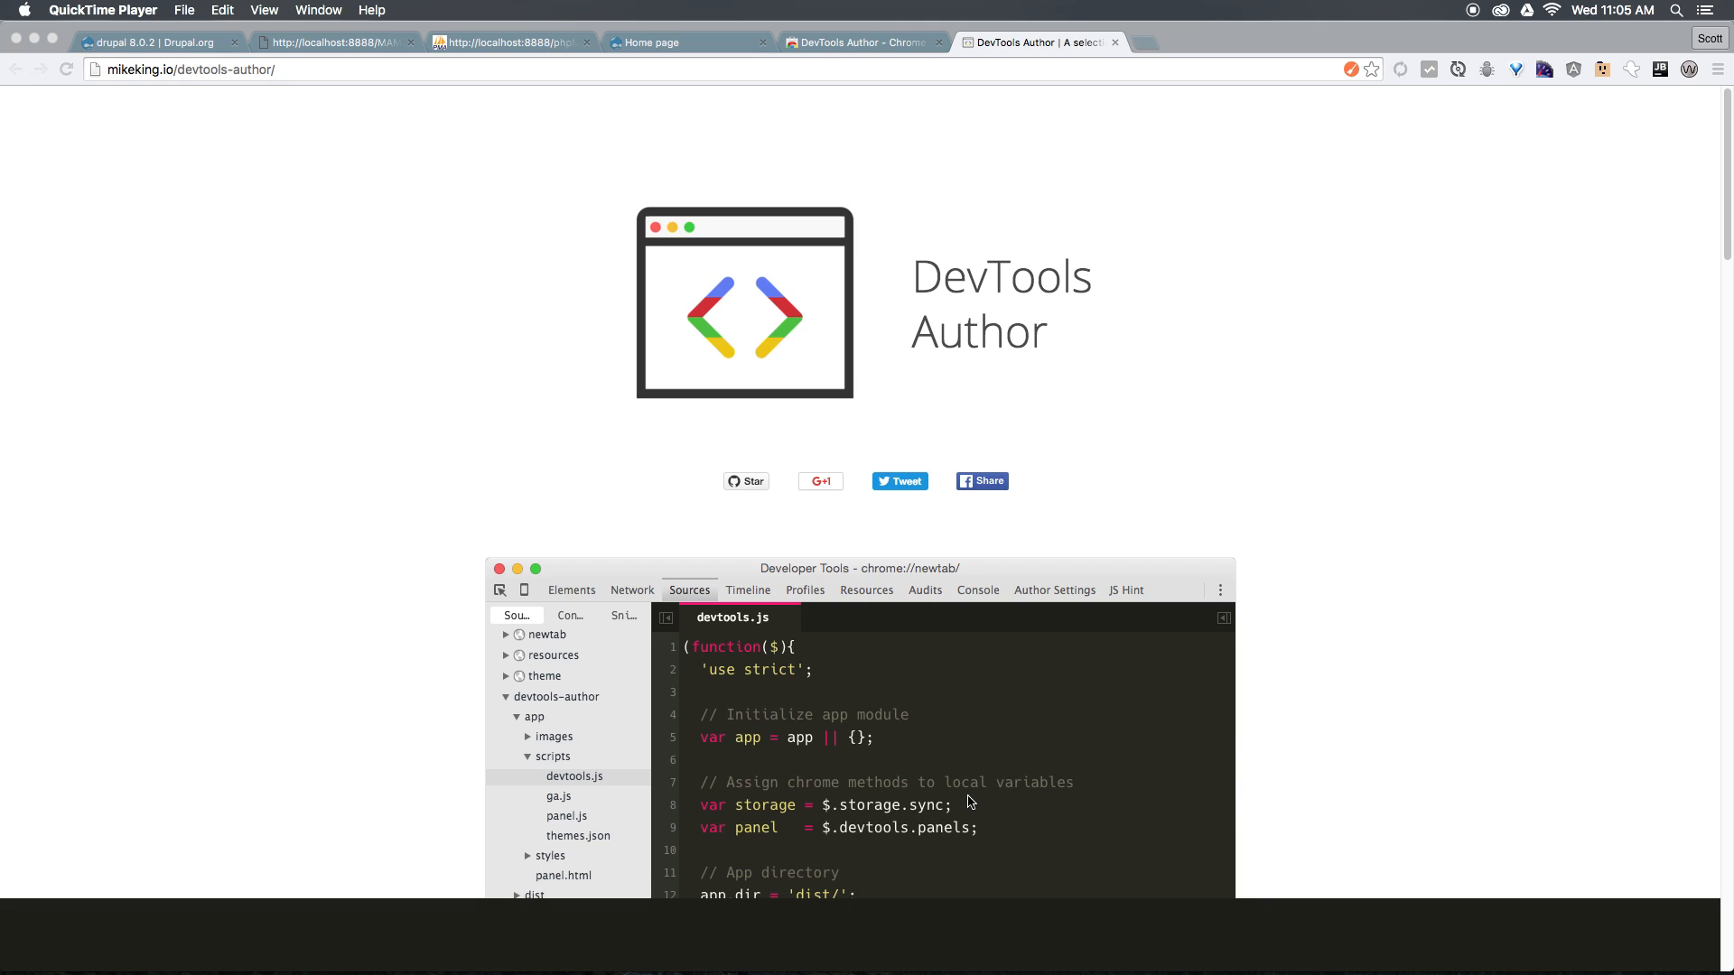
{"action": "mouse_move", "coordinate": [1203, 383]}
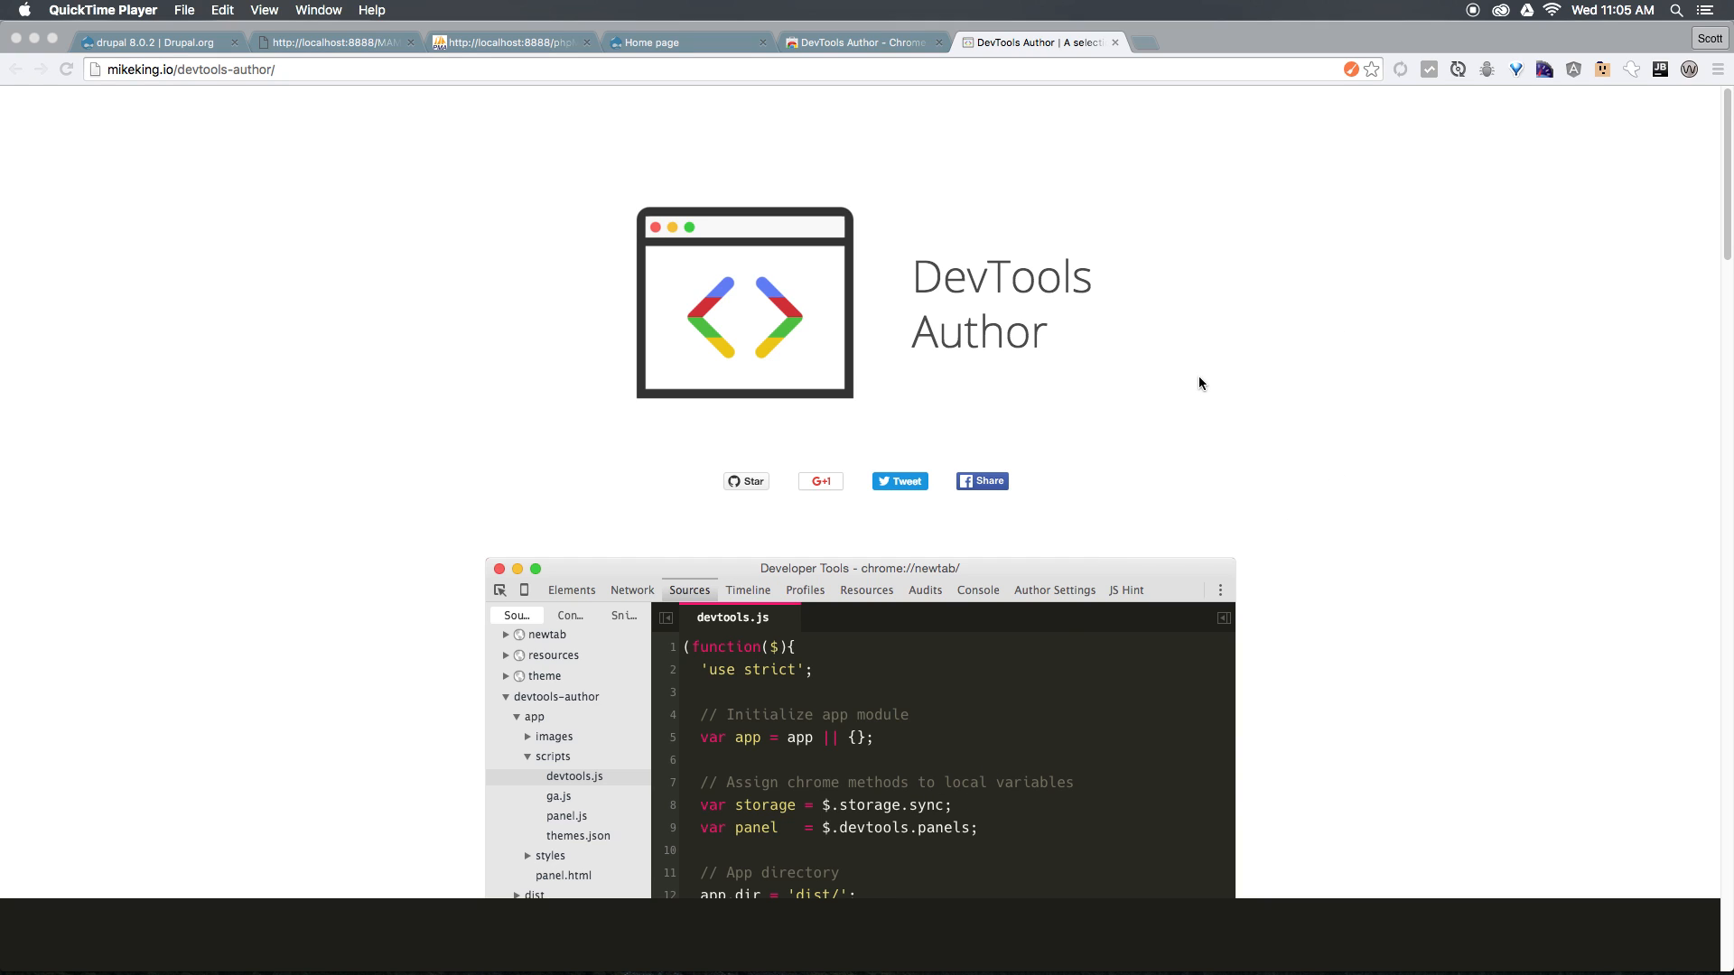
{"action": "mouse_move", "coordinate": [1172, 371]}
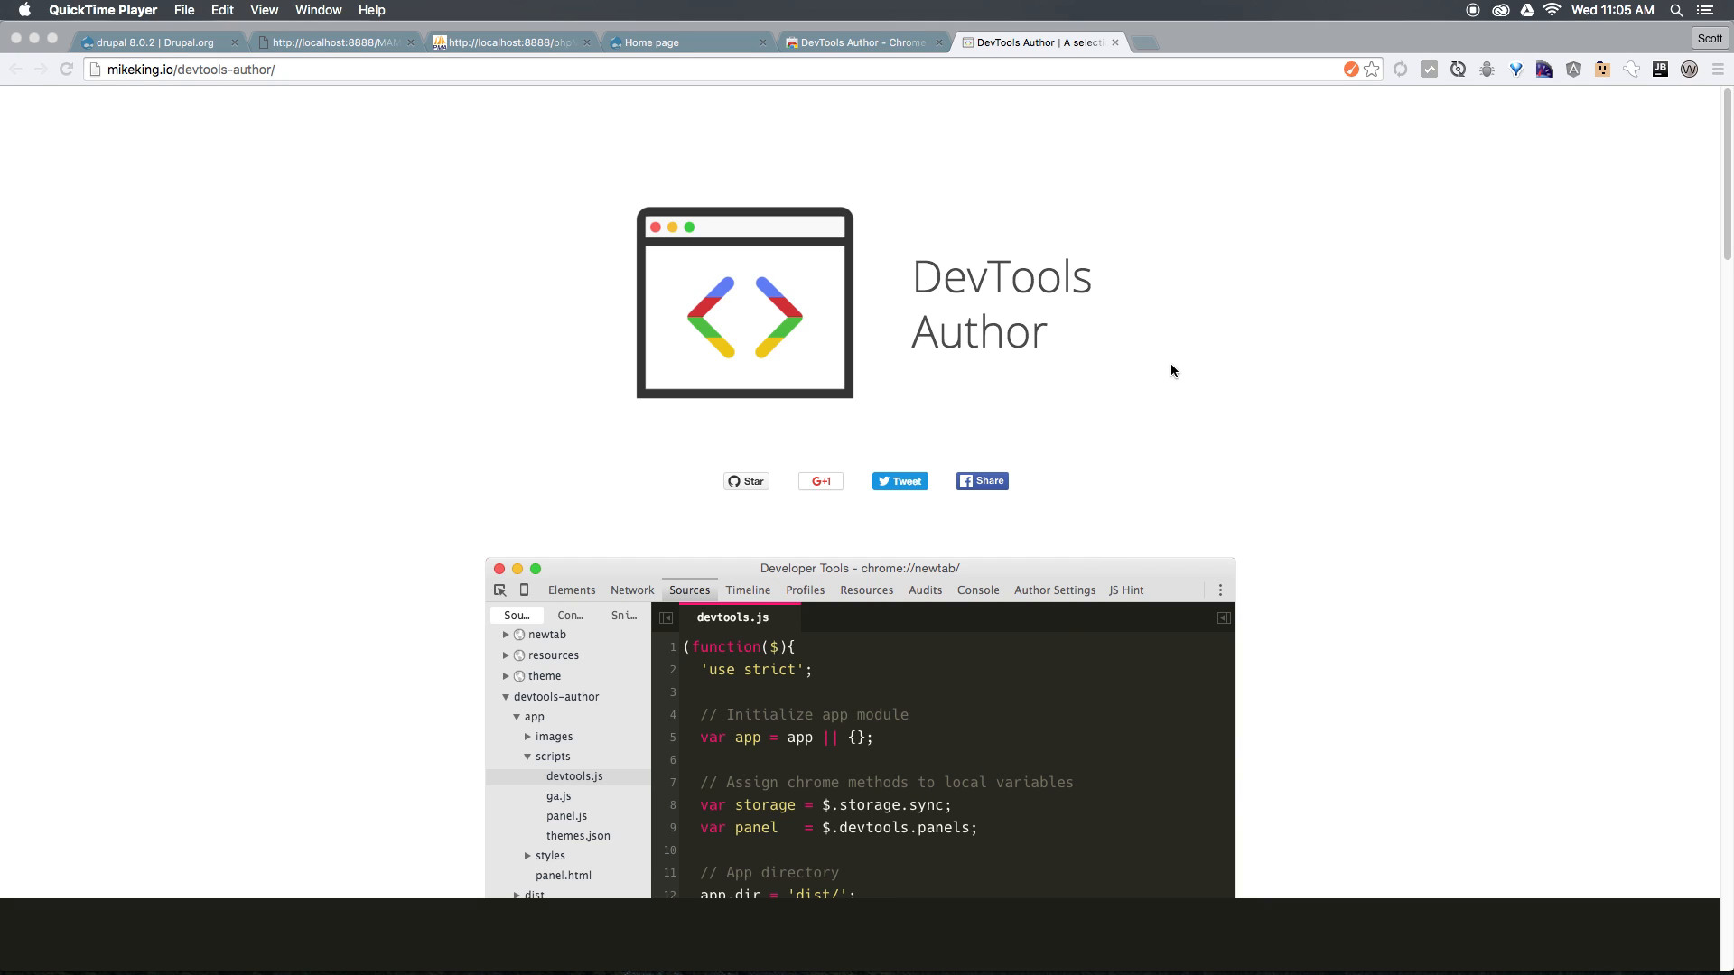
{"action": "mouse_move", "coordinate": [1153, 375]}
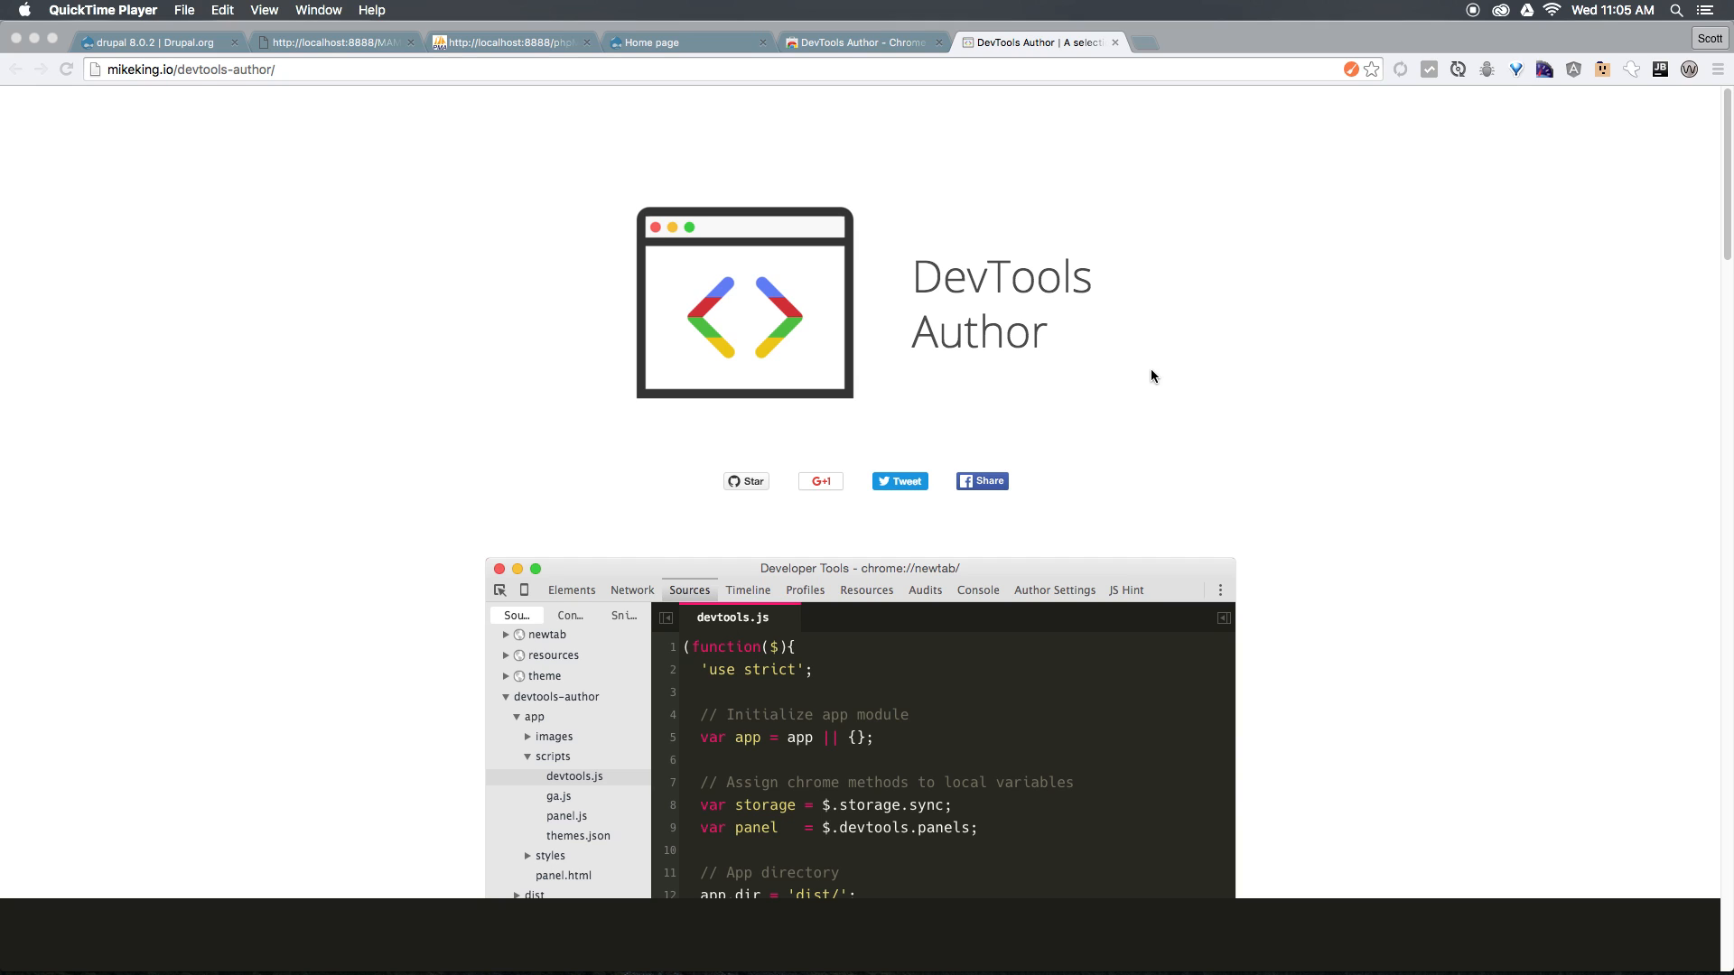
{"action": "mouse_move", "coordinate": [1131, 406]}
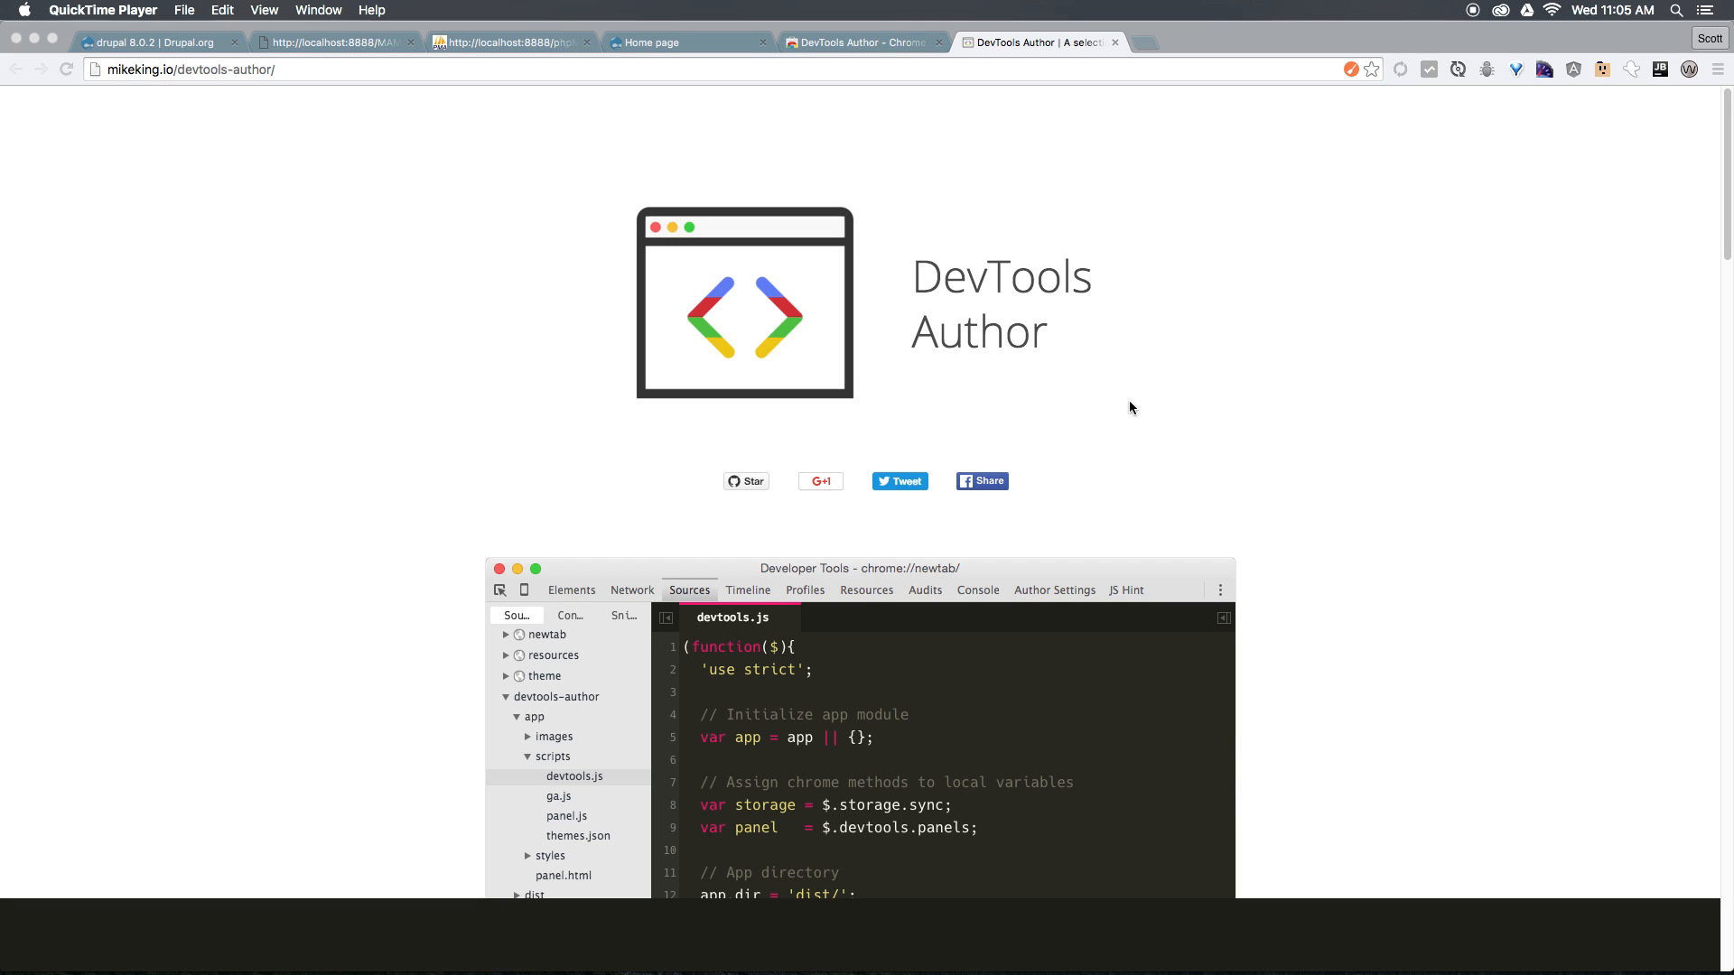
{"action": "mouse_move", "coordinate": [585, 298]}
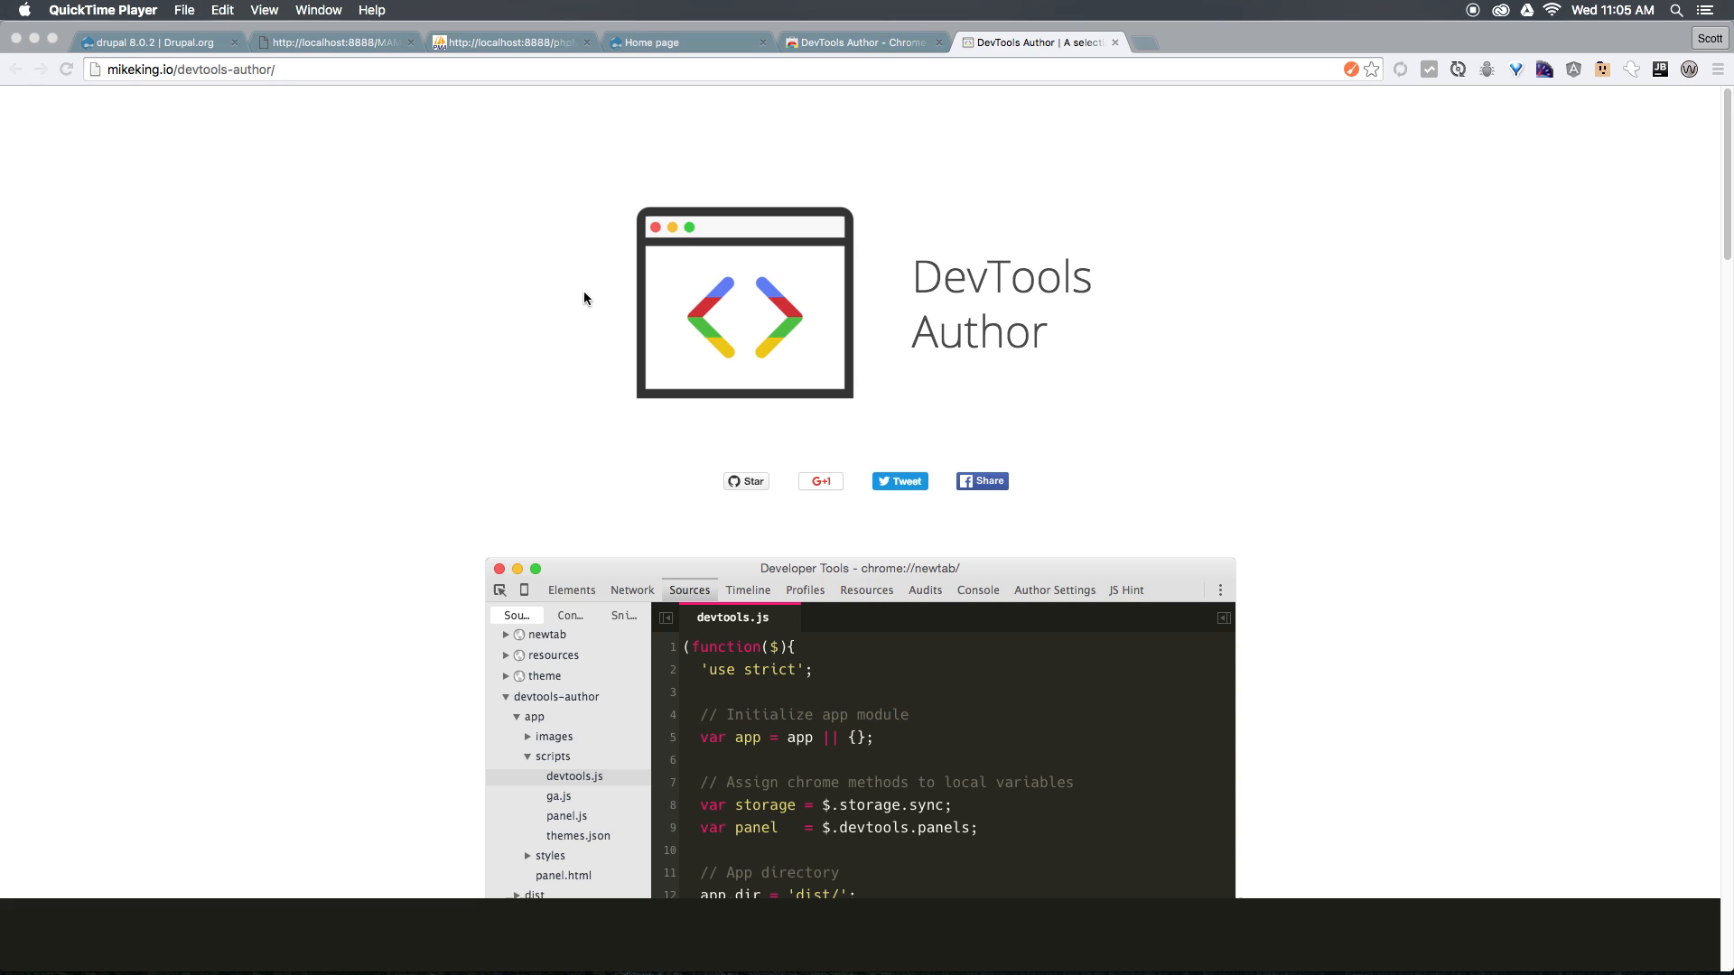
{"action": "mouse_move", "coordinate": [668, 382]}
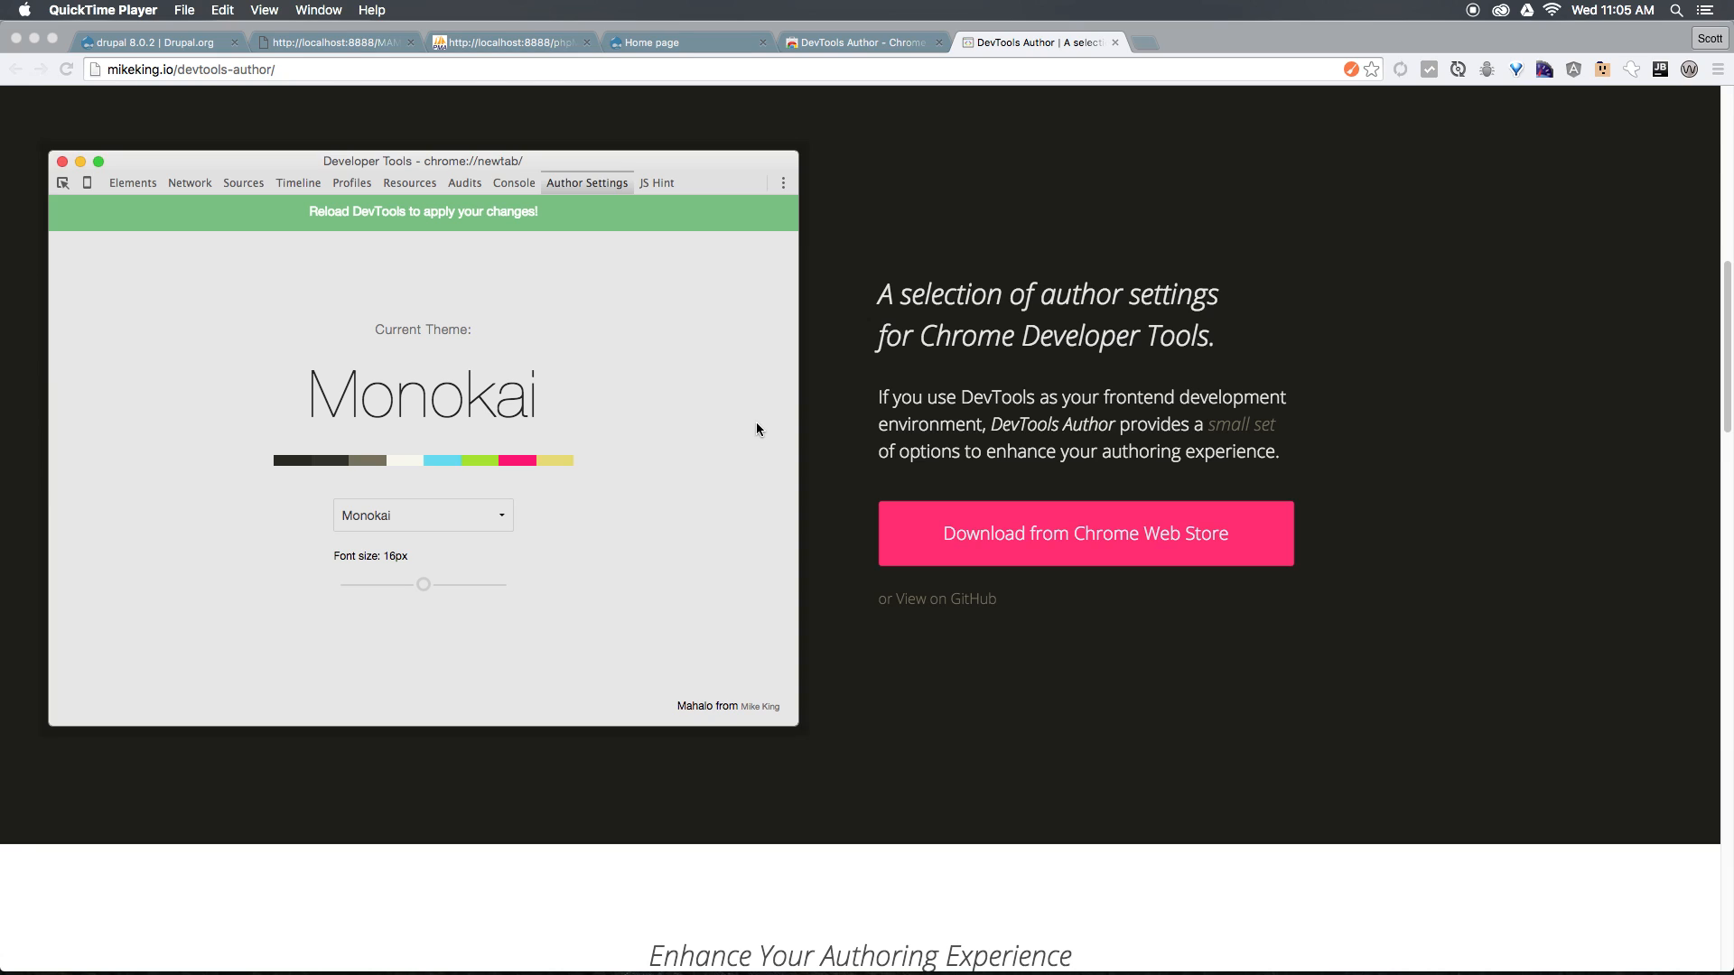
{"action": "mouse_move", "coordinate": [481, 374]}
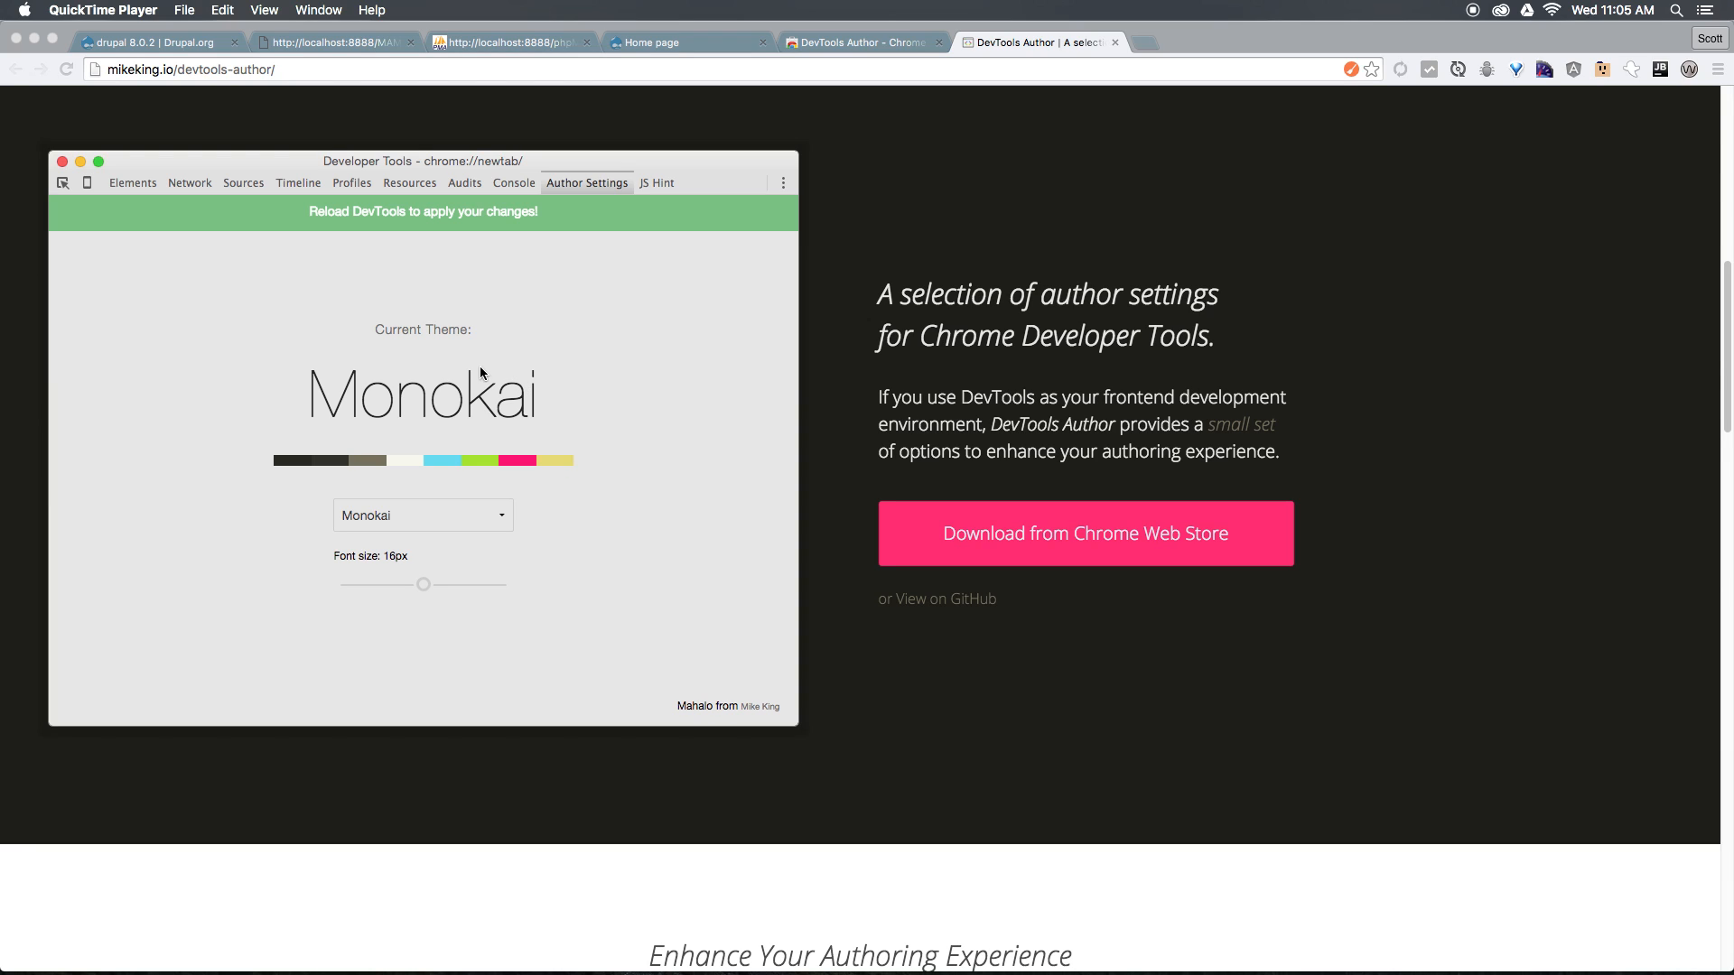
- Scroll the DevTools Author page down to its Getting Setup instructions
{"action": "scroll", "scroll_direction": "down", "scroll_amount": 3}
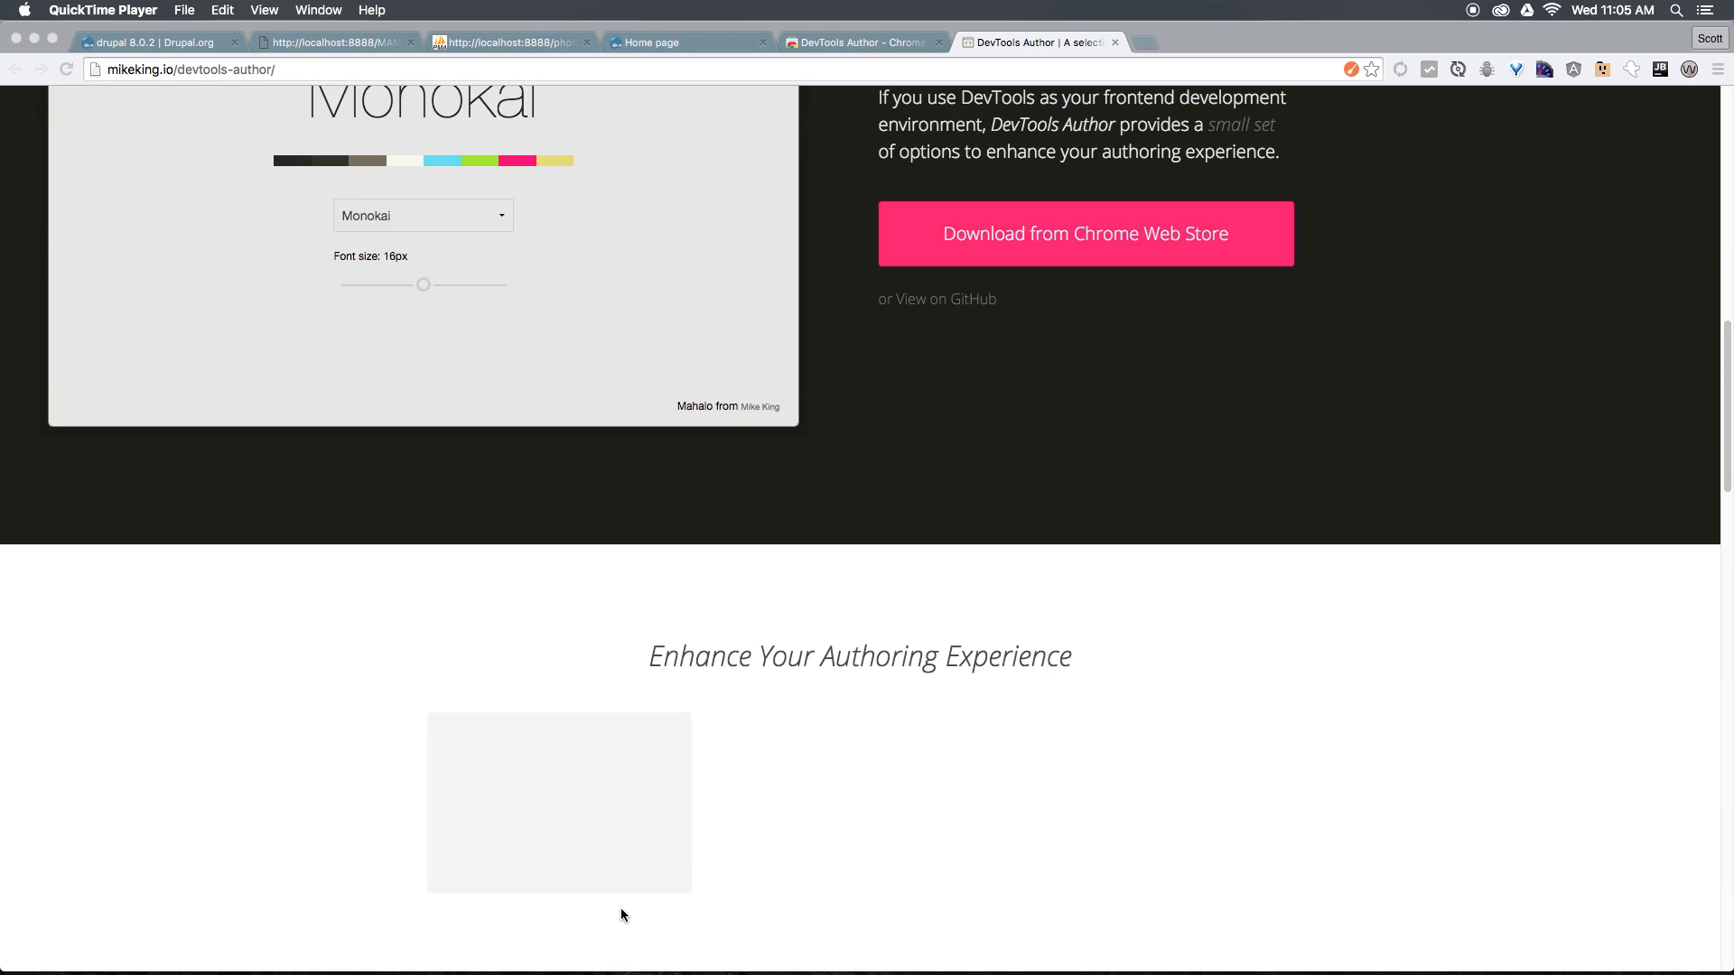
{"action": "scroll", "scroll_direction": "down", "scroll_amount": 3}
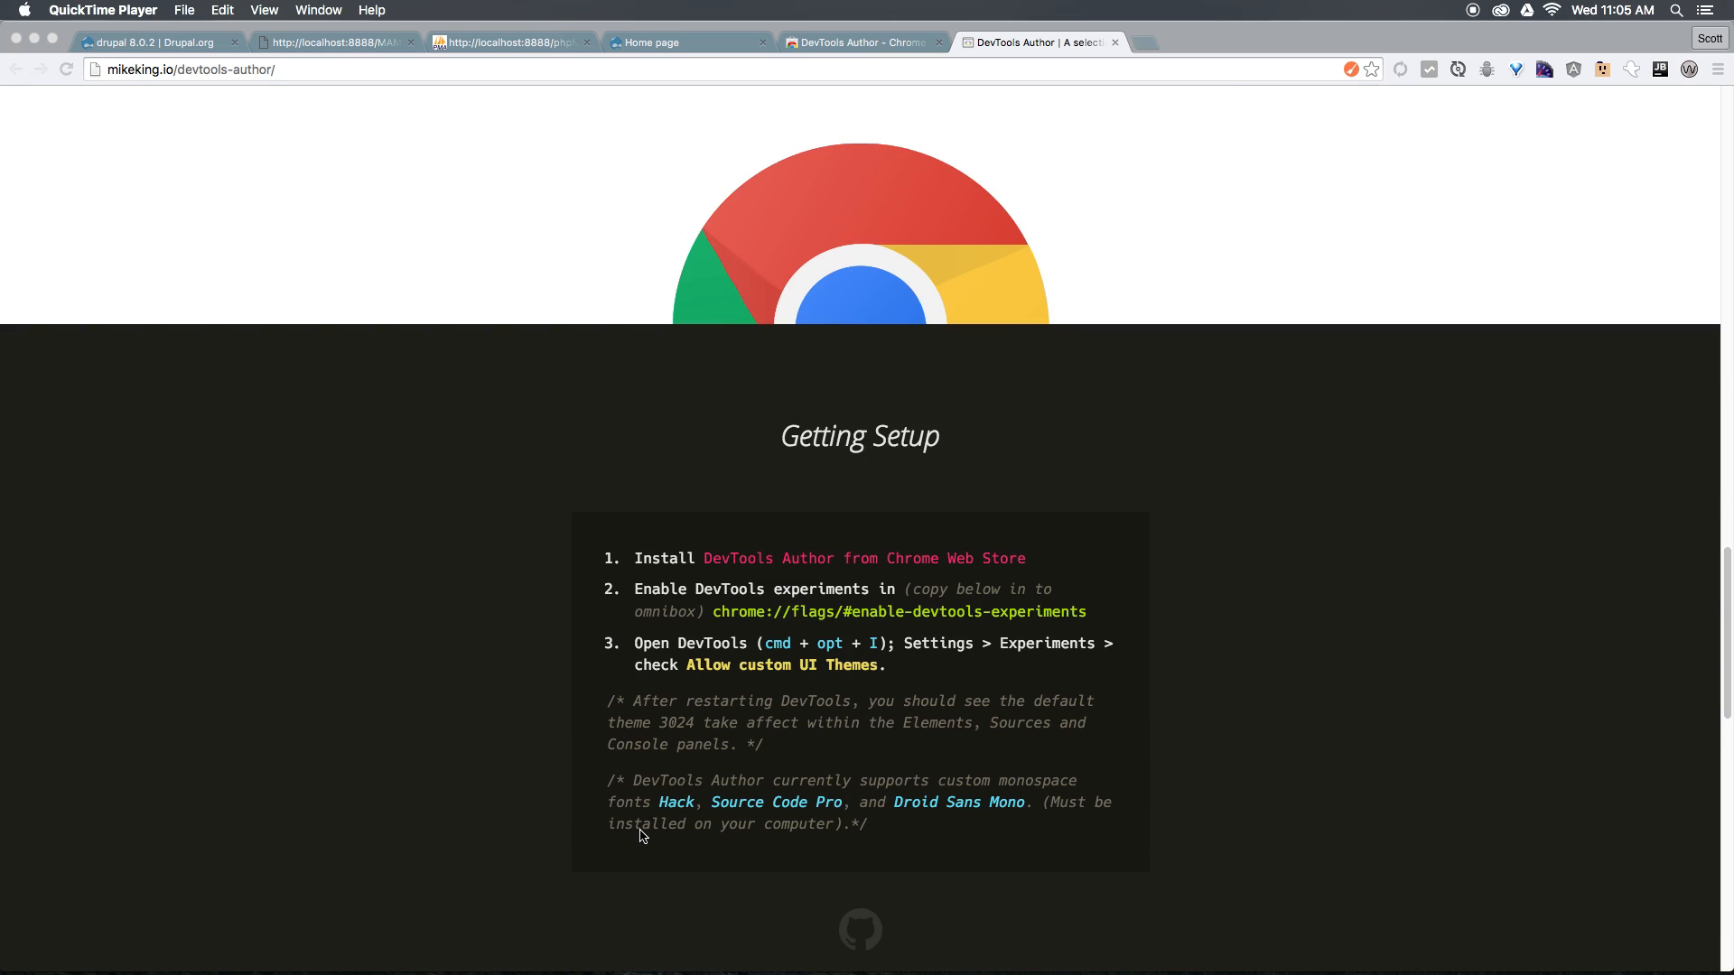
{"action": "mouse_move", "coordinate": [1676, 563]}
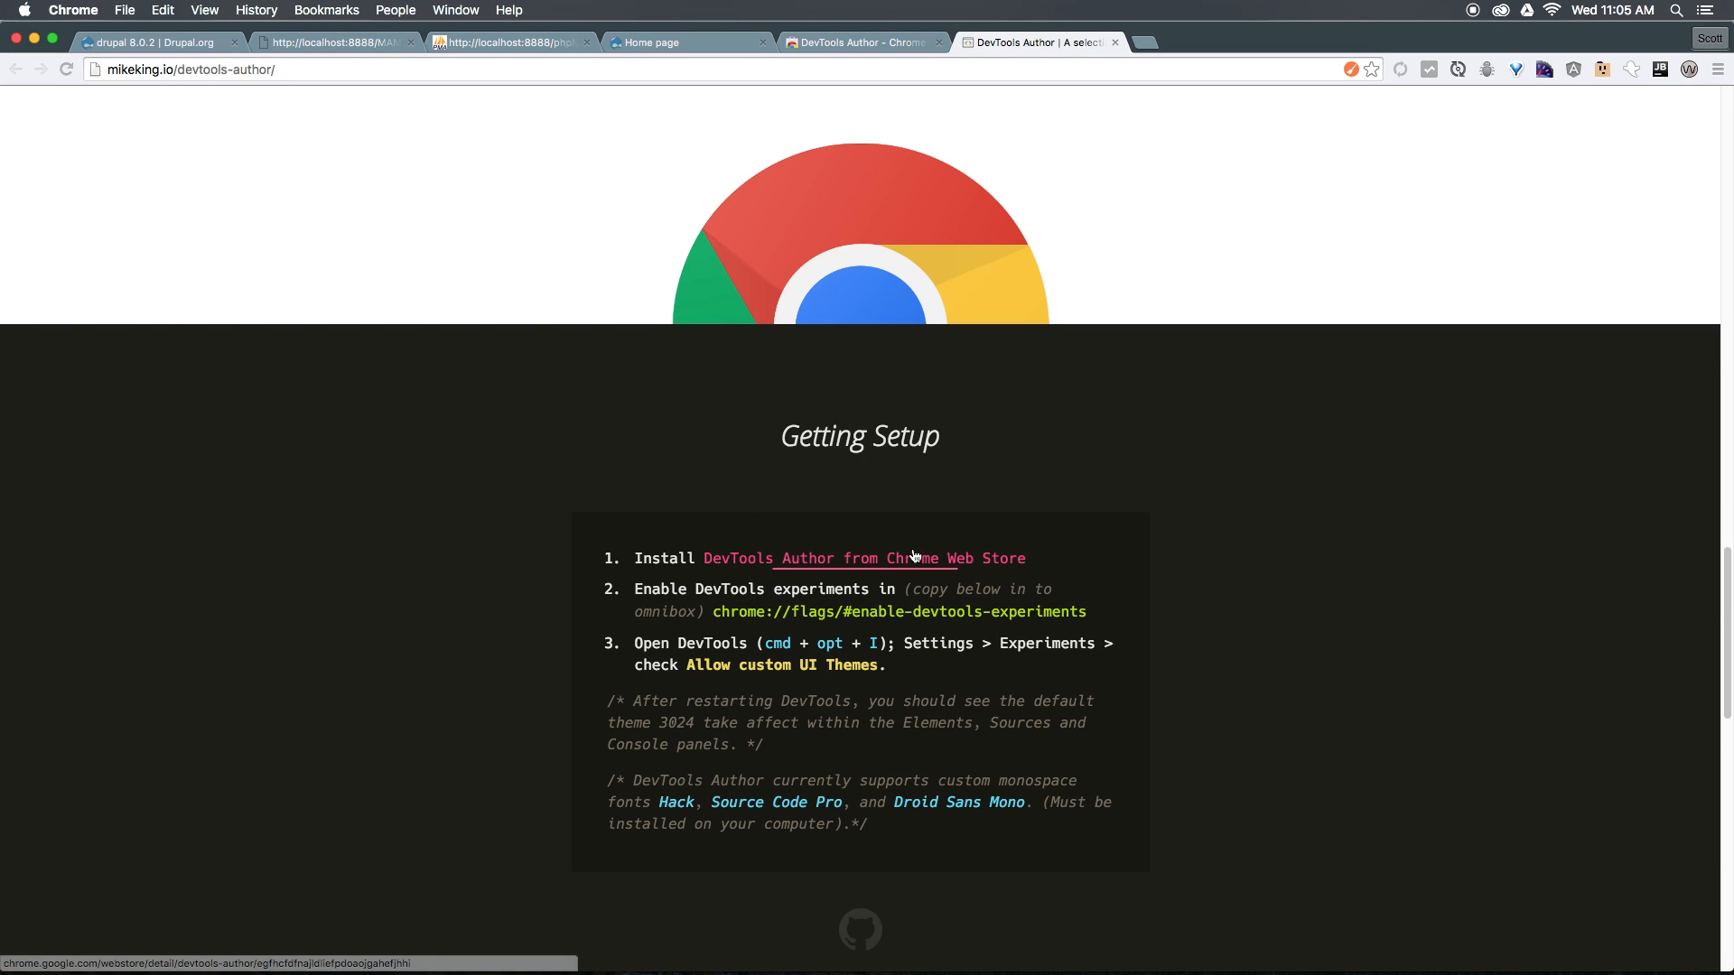
{"action": "mouse_move", "coordinate": [913, 558]}
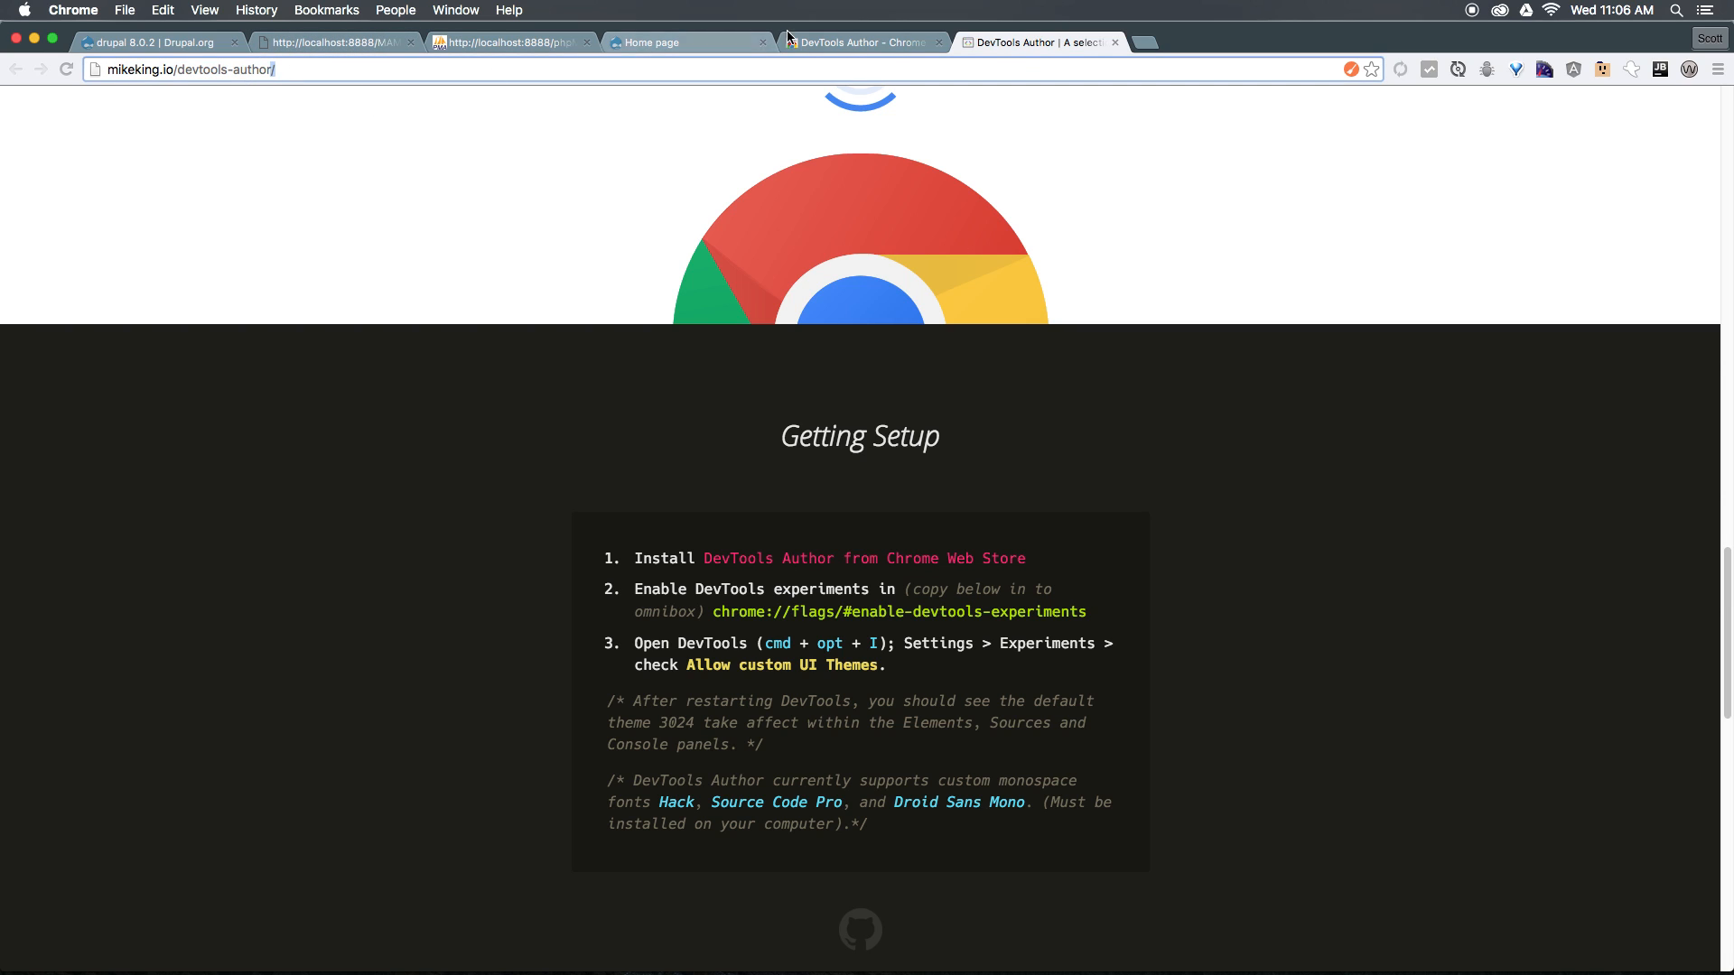
- Check 'Added to Chrome' on the Web Store tab, return to the setup page and select the chrome://flags URL
{"action": "left_click", "coordinate": [860, 41]}
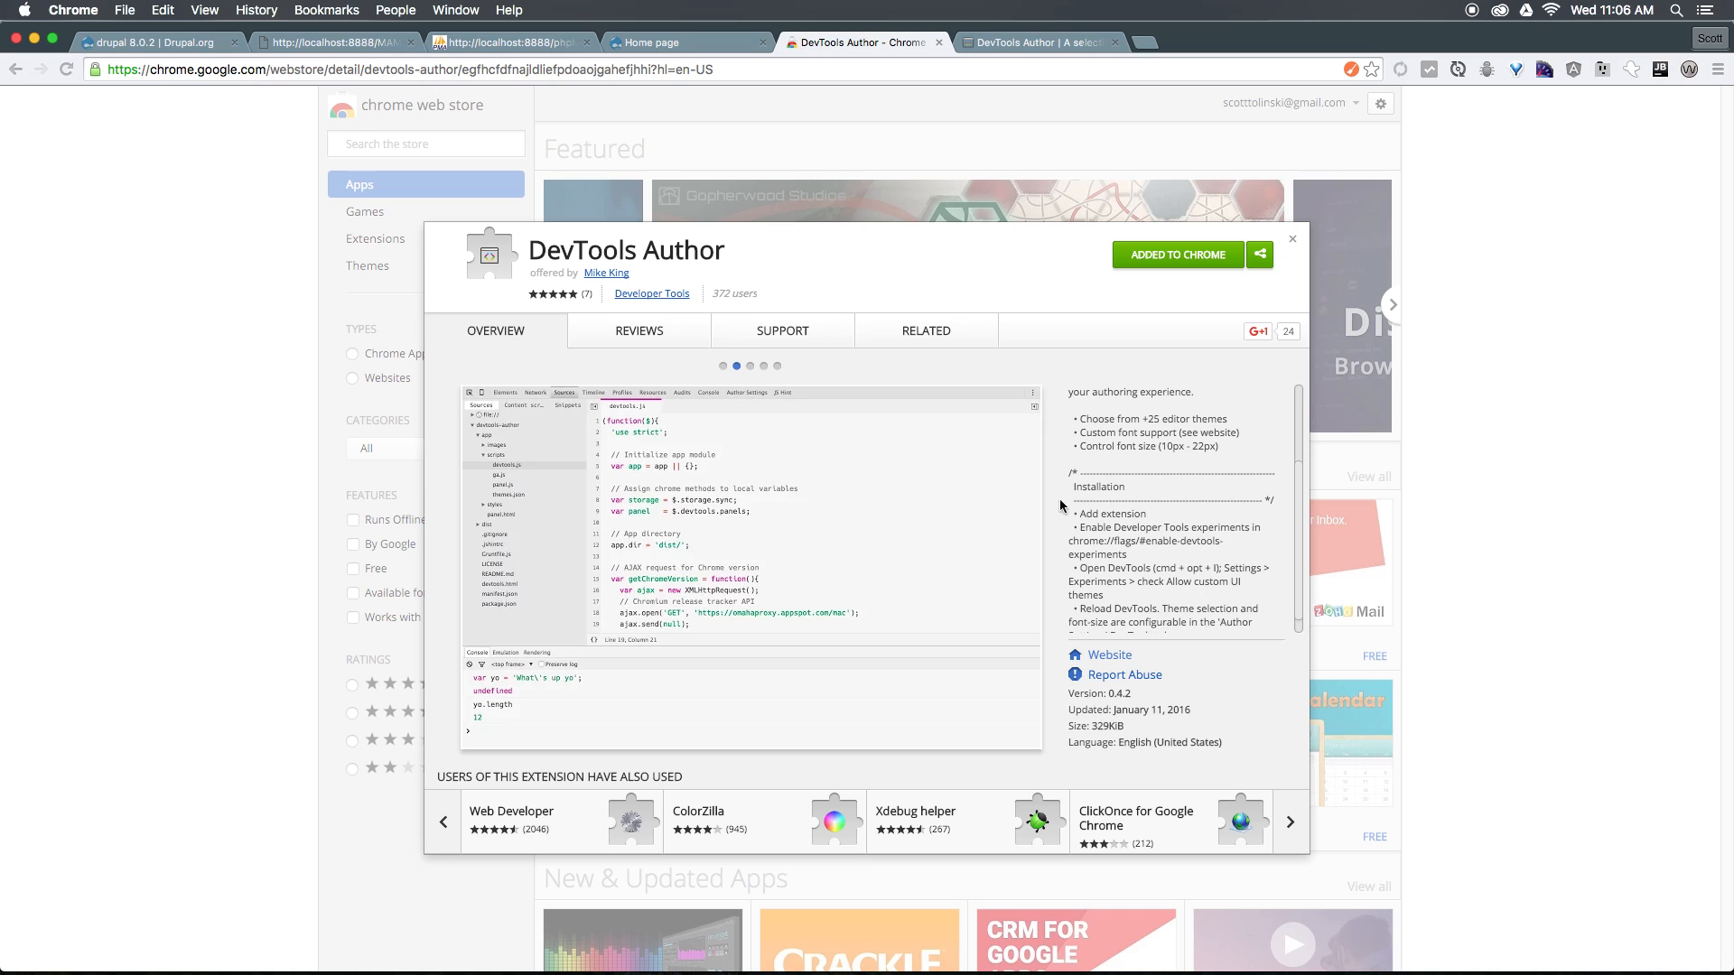
{"action": "mouse_move", "coordinate": [979, 618]}
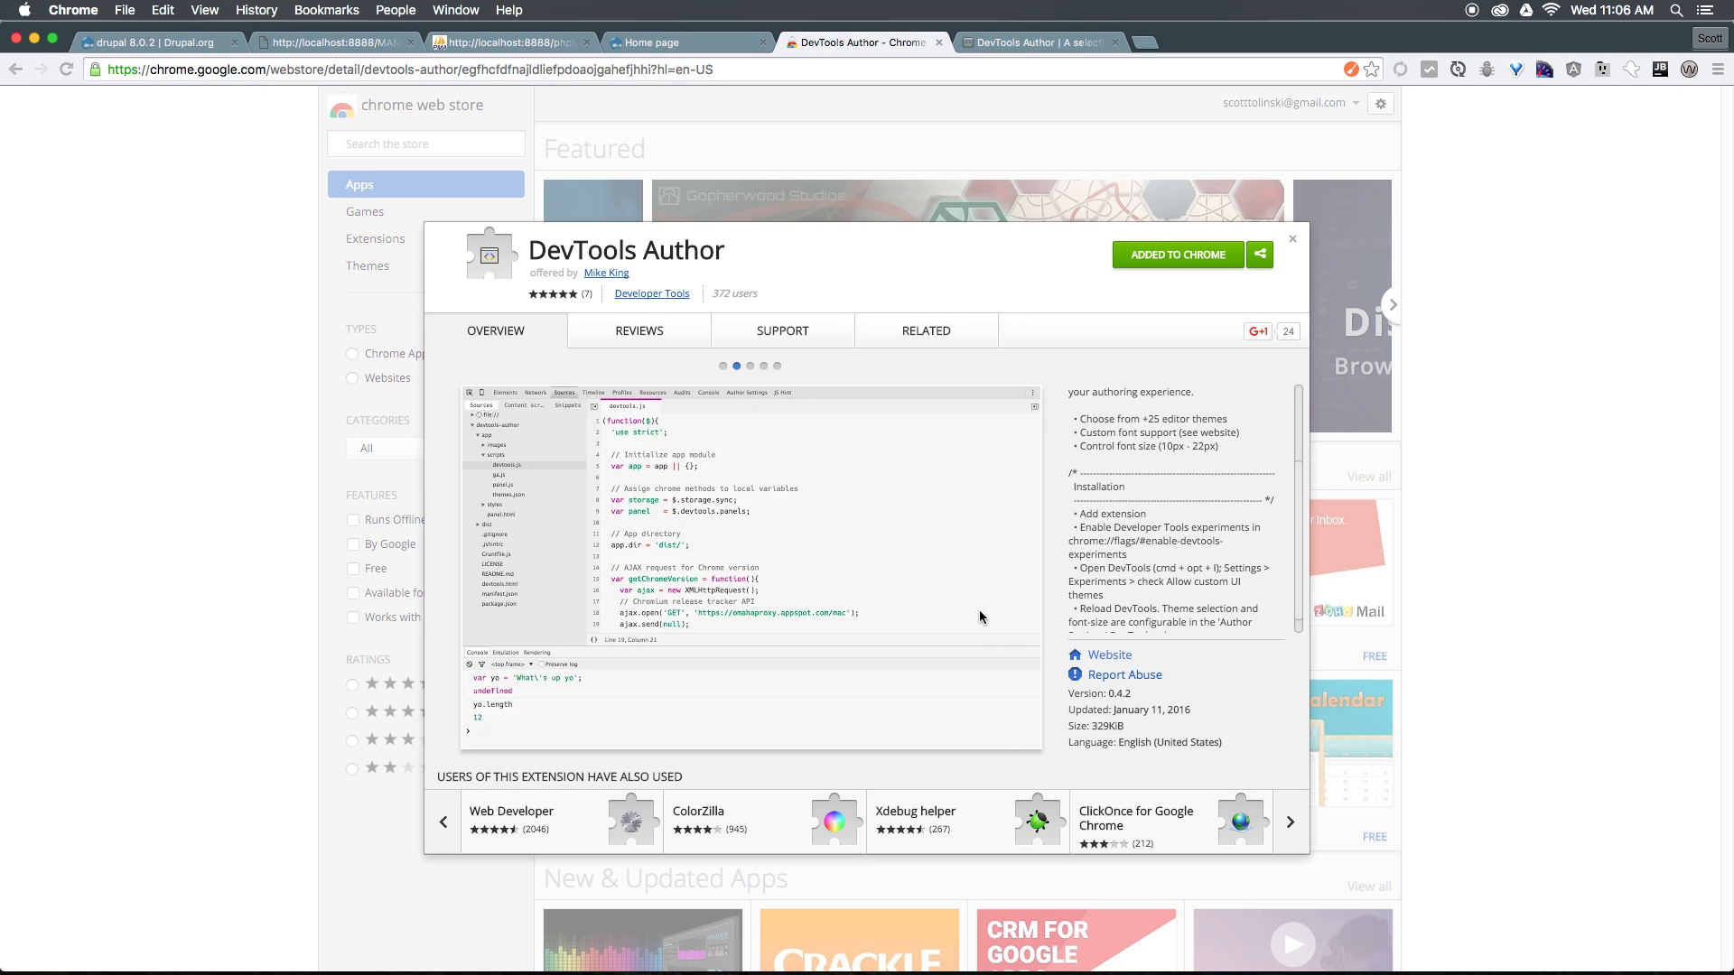
{"action": "left_click", "coordinate": [1034, 41]}
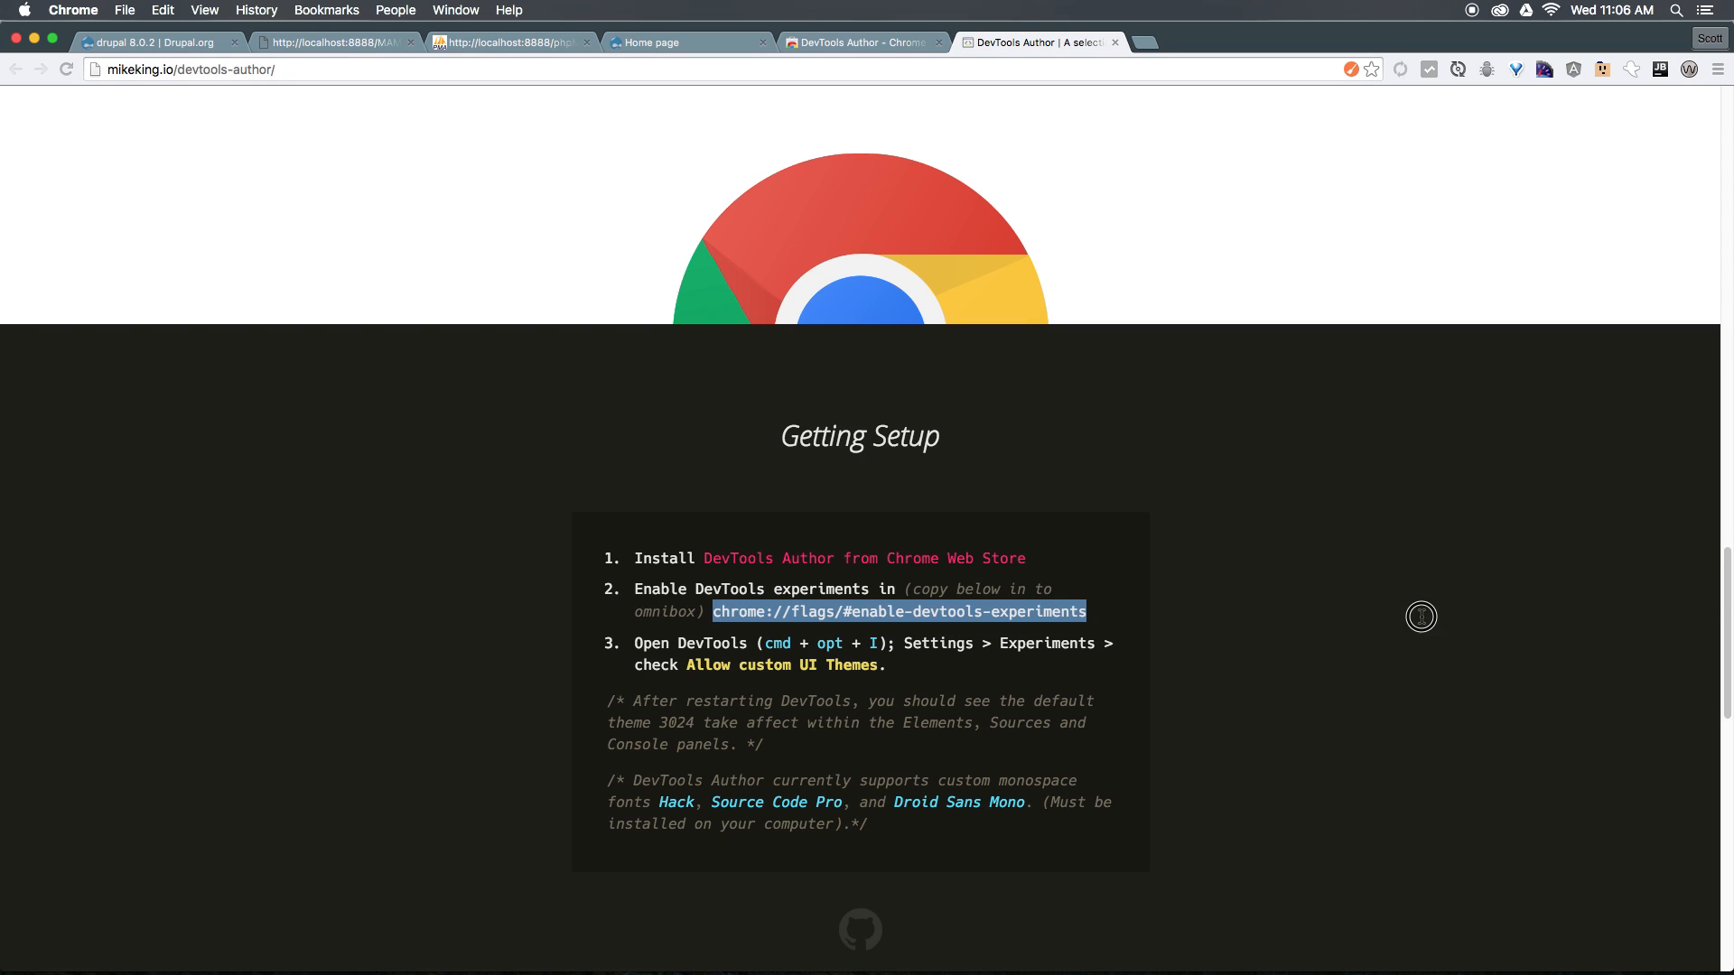
{"action": "mouse_move", "coordinate": [1411, 586]}
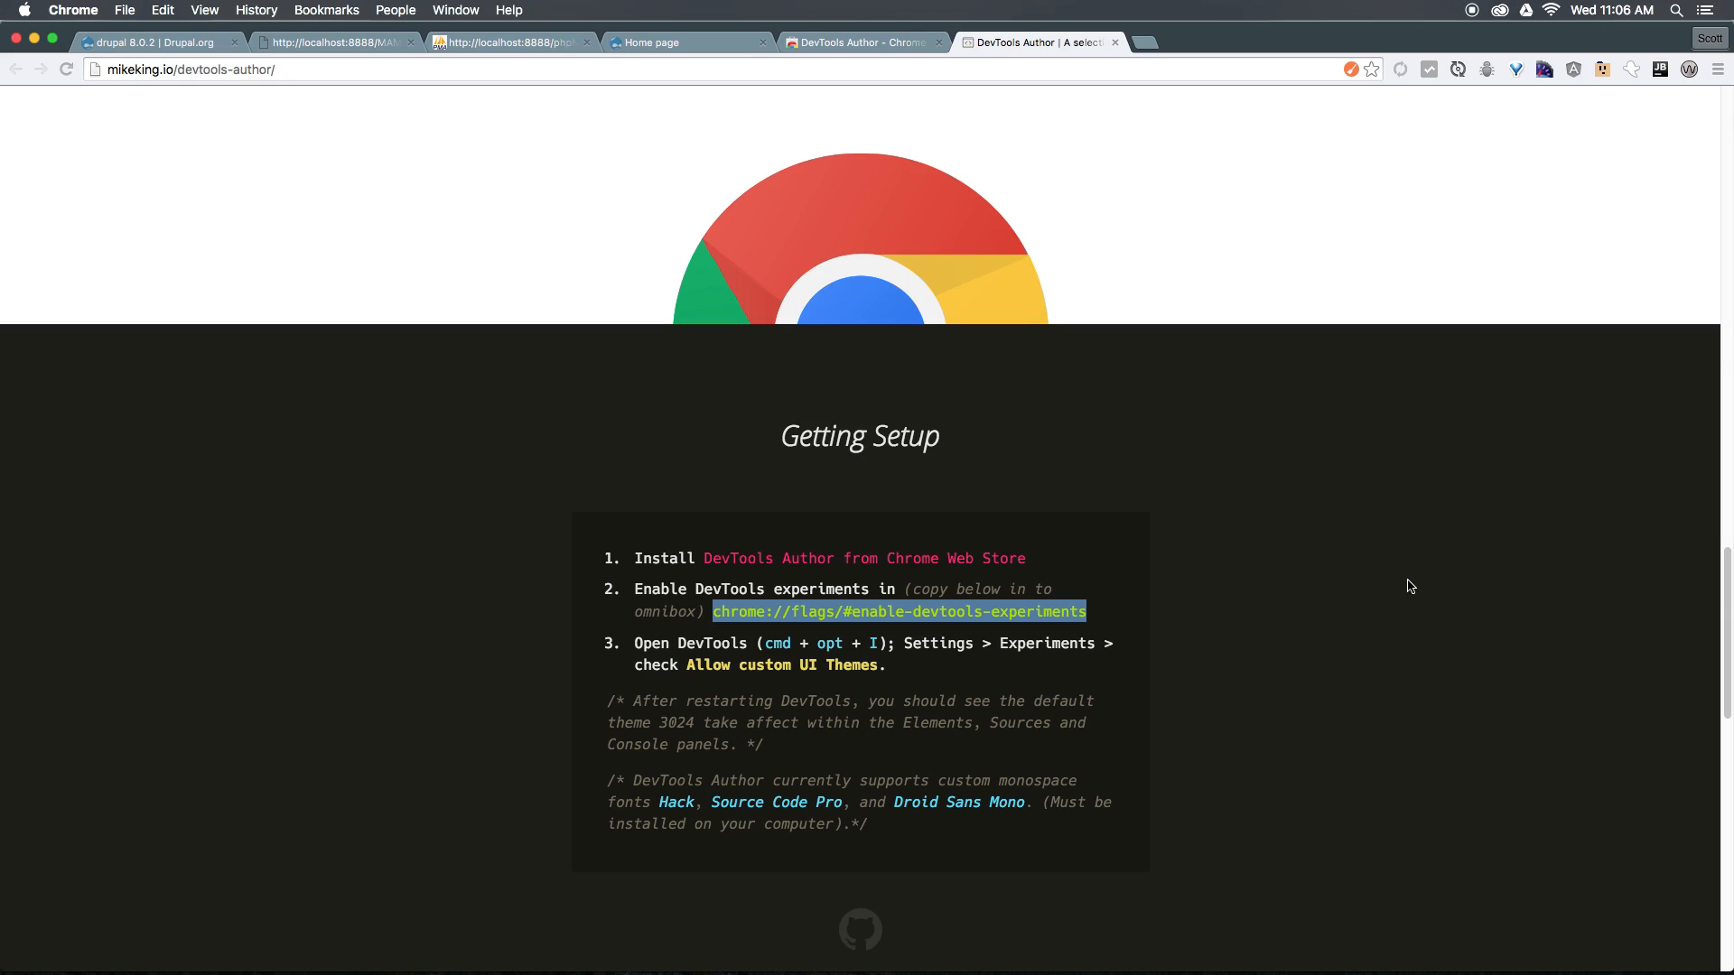
{"action": "left_click", "coordinate": [898, 612]}
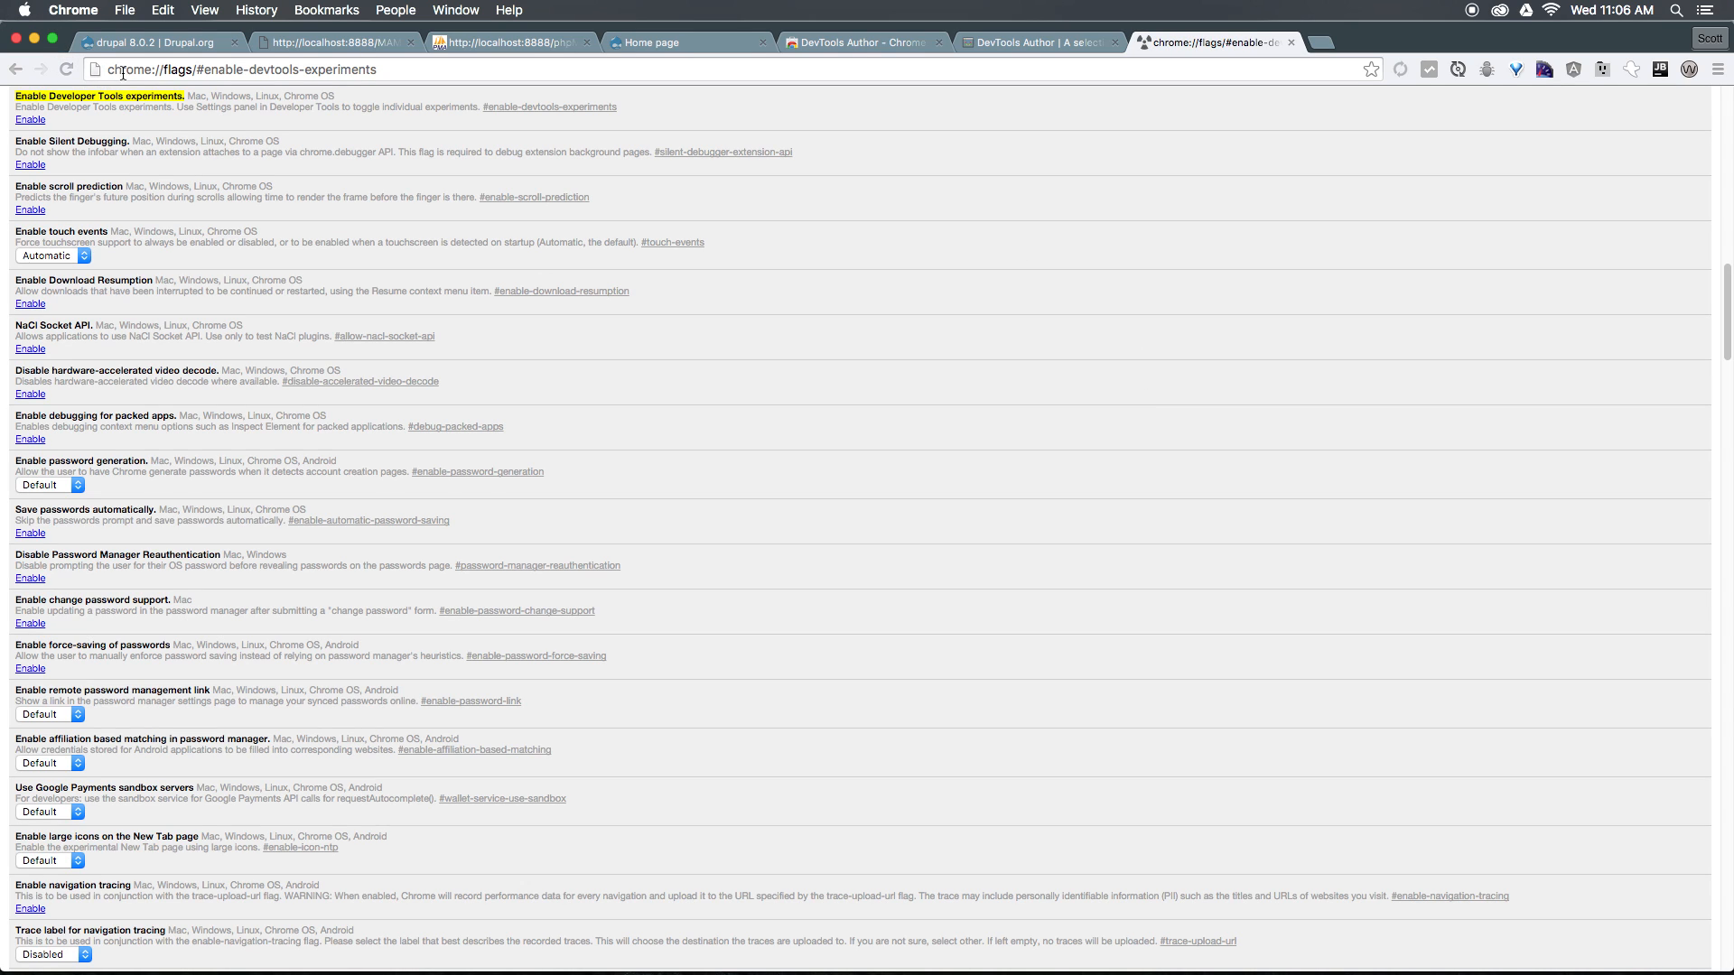
{"action": "mouse_move", "coordinate": [195, 97]}
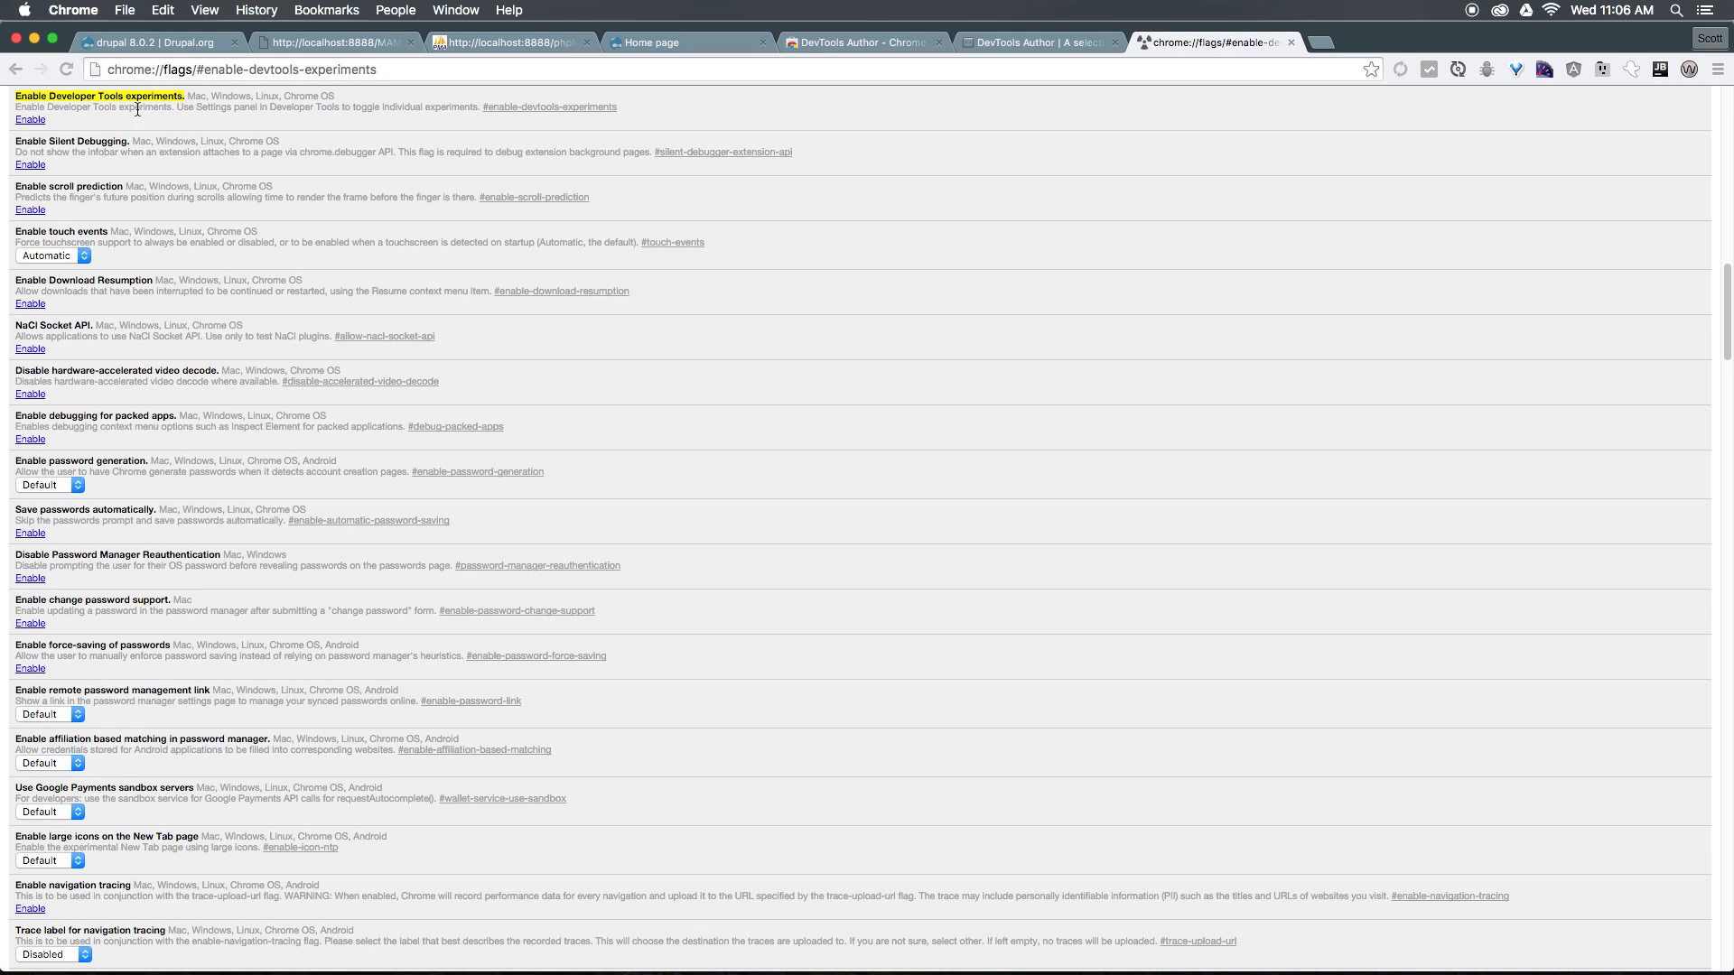
- Enable the Developer Tools experiments flag on chrome://flags and close the flags tab
{"action": "left_click", "coordinate": [31, 119]}
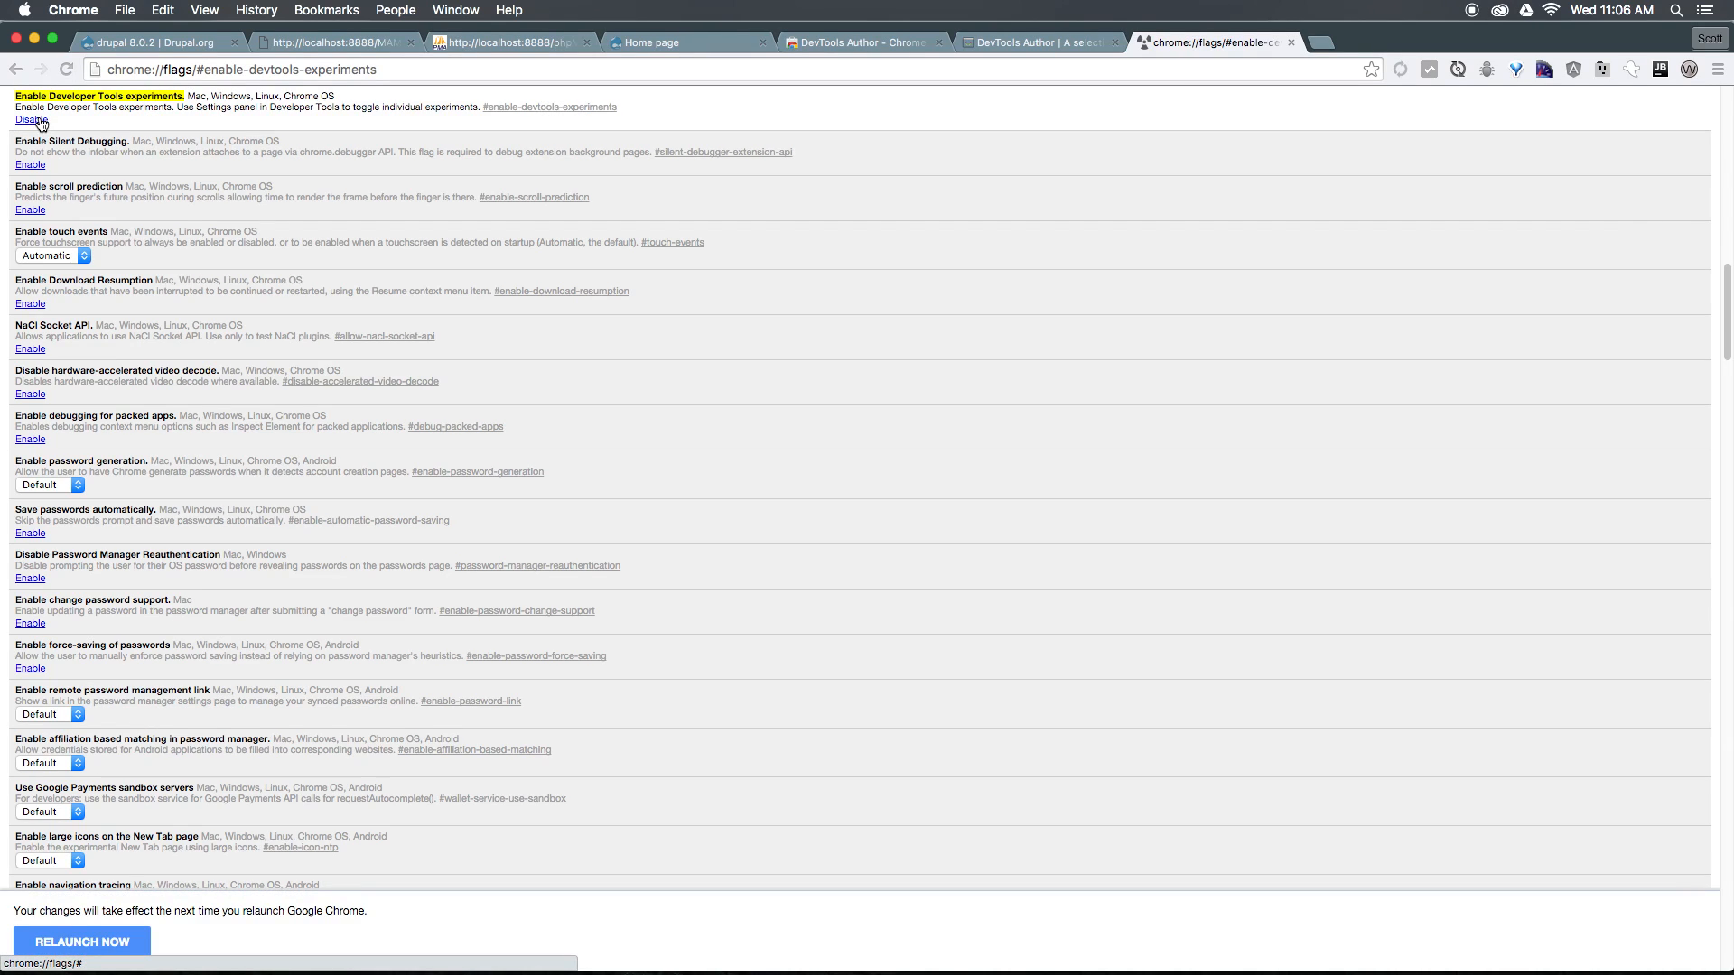
{"action": "mouse_move", "coordinate": [312, 139]}
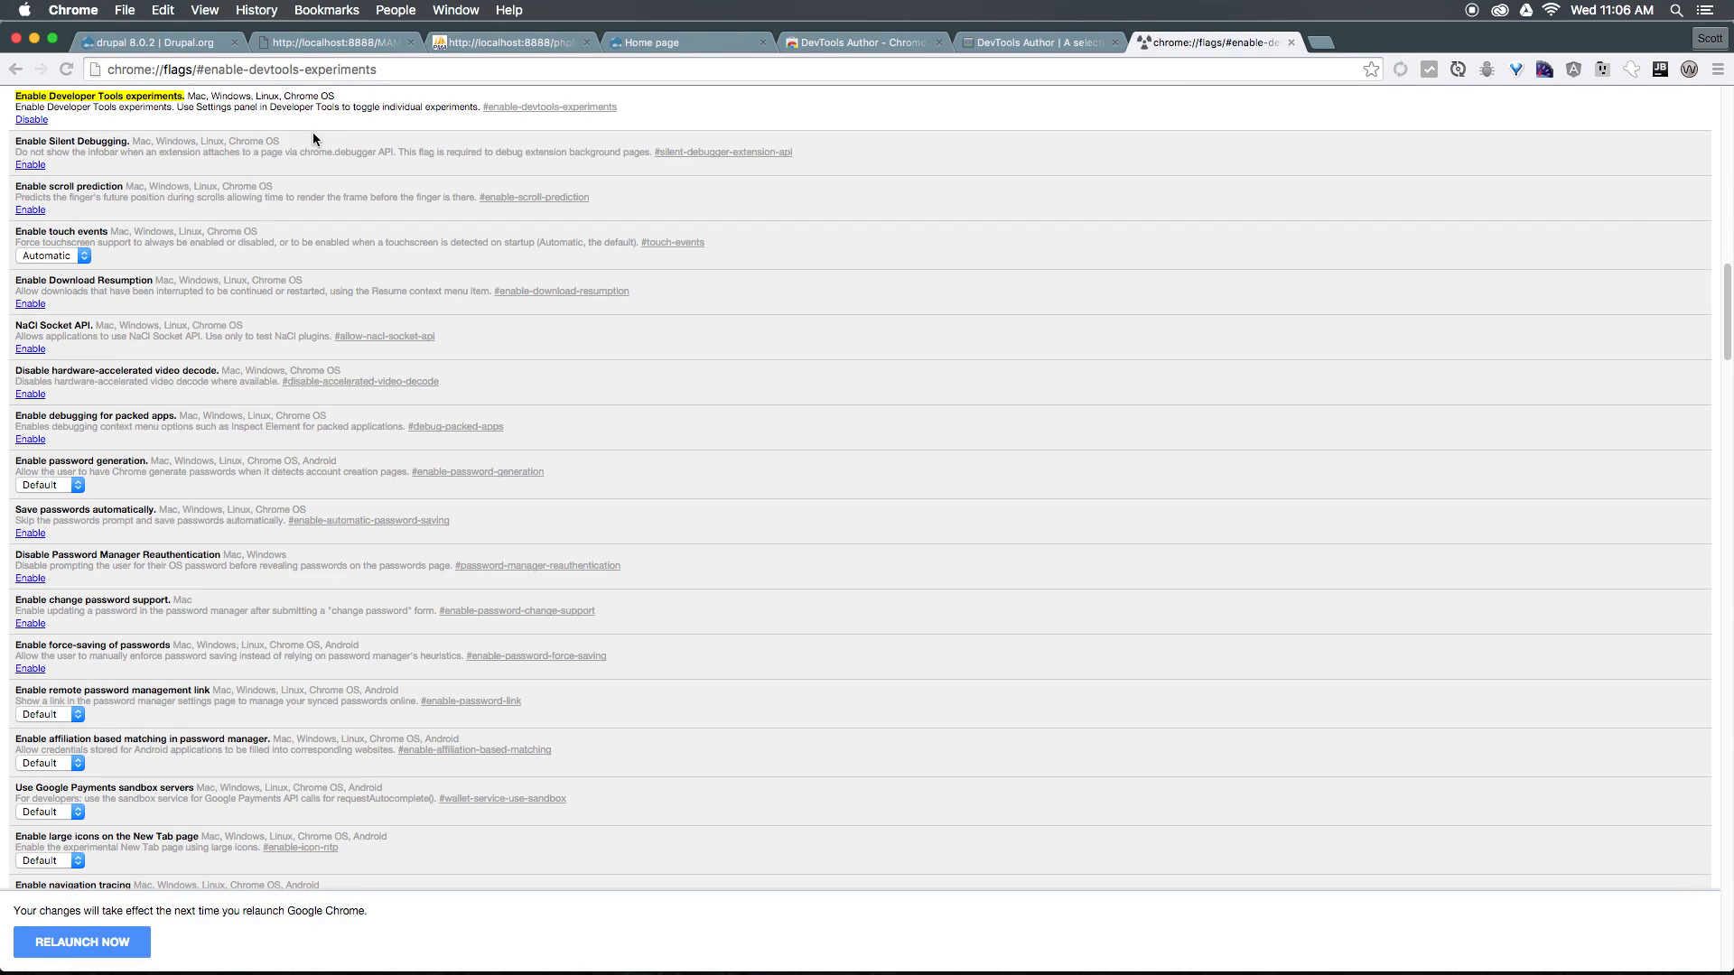
{"action": "mouse_move", "coordinate": [646, 775]}
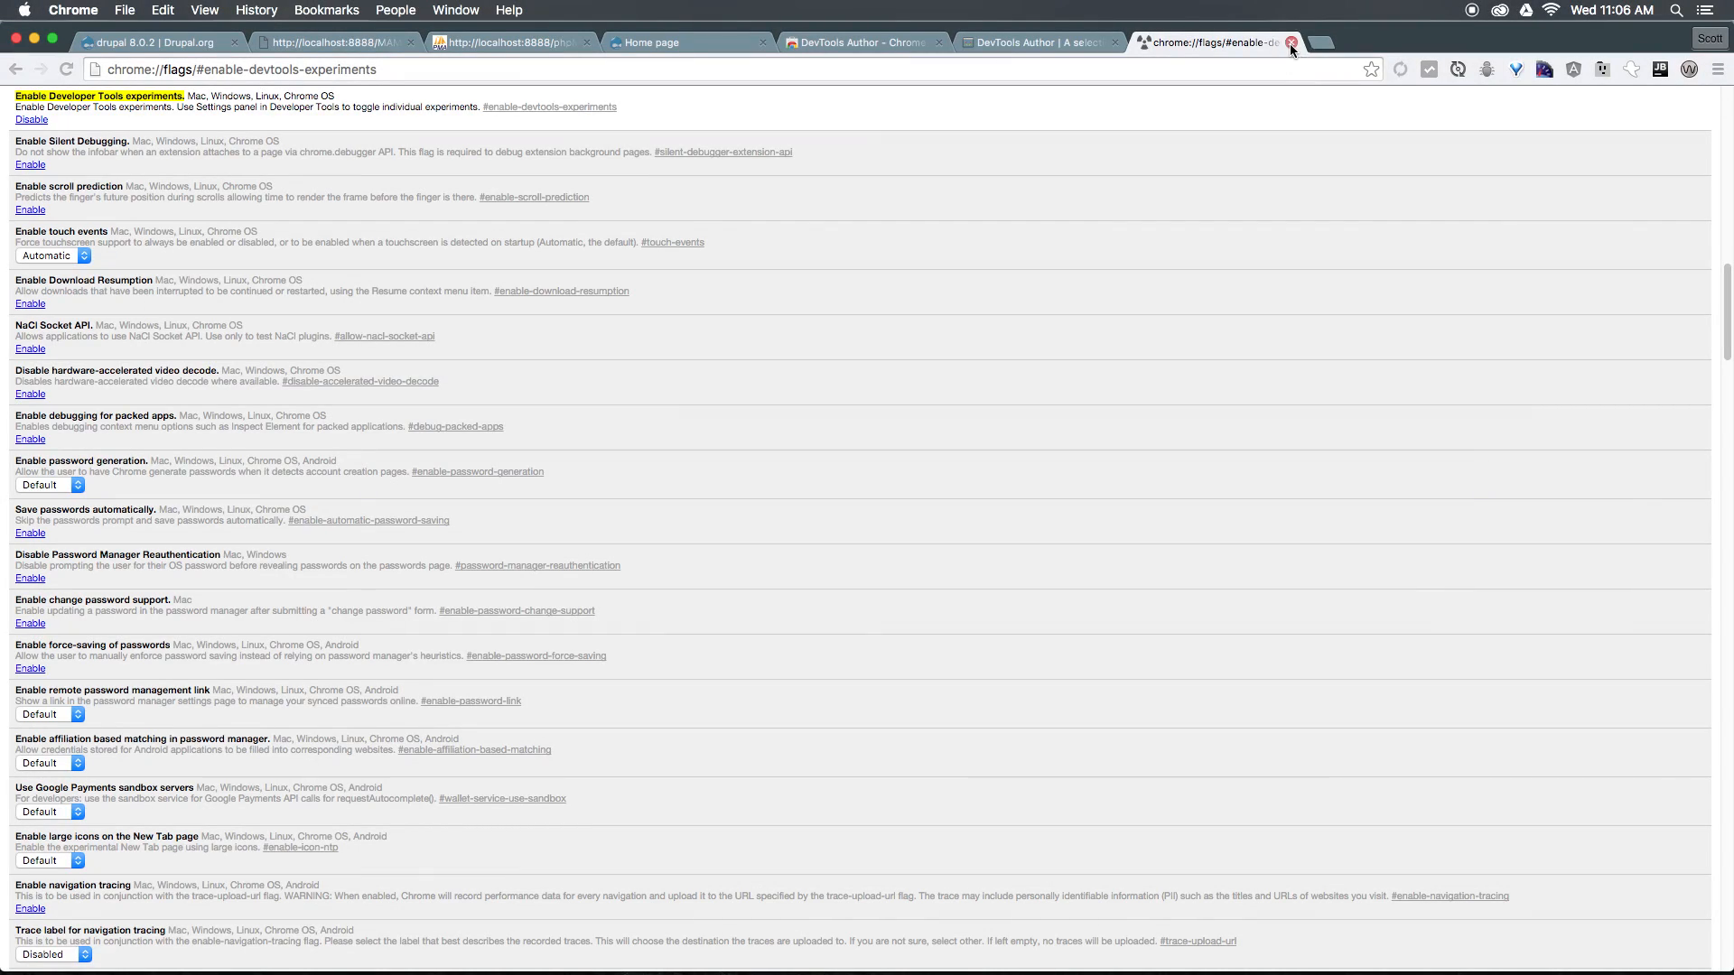
{"action": "left_click", "coordinate": [1290, 42]}
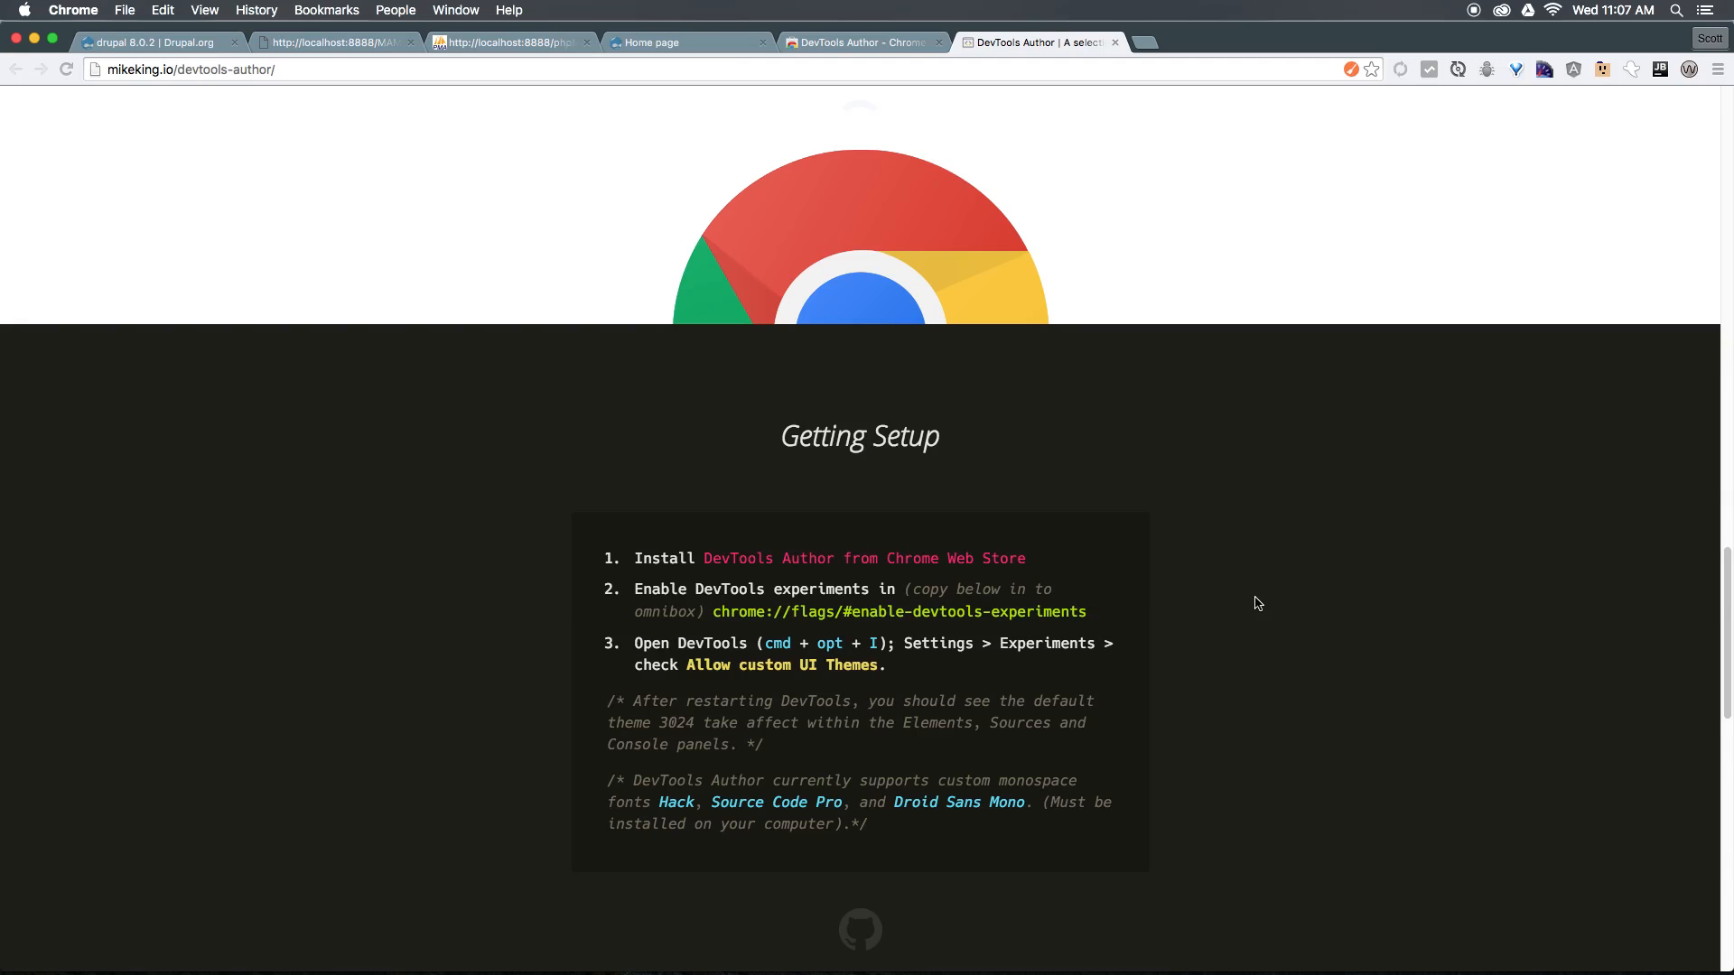
- Inspect the Getting Setup section so DevTools opens on the Elements view
{"action": "right_click", "coordinate": [1256, 603]}
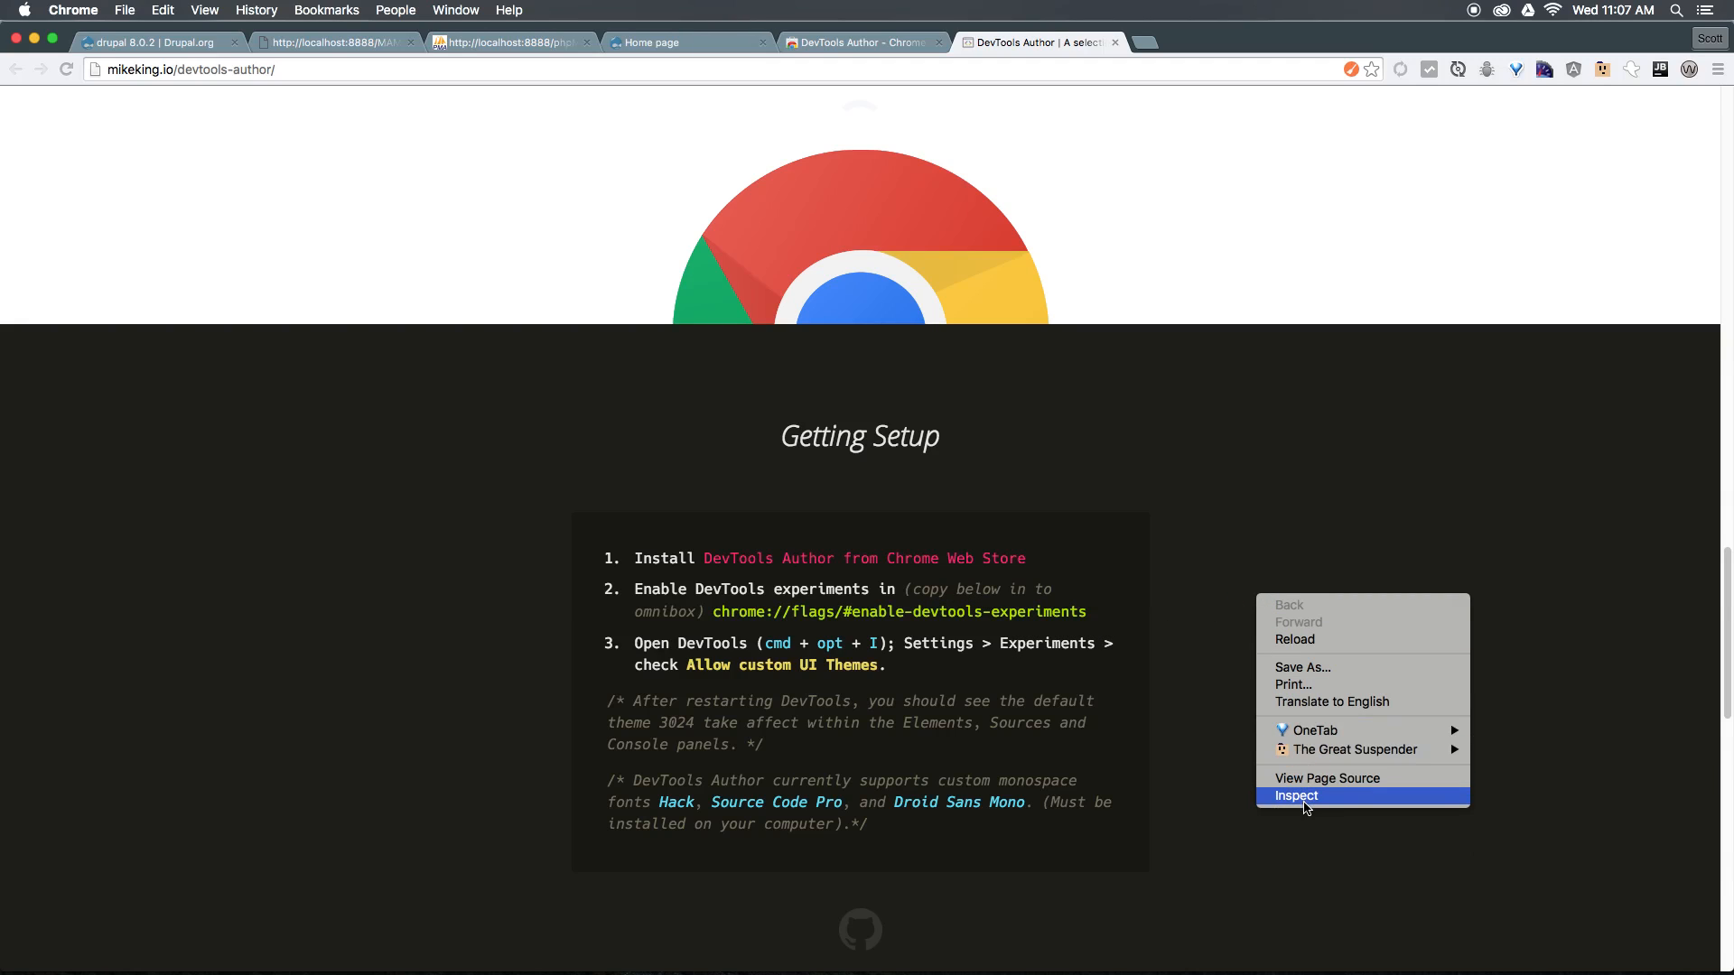
{"action": "left_click", "coordinate": [1295, 795]}
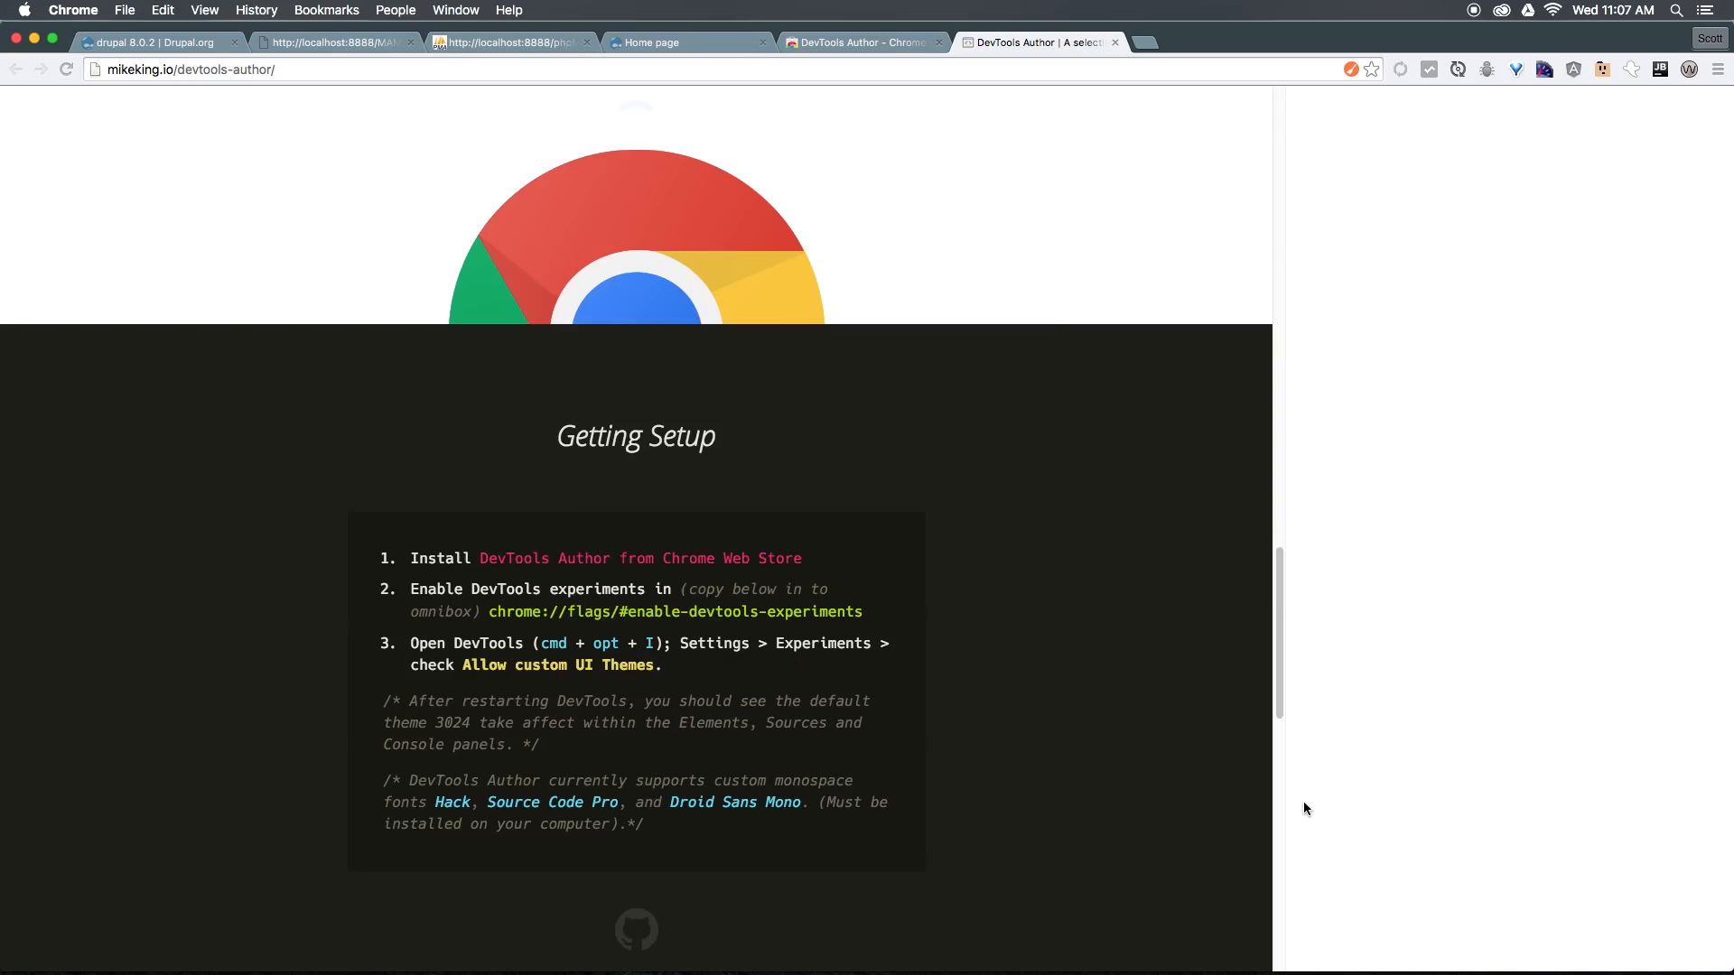
{"action": "key", "text": "F12"}
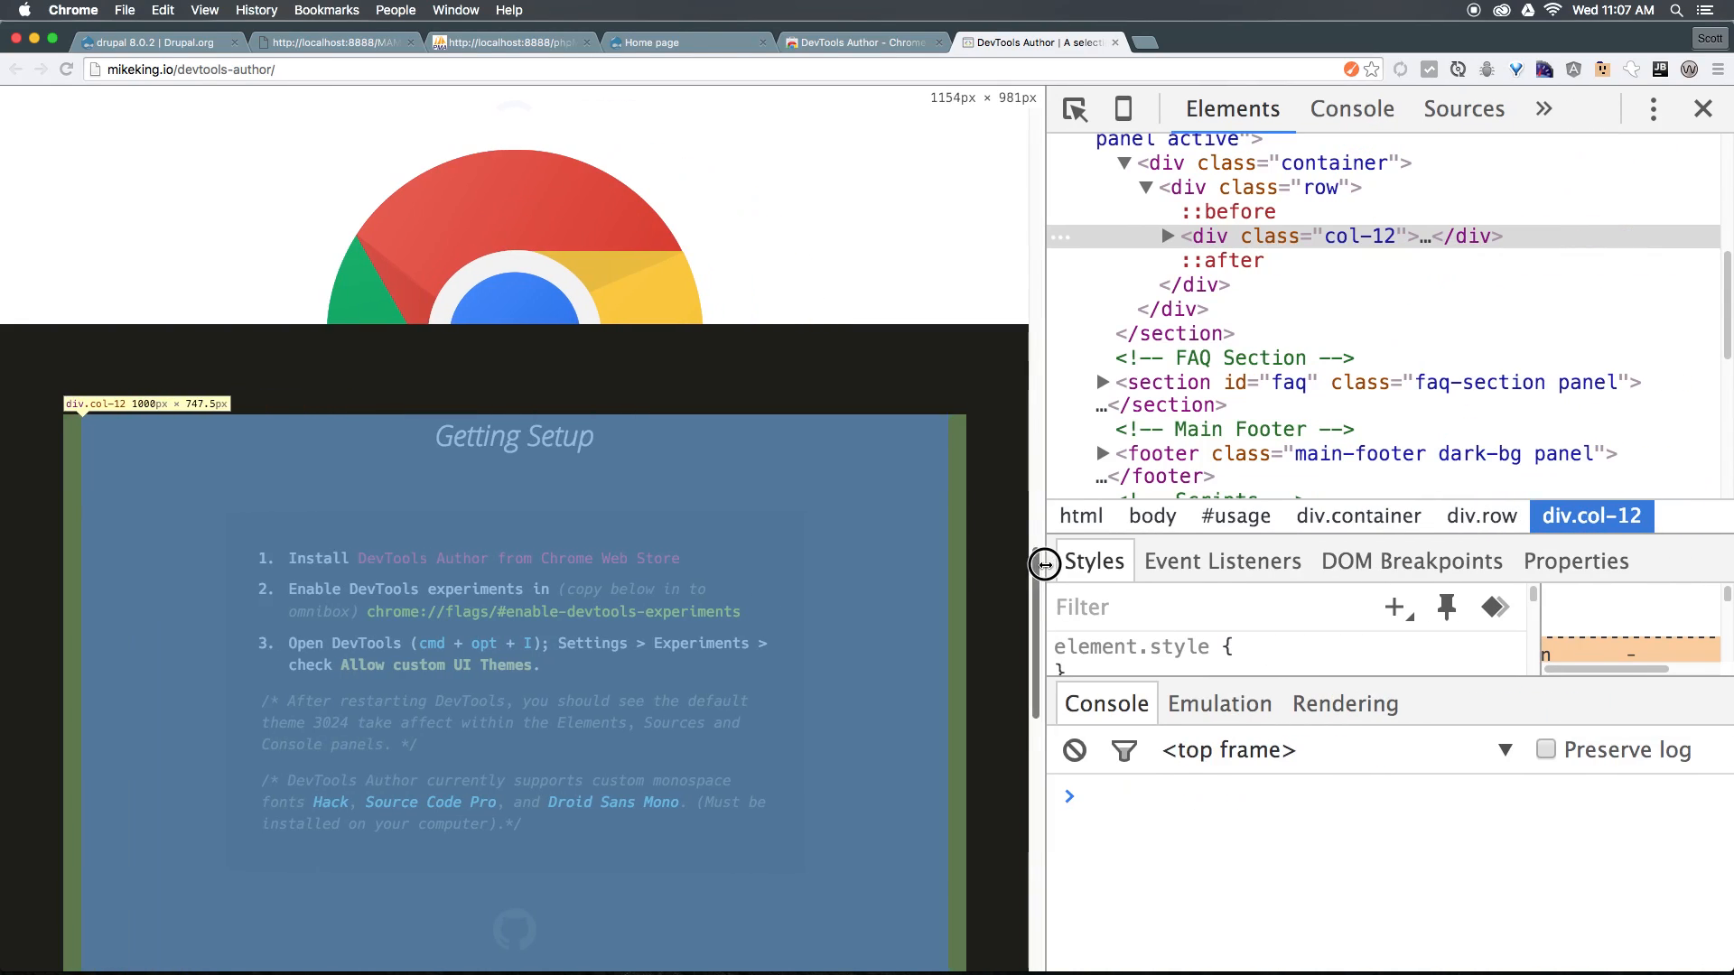
{"action": "mouse_move", "coordinate": [844, 298]}
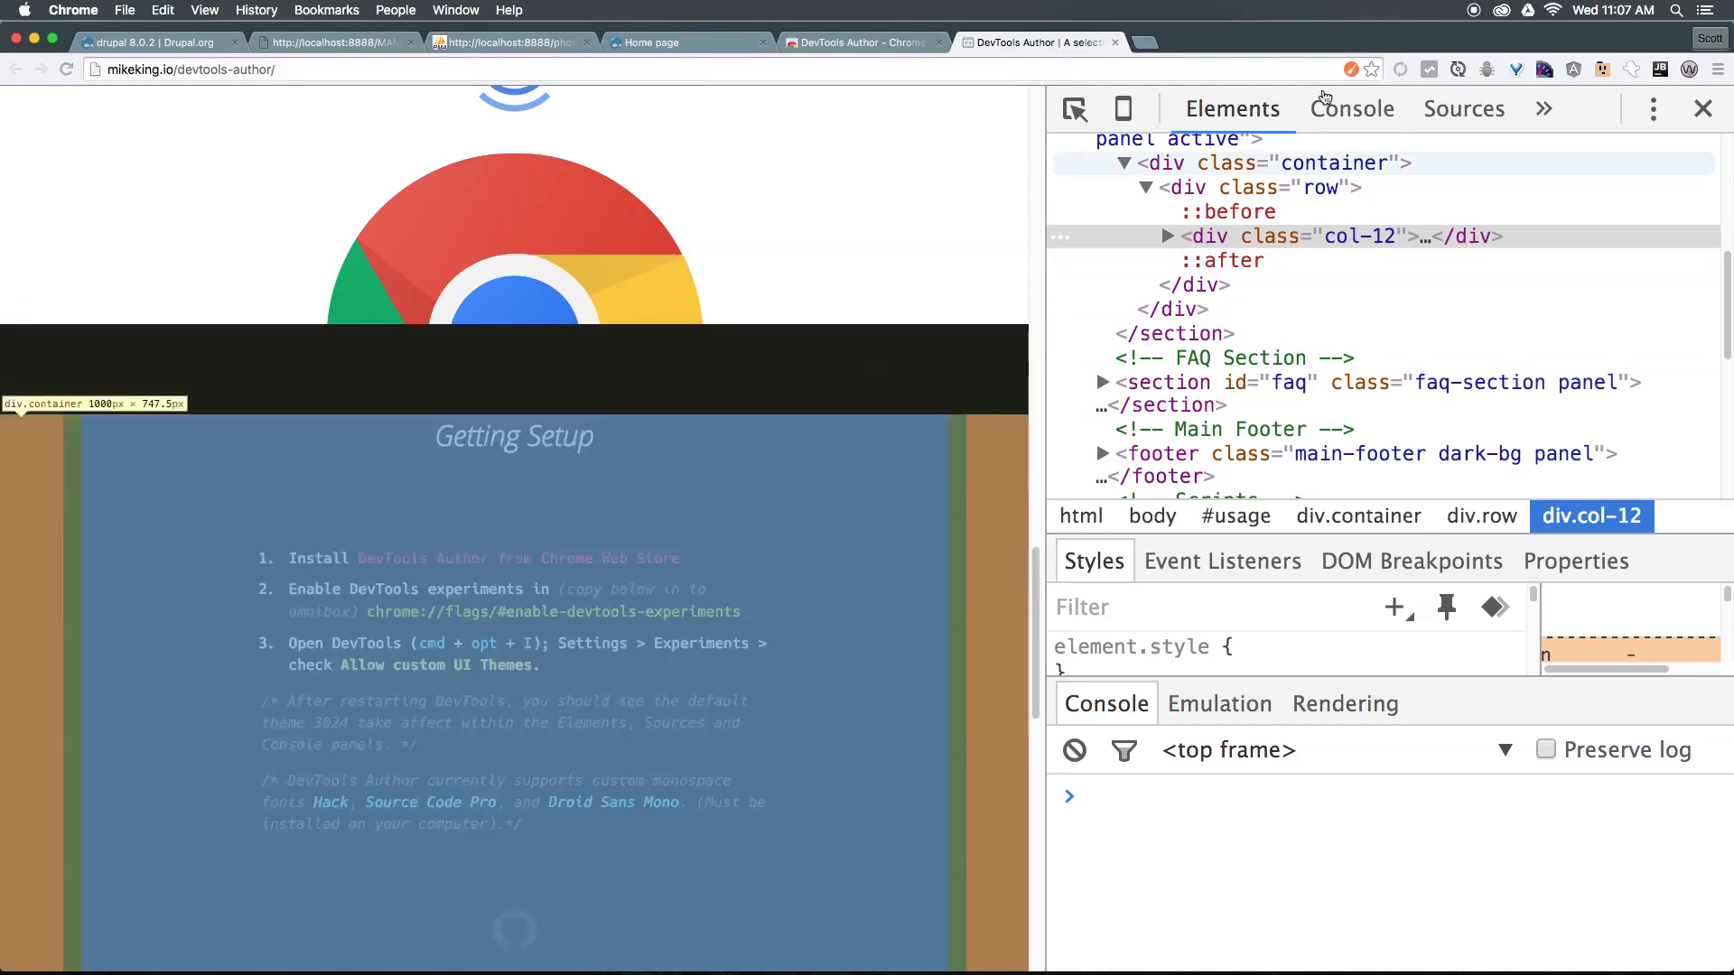
- Enable 'Allow custom UI themes' in DevTools Settings > Experiments and close Settings
{"action": "left_click", "coordinate": [1652, 108]}
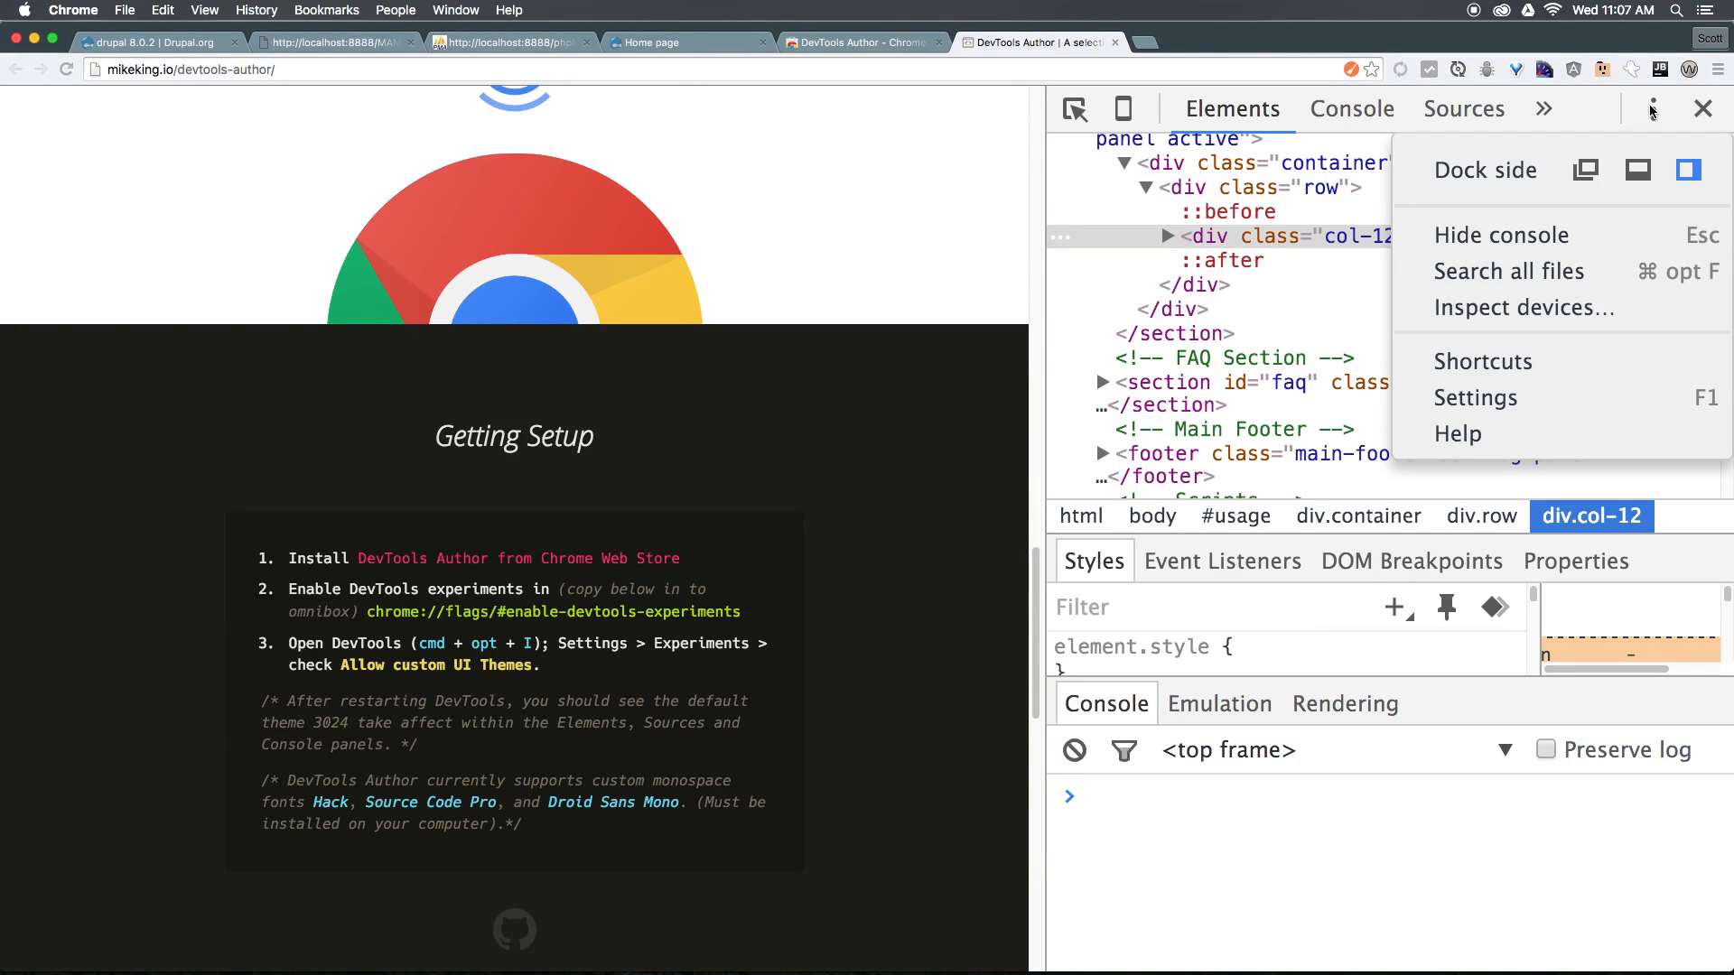
{"action": "mouse_move", "coordinate": [1533, 398]}
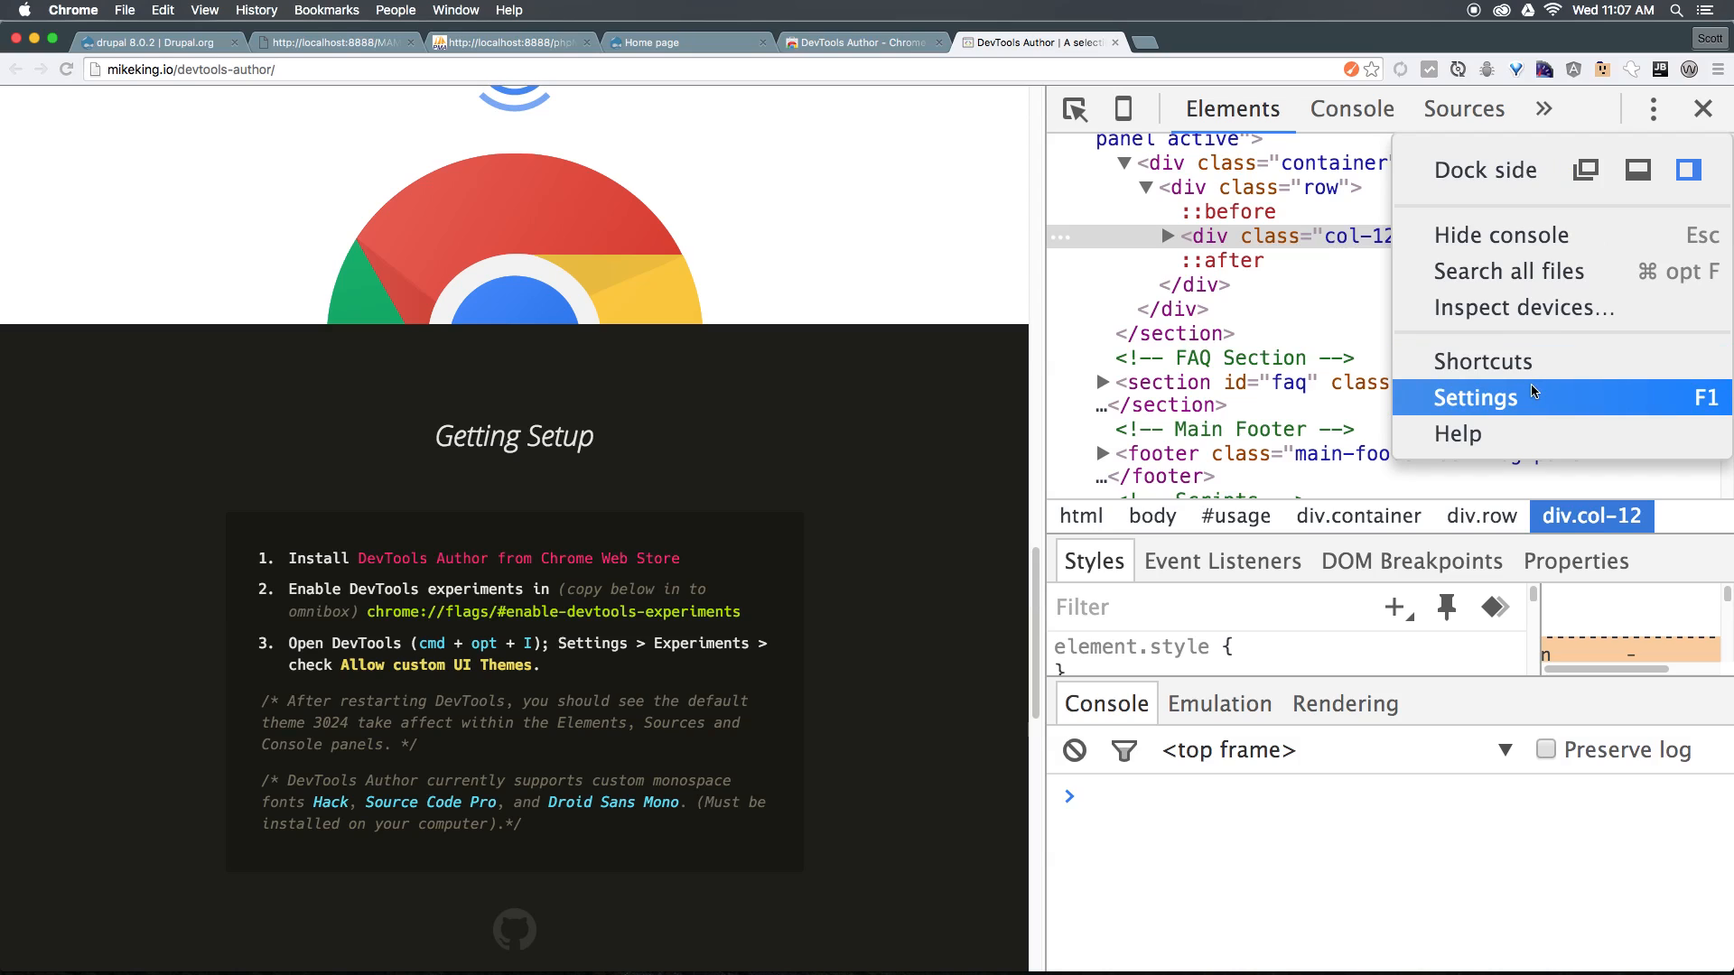
{"action": "left_click", "coordinate": [1474, 398]}
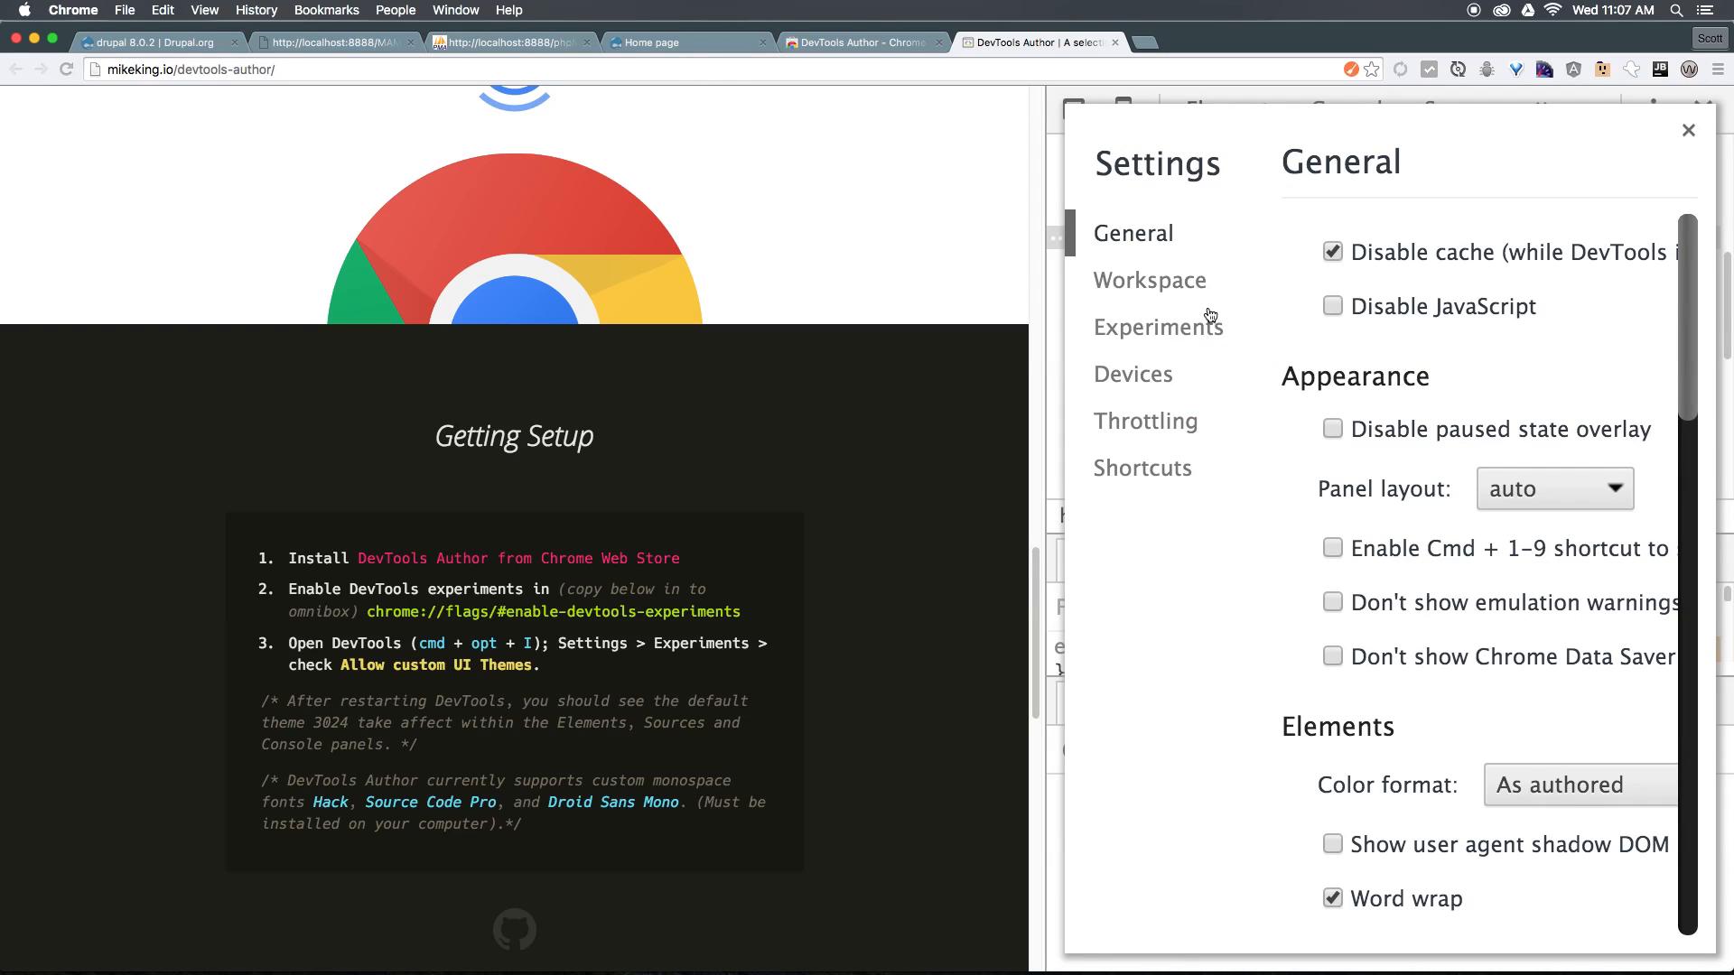
{"action": "left_click", "coordinate": [1160, 327]}
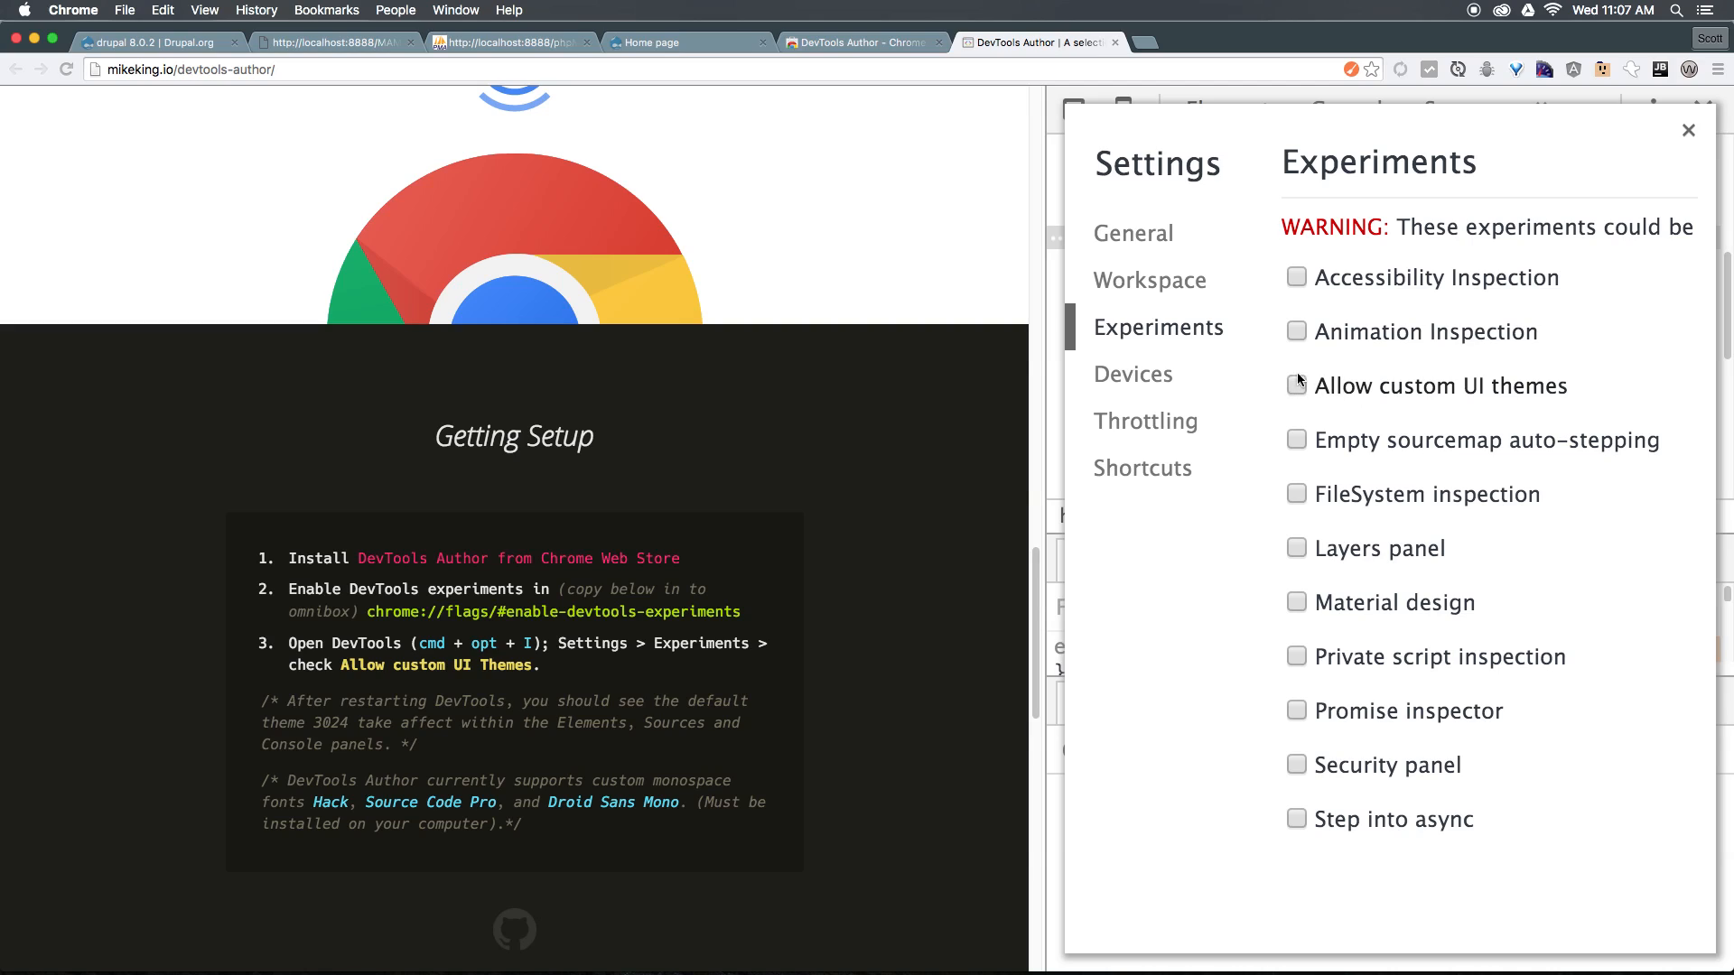
{"action": "left_click", "coordinate": [1297, 384]}
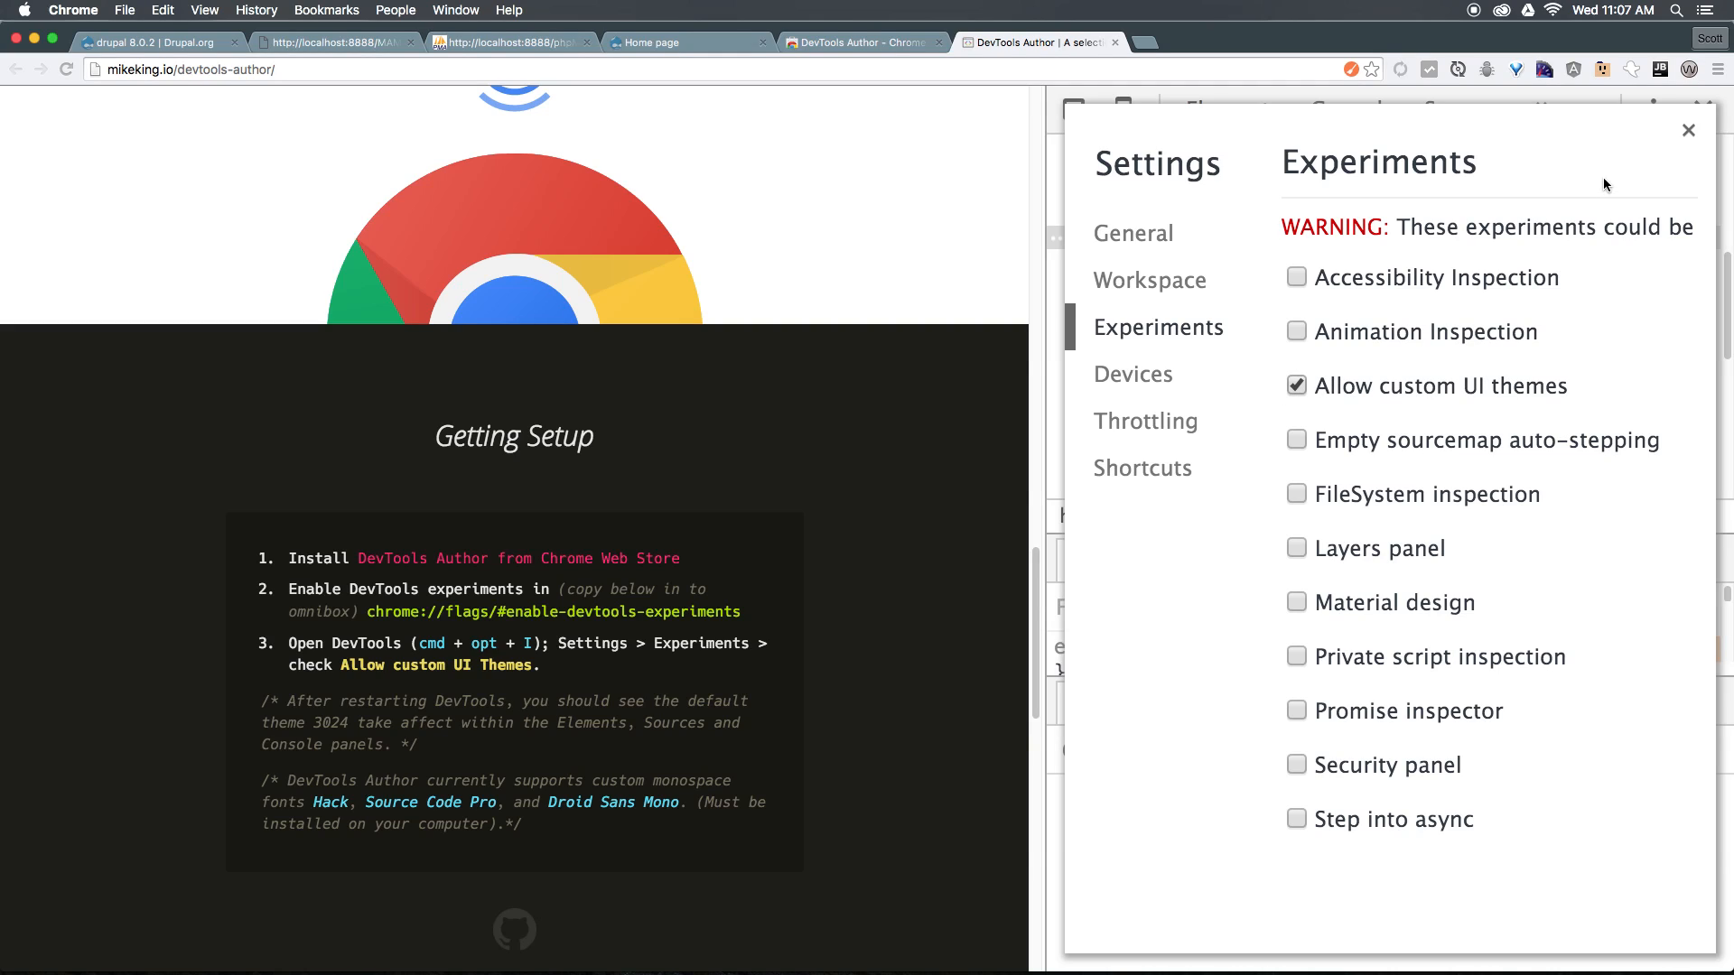
{"action": "mouse_move", "coordinate": [1485, 242]}
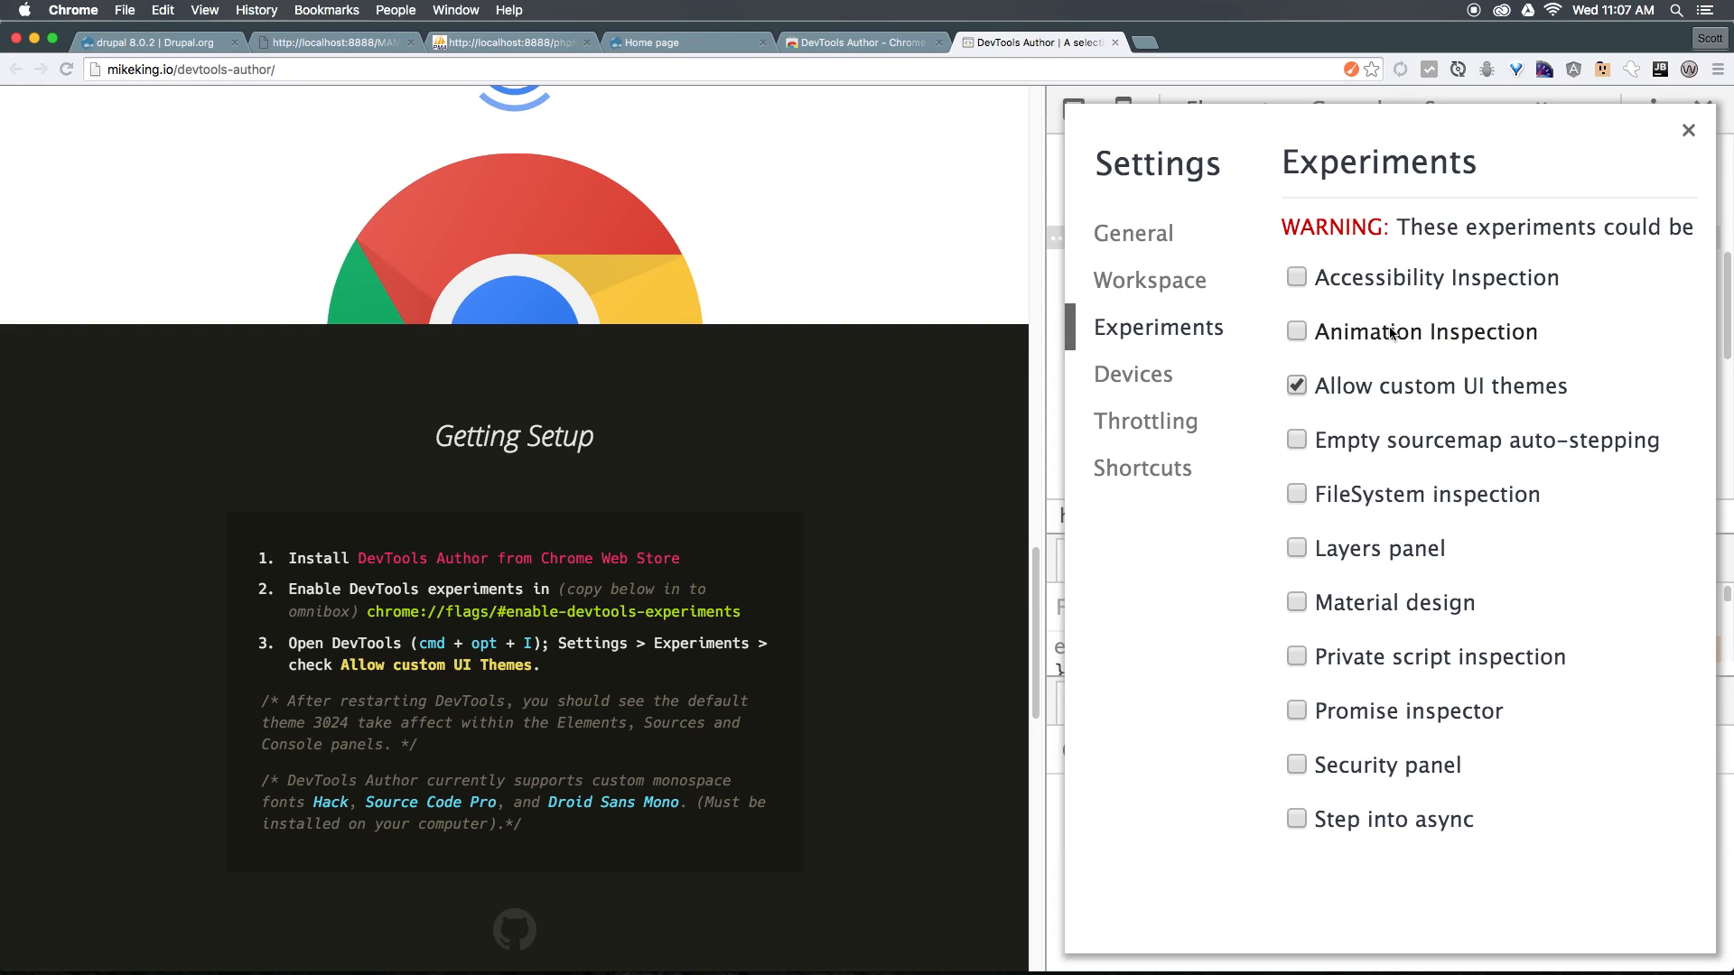
{"action": "left_click", "coordinate": [1689, 130]}
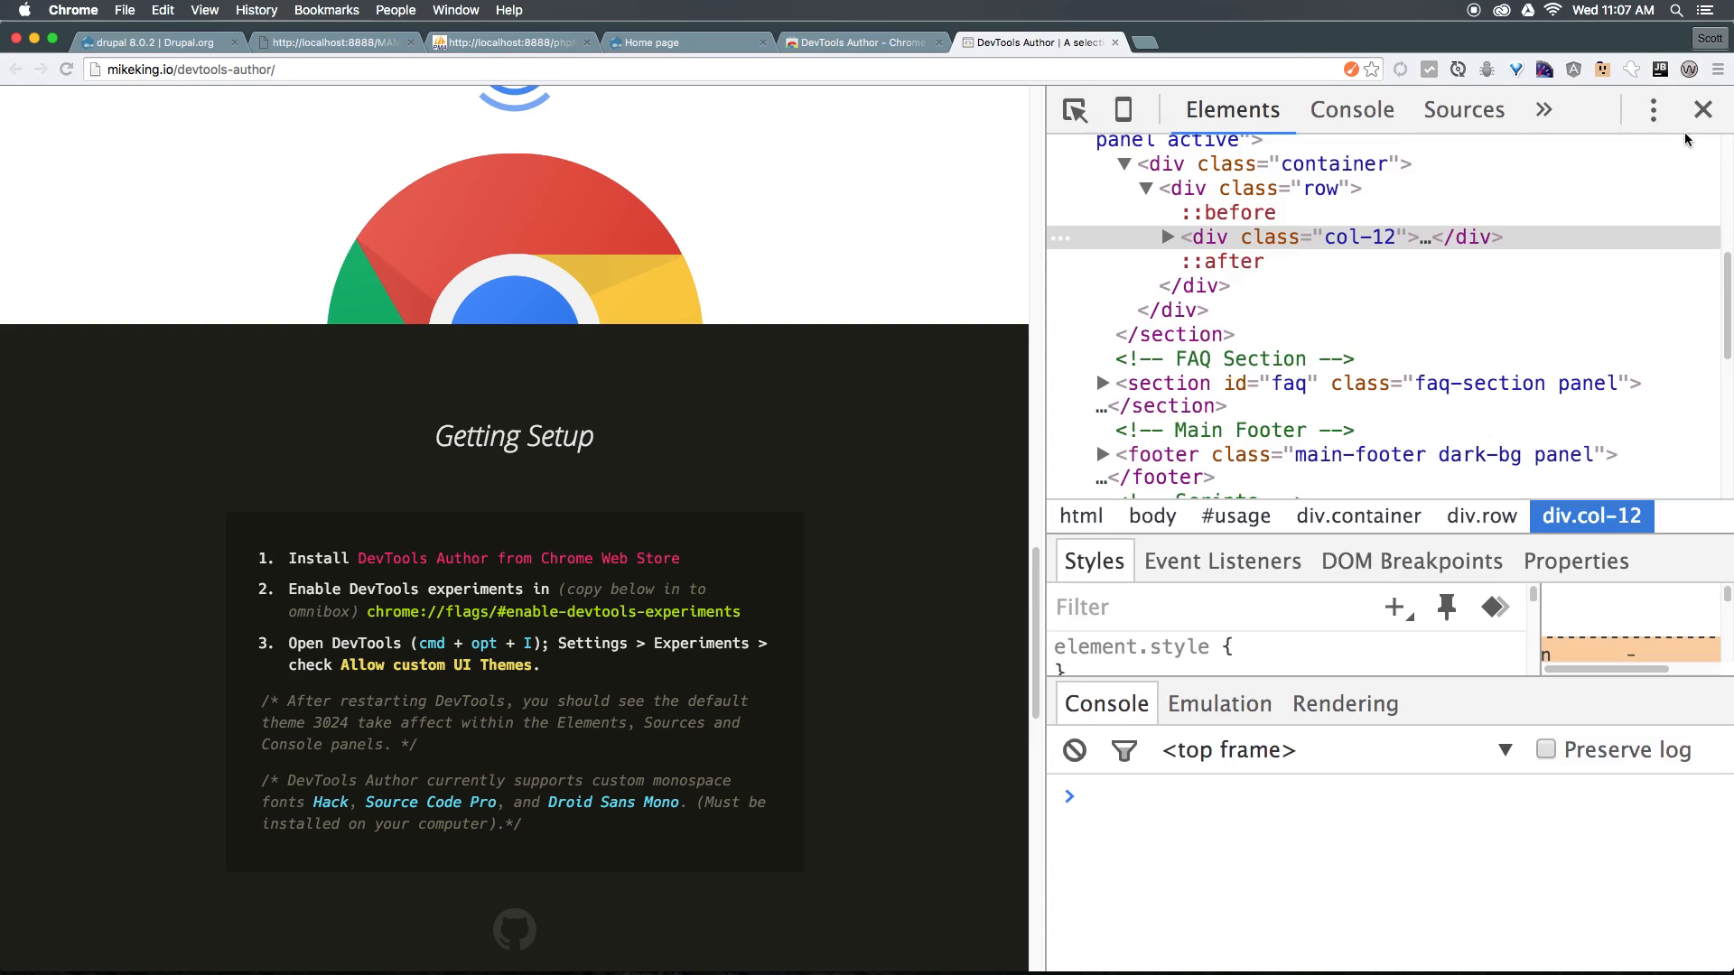
{"action": "mouse_move", "coordinate": [1704, 110]}
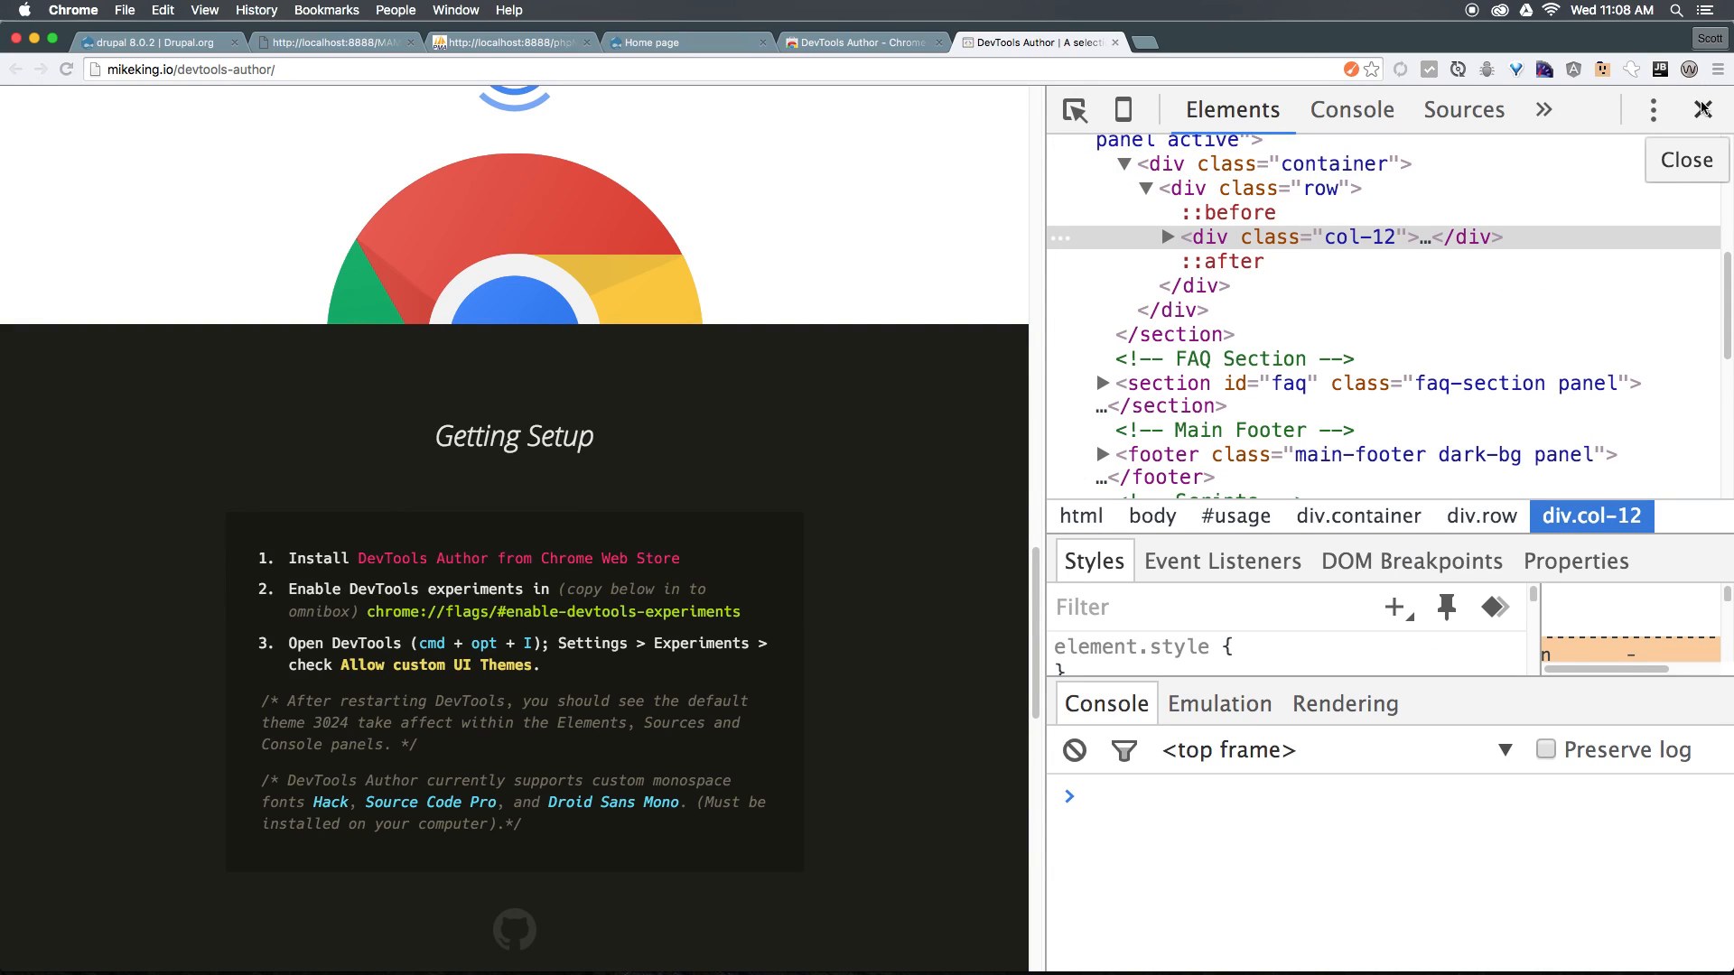
- Reopen DevTools via Inspect and expand the » overflow list showing Author Settings
{"action": "right_click", "coordinate": [1443, 451]}
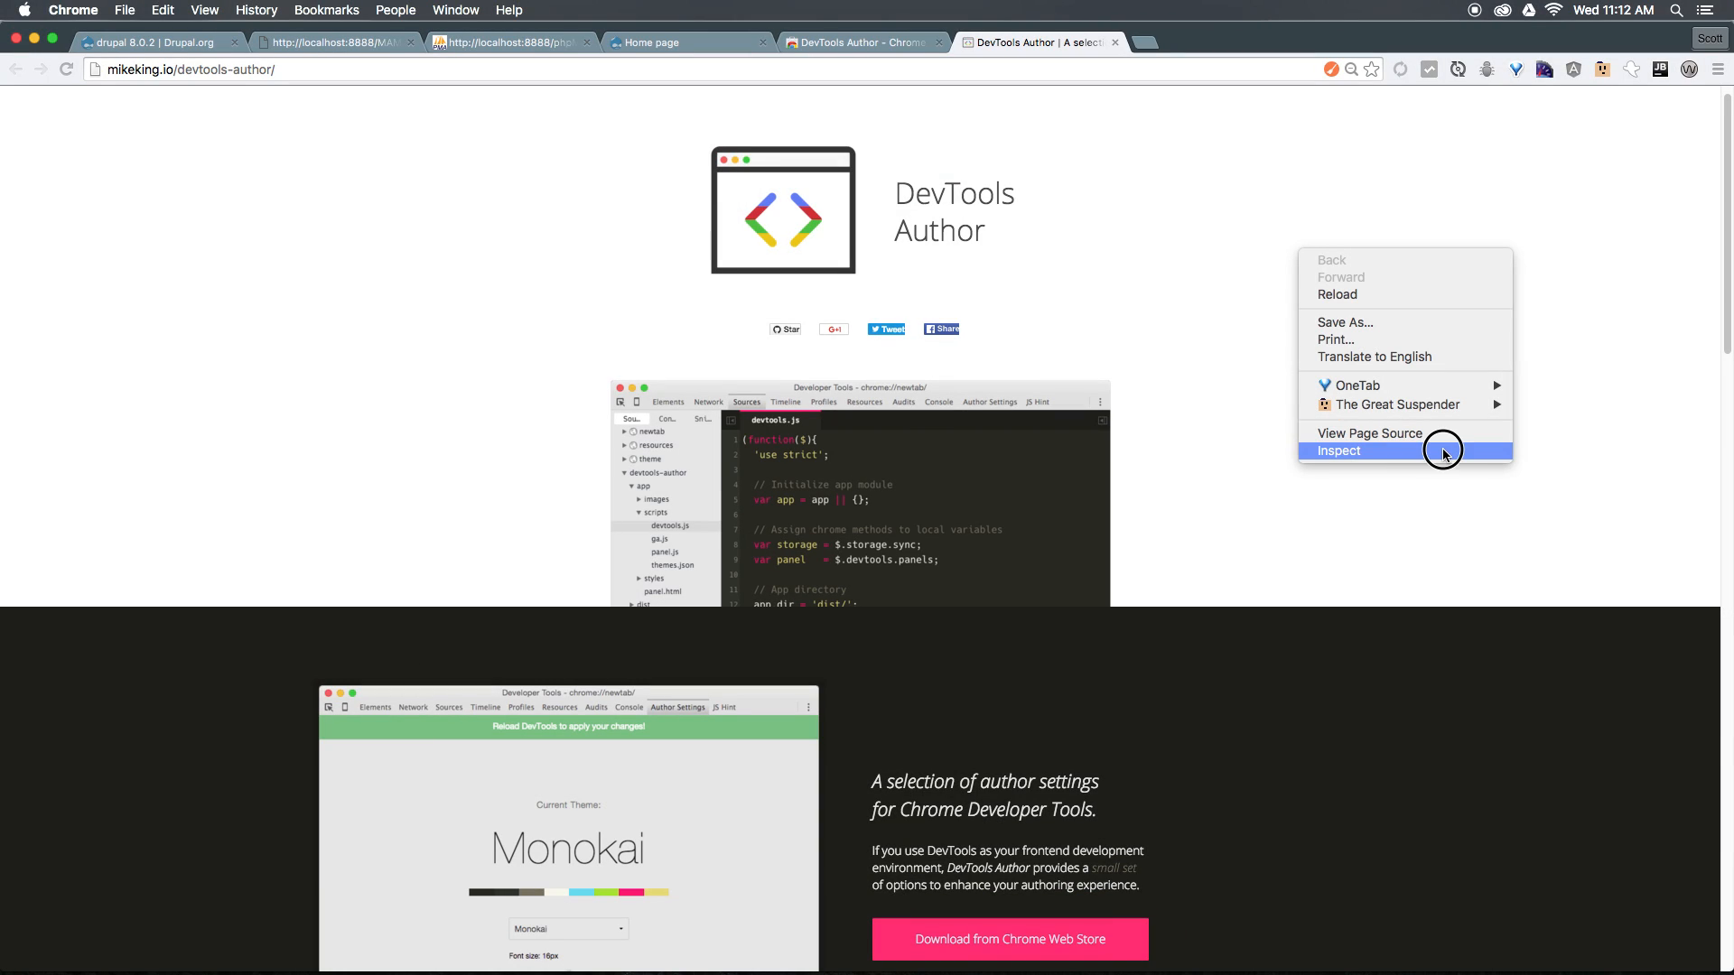
{"action": "left_click", "coordinate": [1338, 450]}
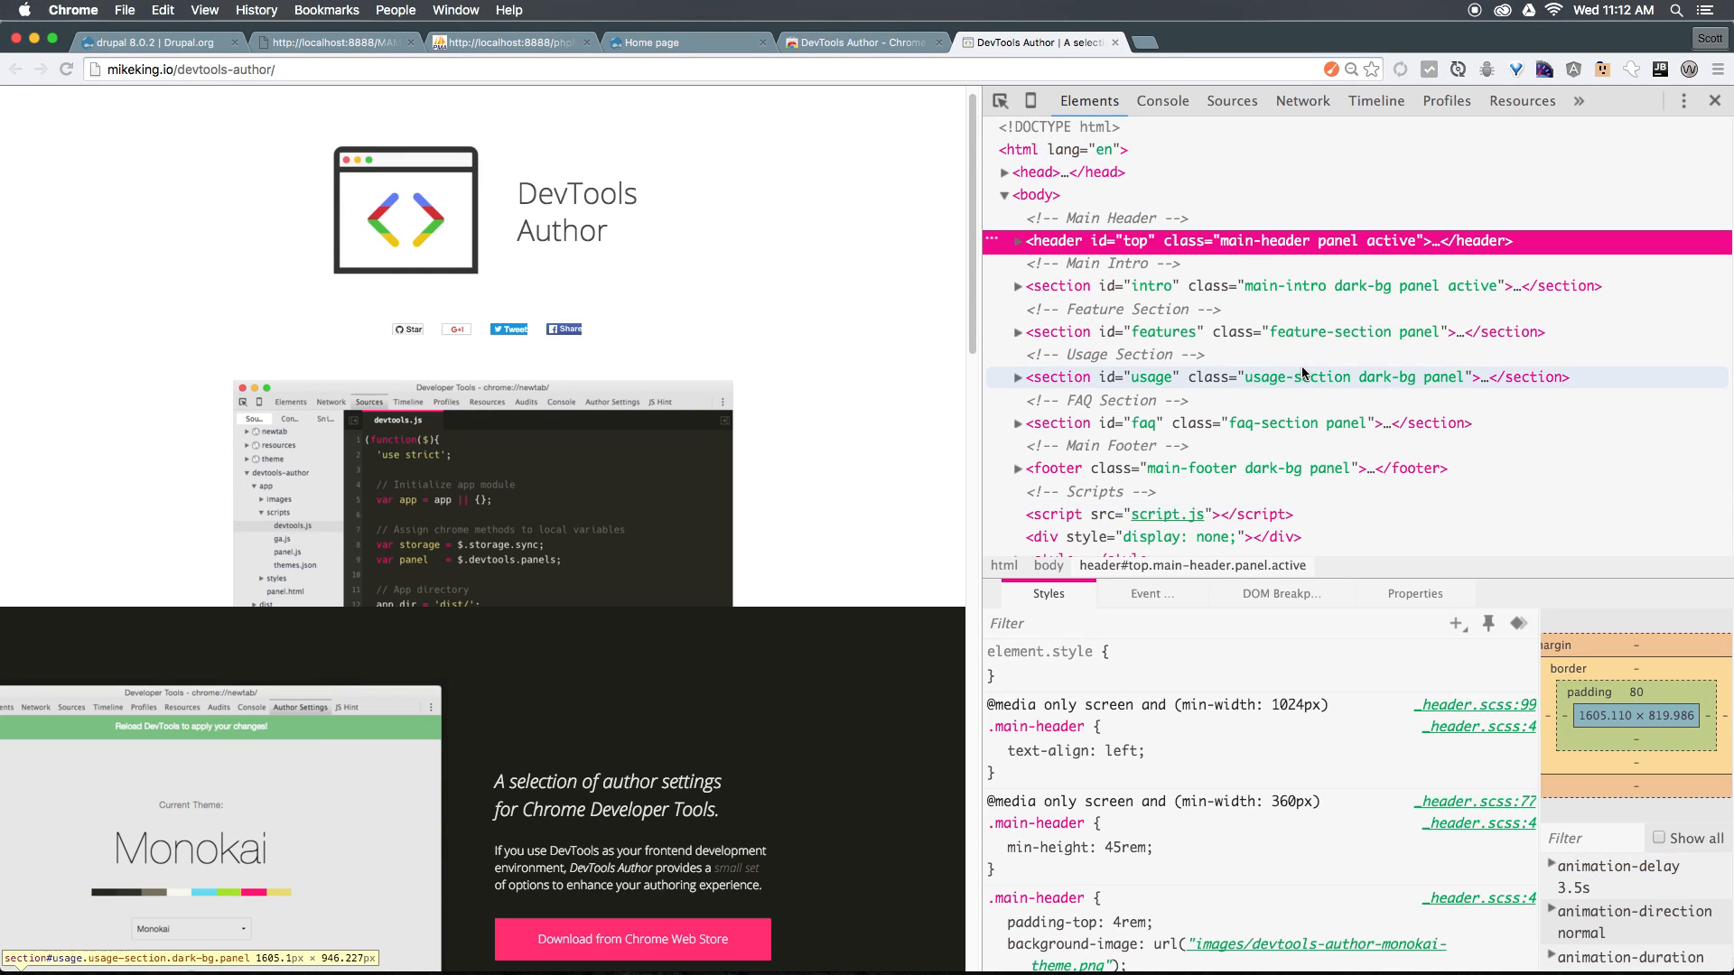
{"action": "mouse_move", "coordinate": [1185, 484]}
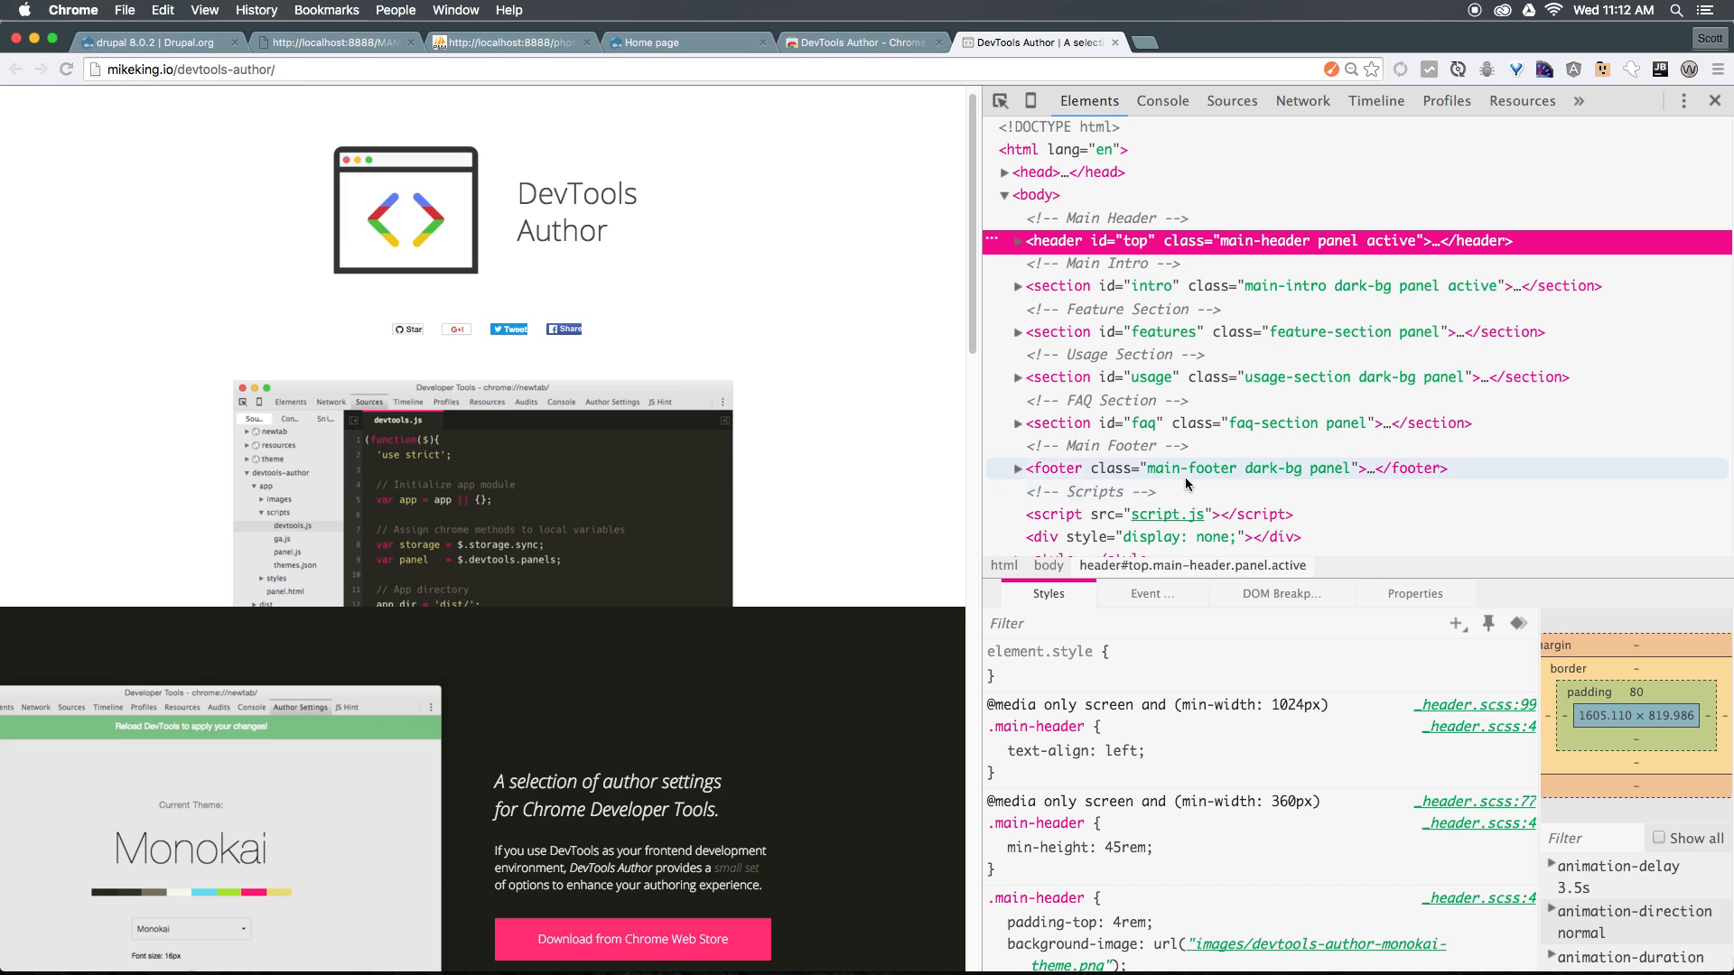
{"action": "mouse_move", "coordinate": [1096, 321]}
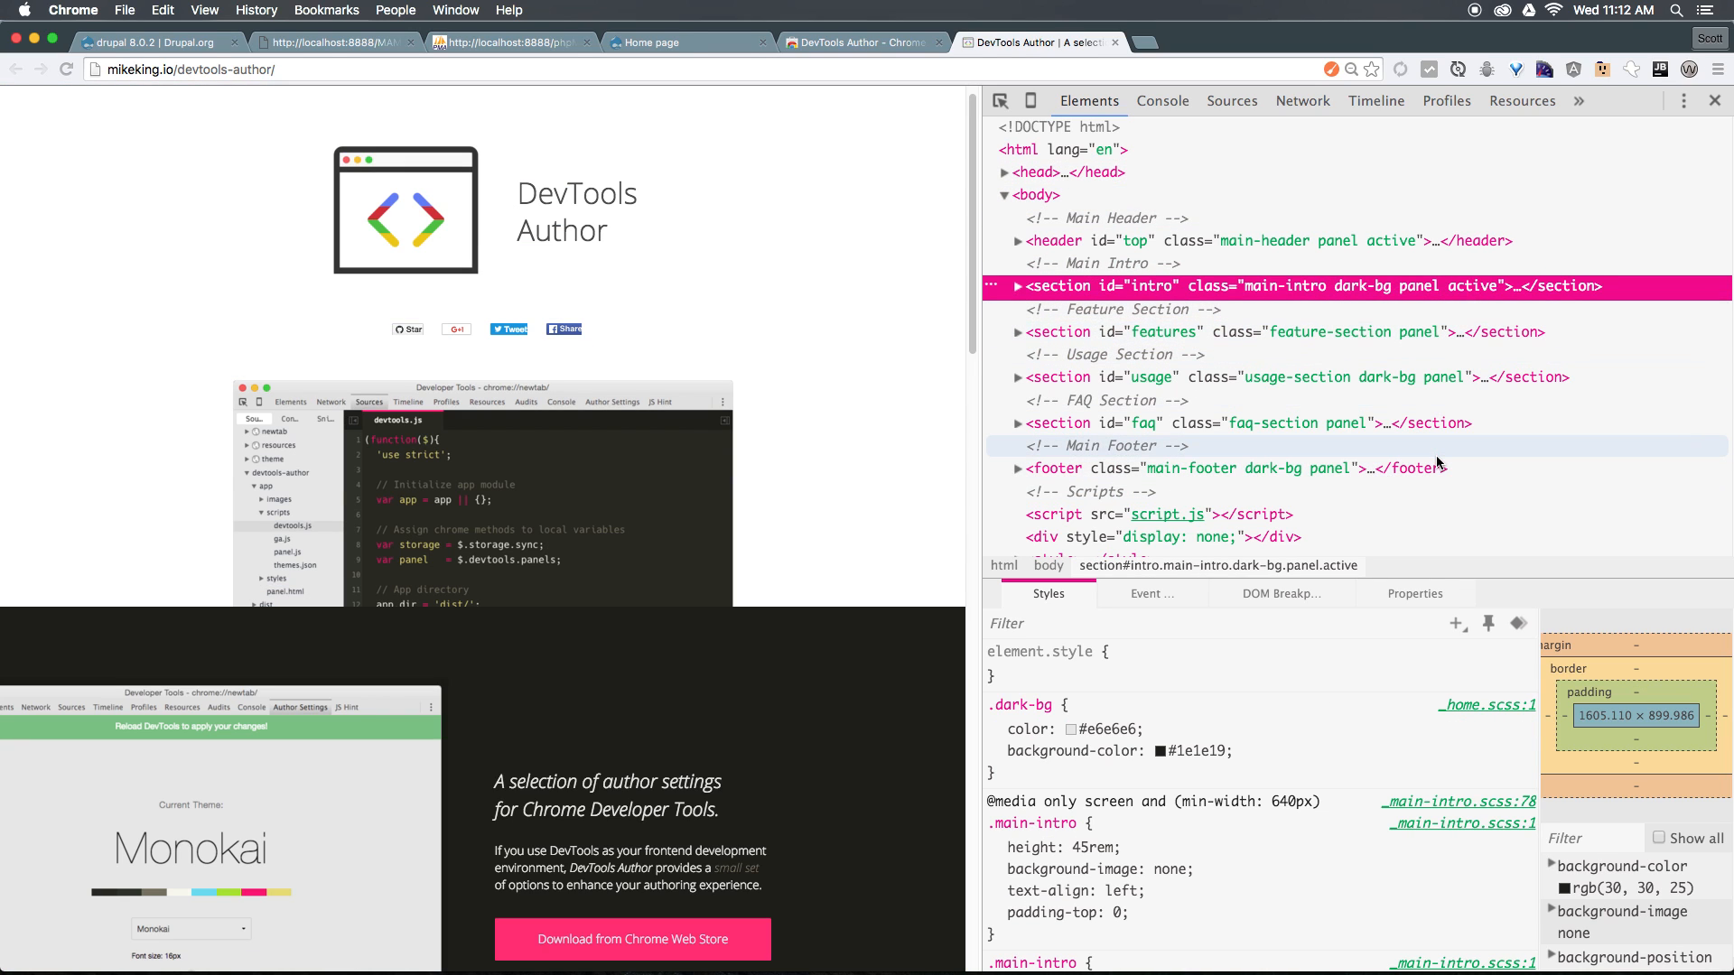
{"action": "scroll", "scroll_direction": "down", "scroll_amount": 3}
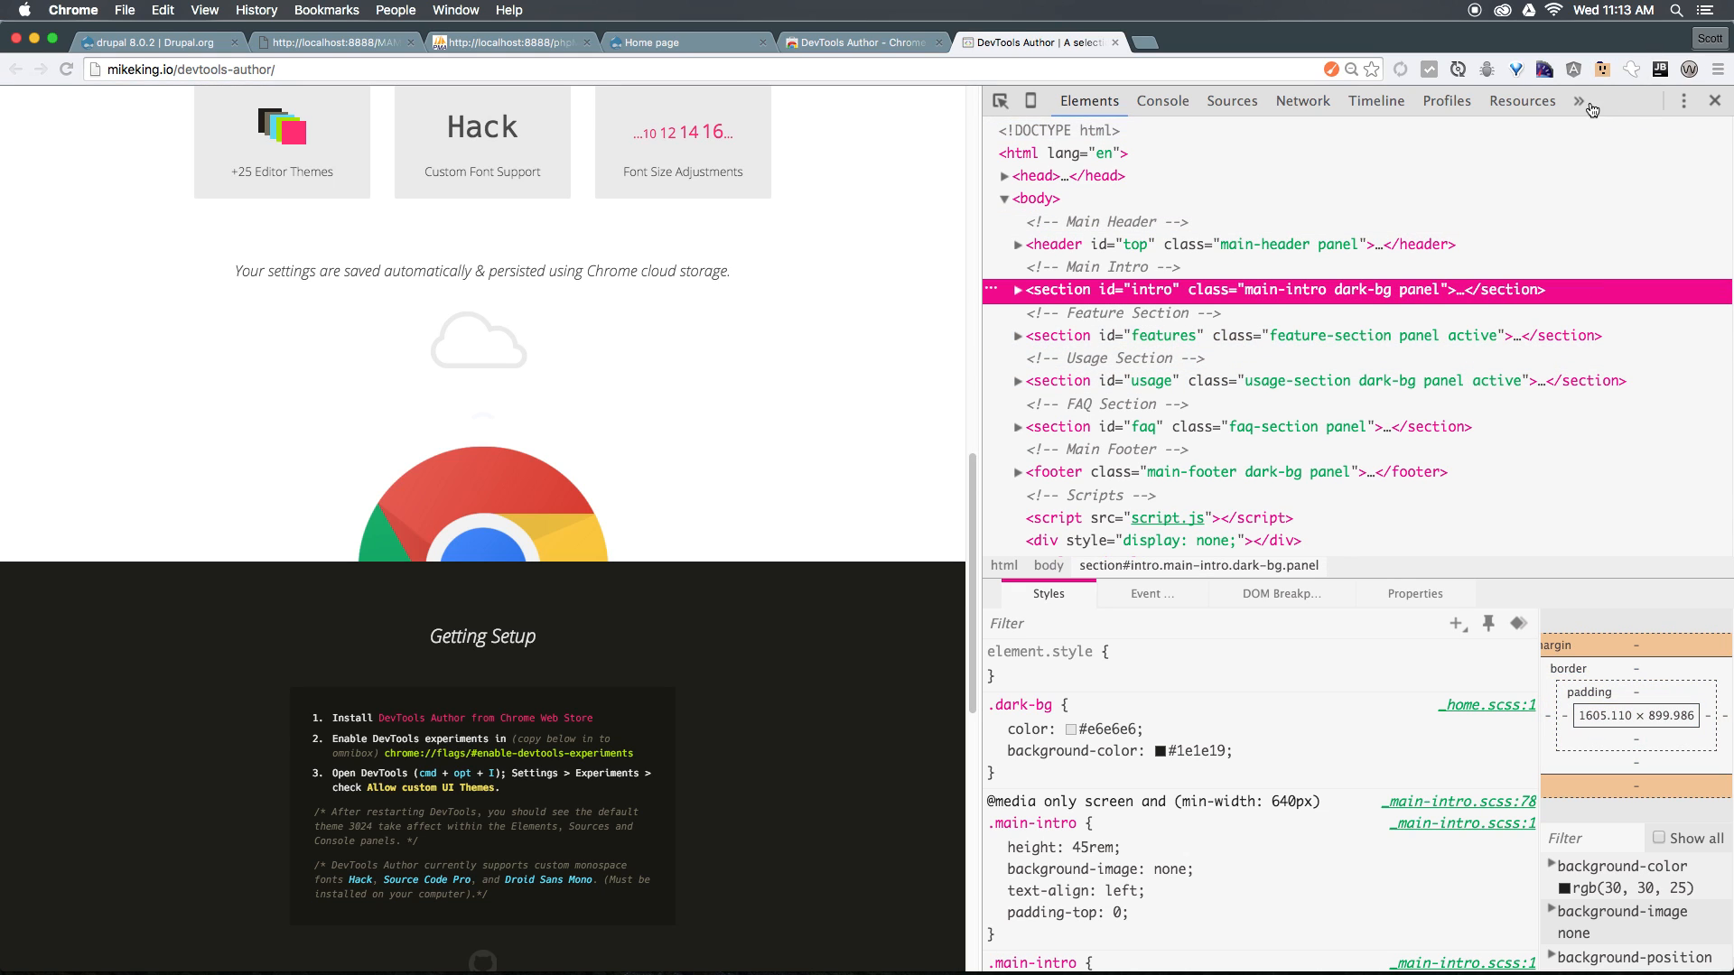
{"action": "left_click", "coordinate": [1580, 101]}
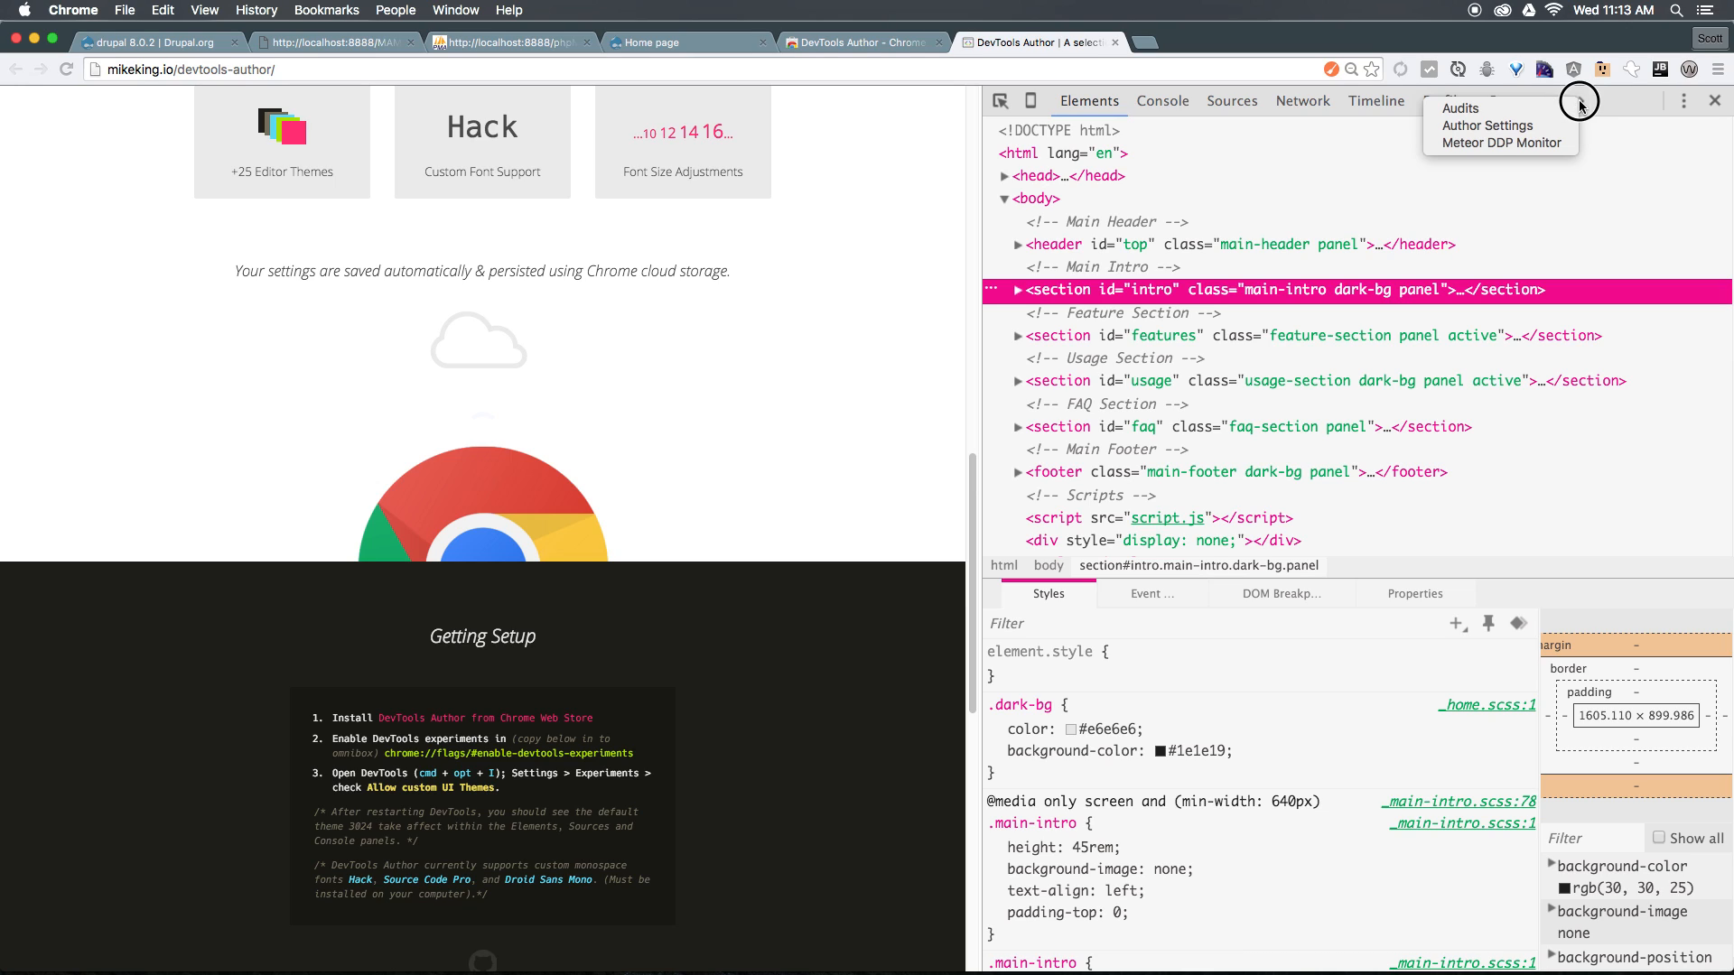
{"action": "mouse_move", "coordinate": [1487, 124]}
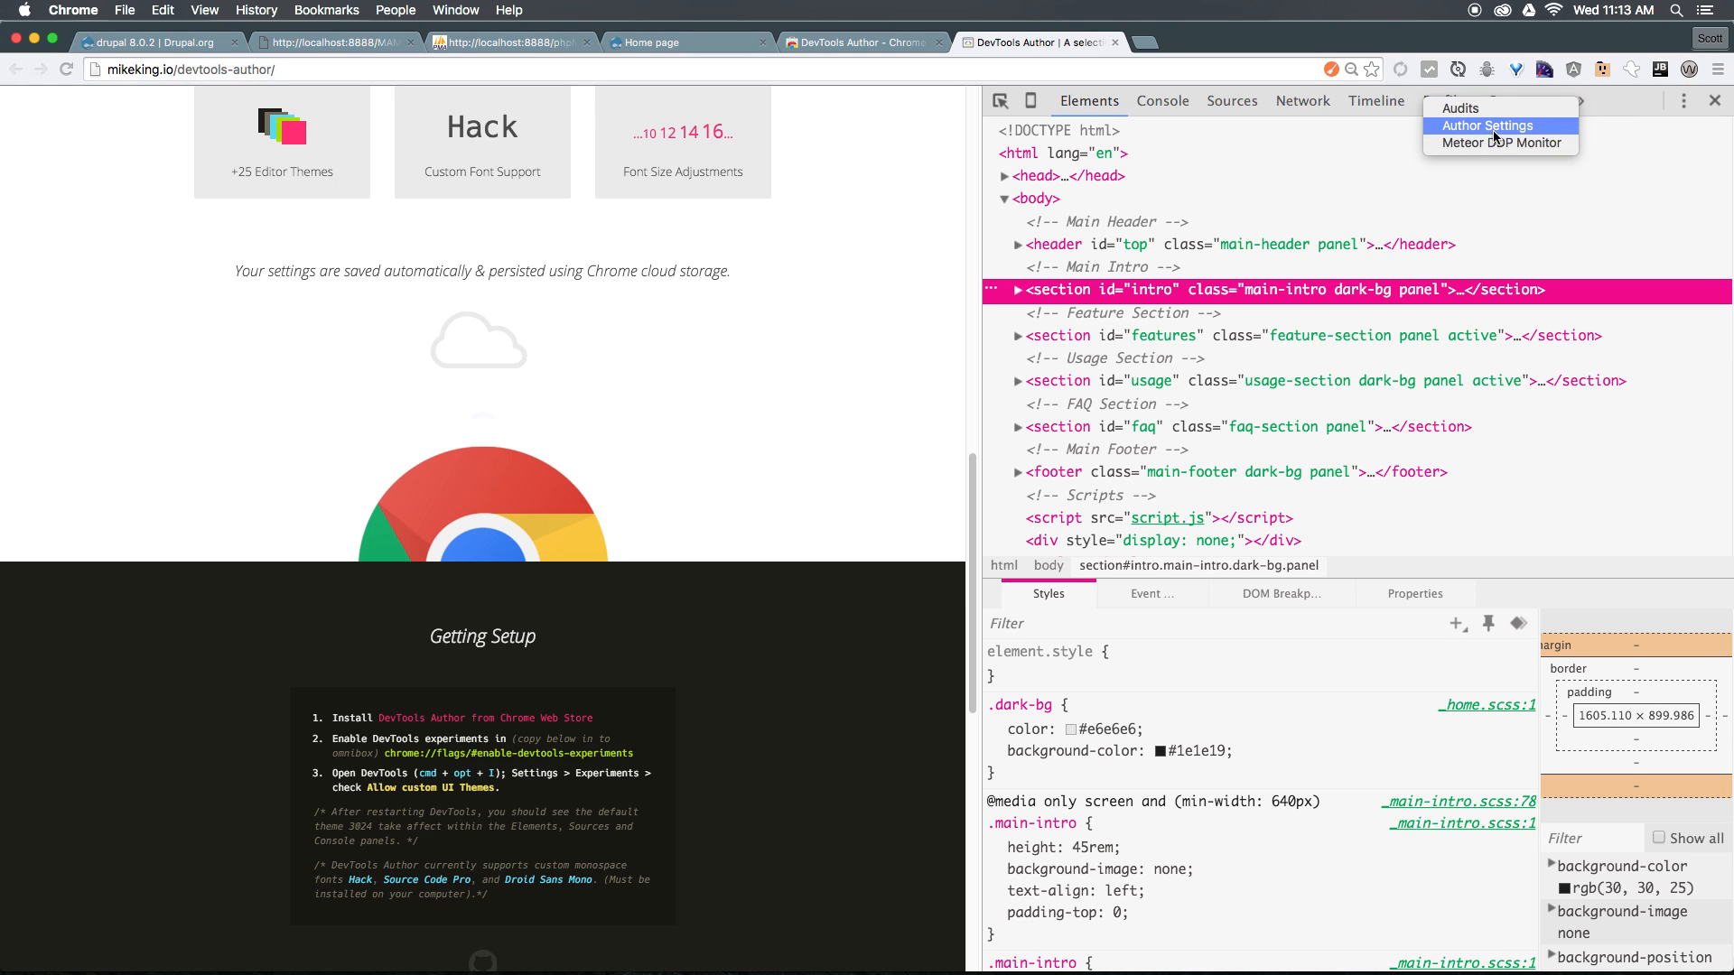
- In the Author Settings panel, change the current theme from 3024 to Monokai
{"action": "left_click", "coordinate": [1487, 124]}
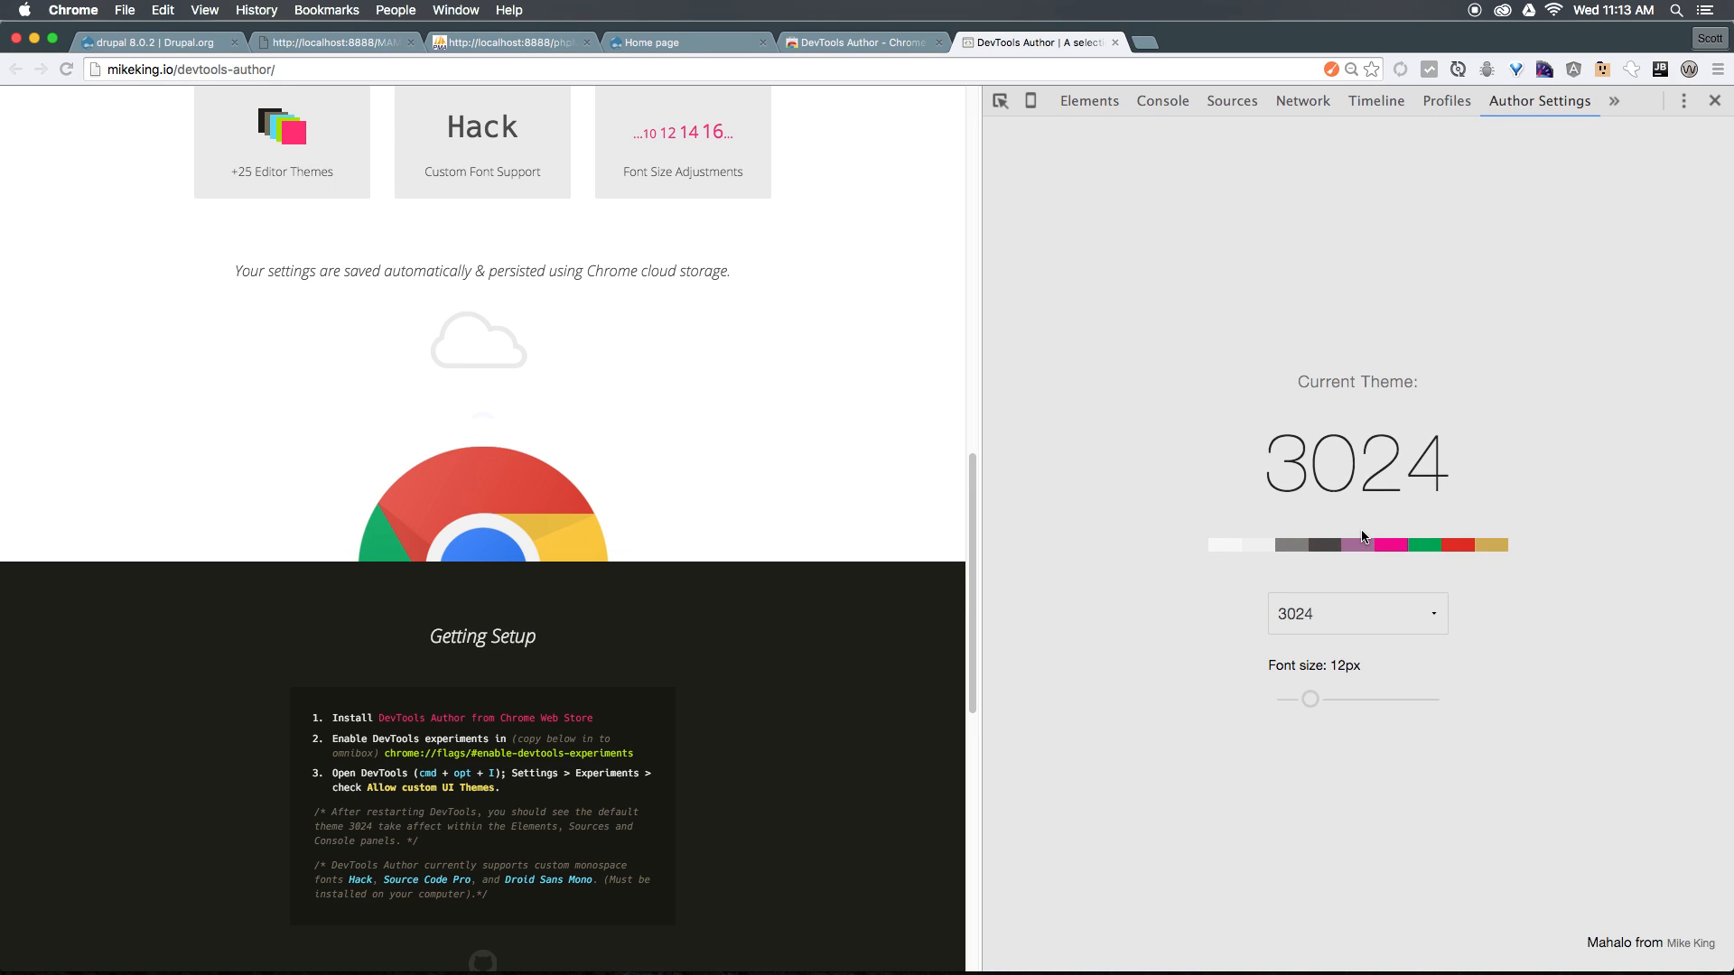
{"action": "left_click", "coordinate": [1357, 613]}
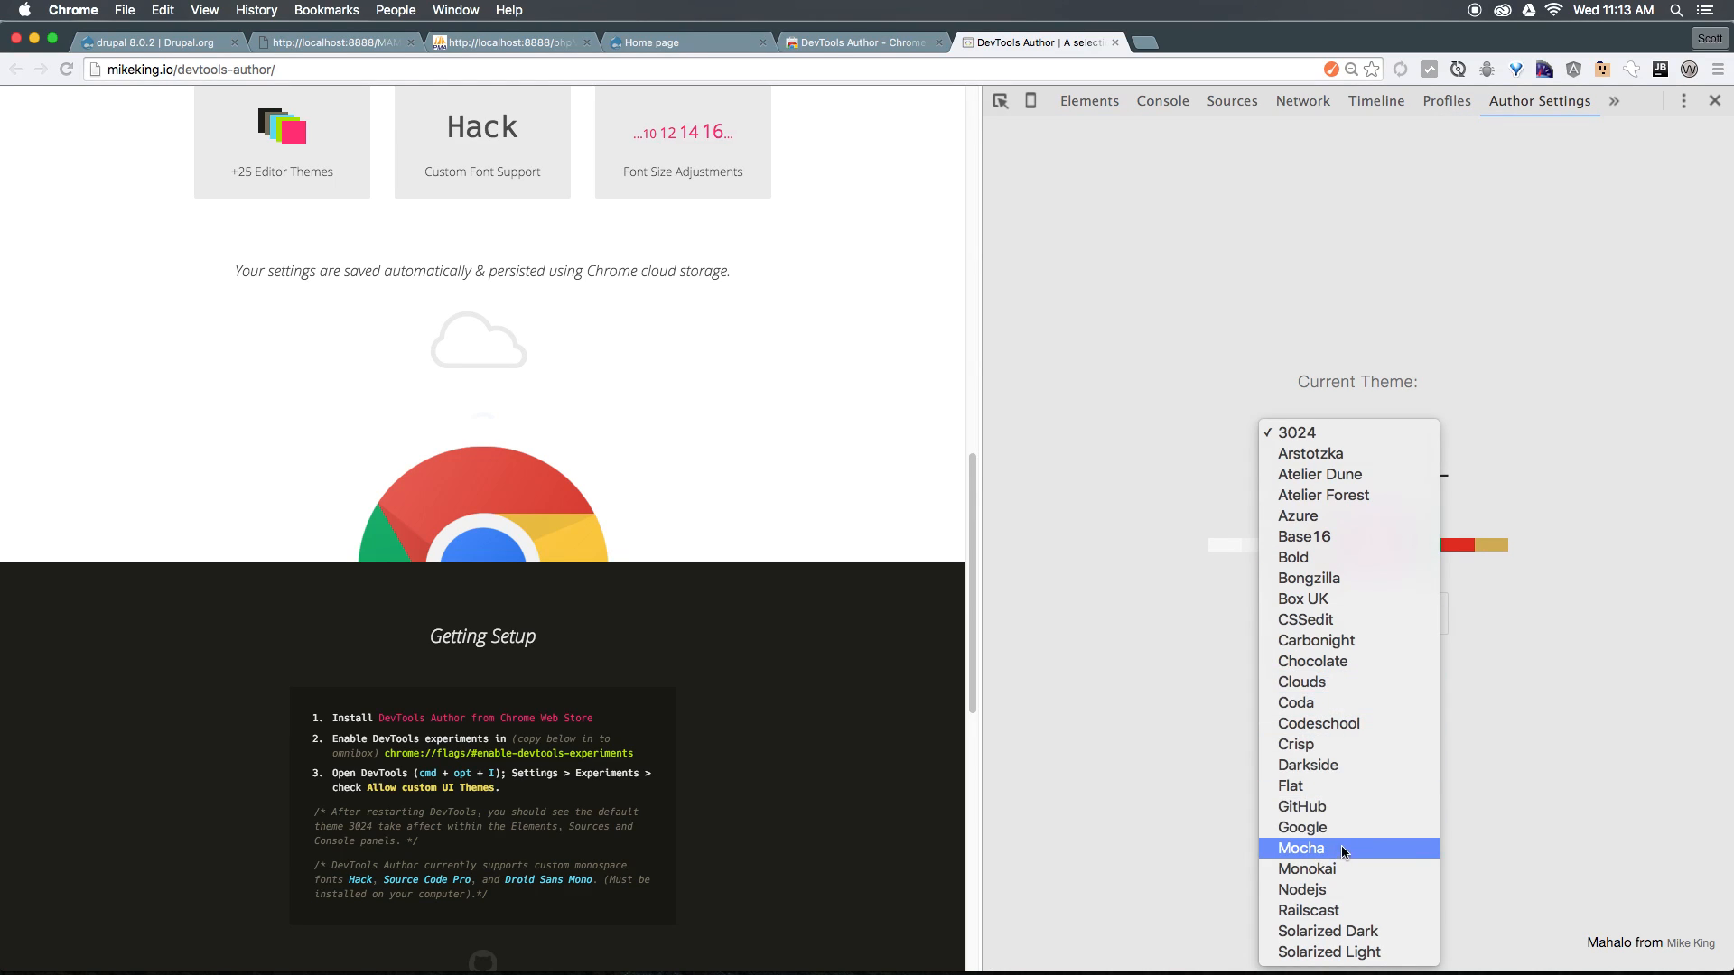
{"action": "left_click", "coordinate": [1295, 432]}
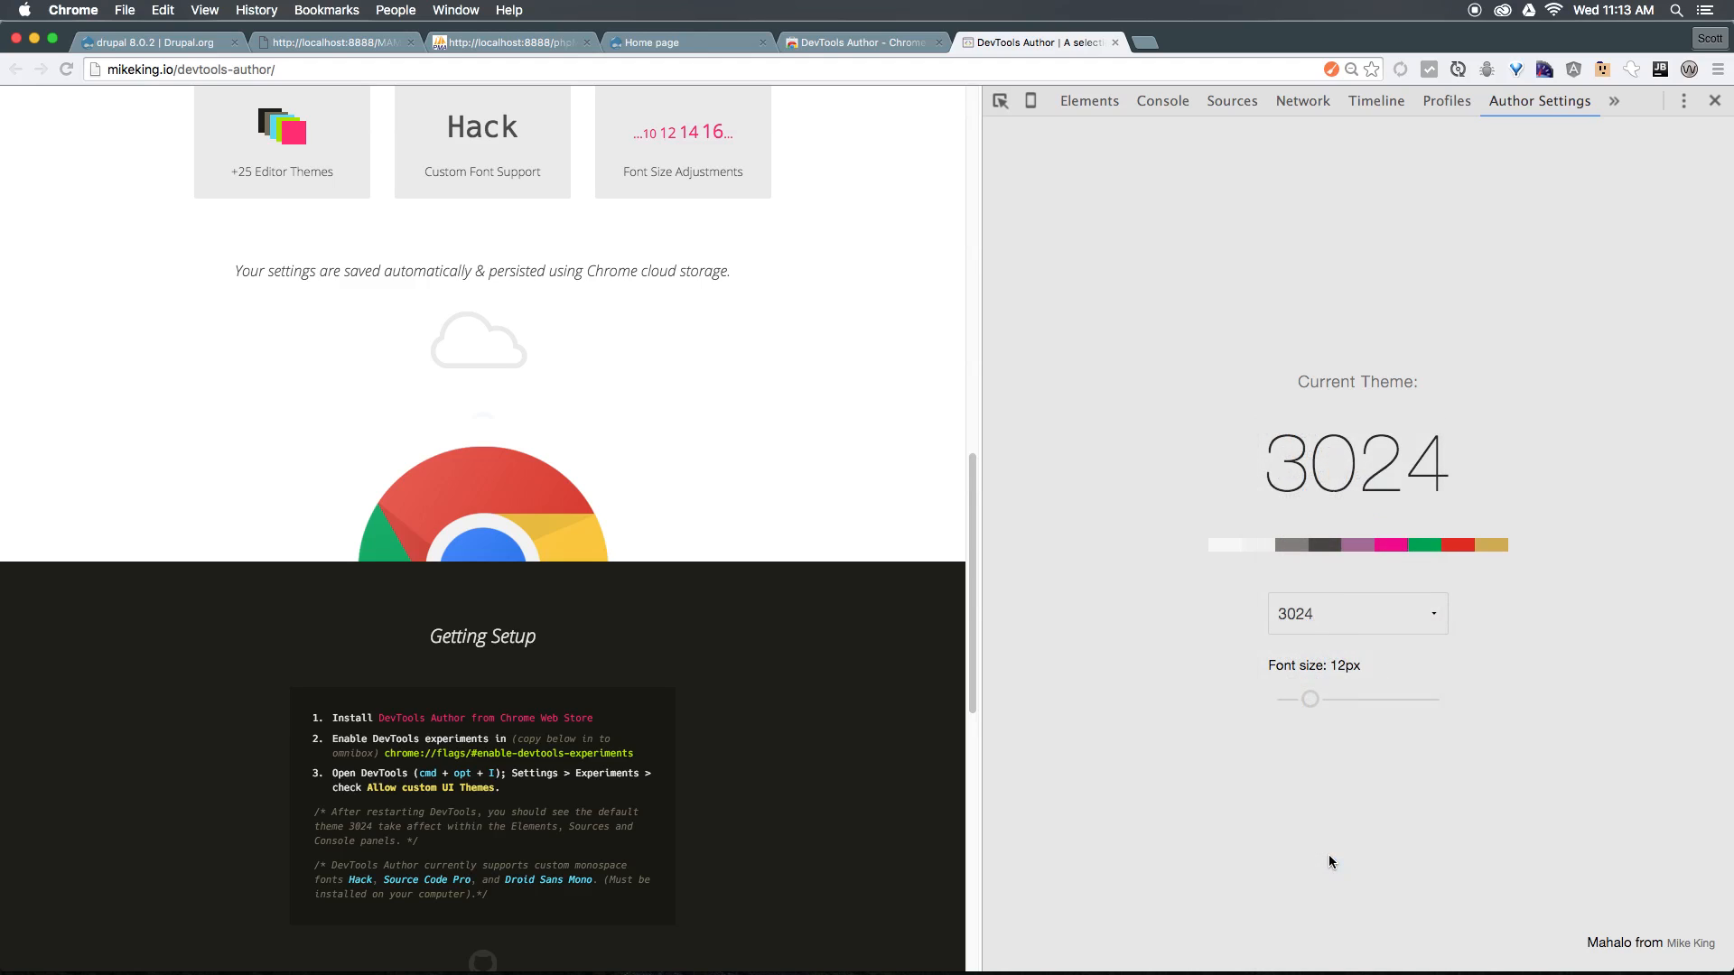
{"action": "left_click", "coordinate": [1356, 615]}
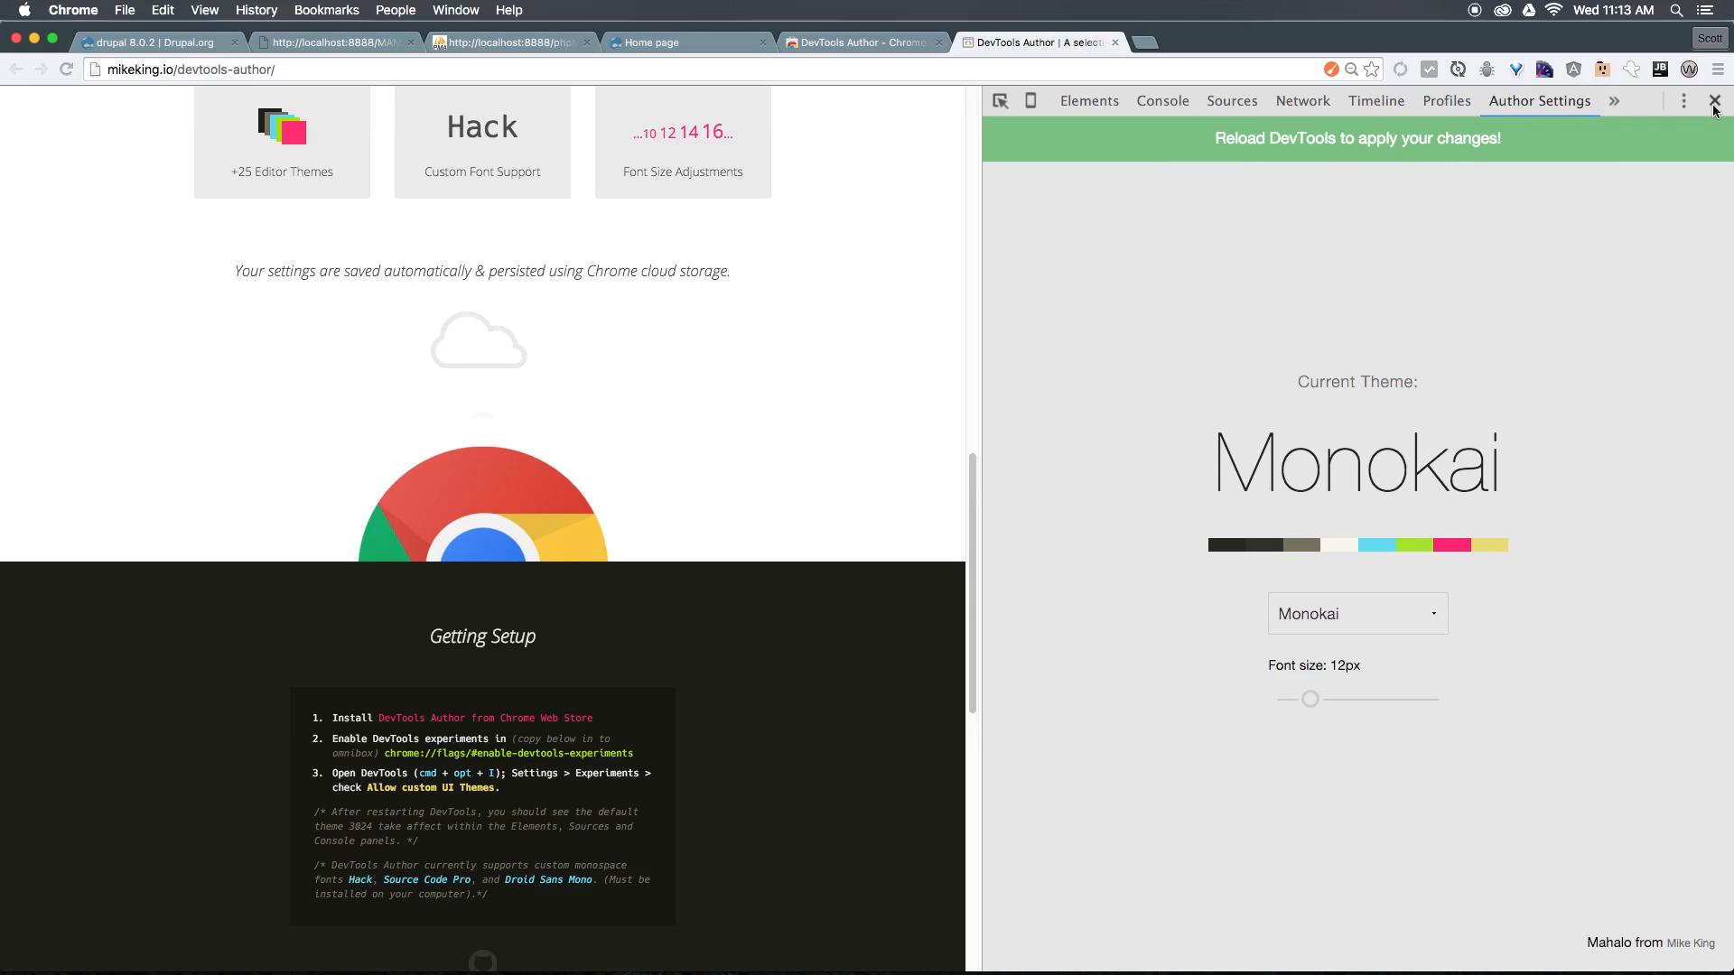
- Reopen DevTools and browse the Elements and Styles panes in the dark Monokai theme
{"action": "right_click", "coordinate": [1271, 272]}
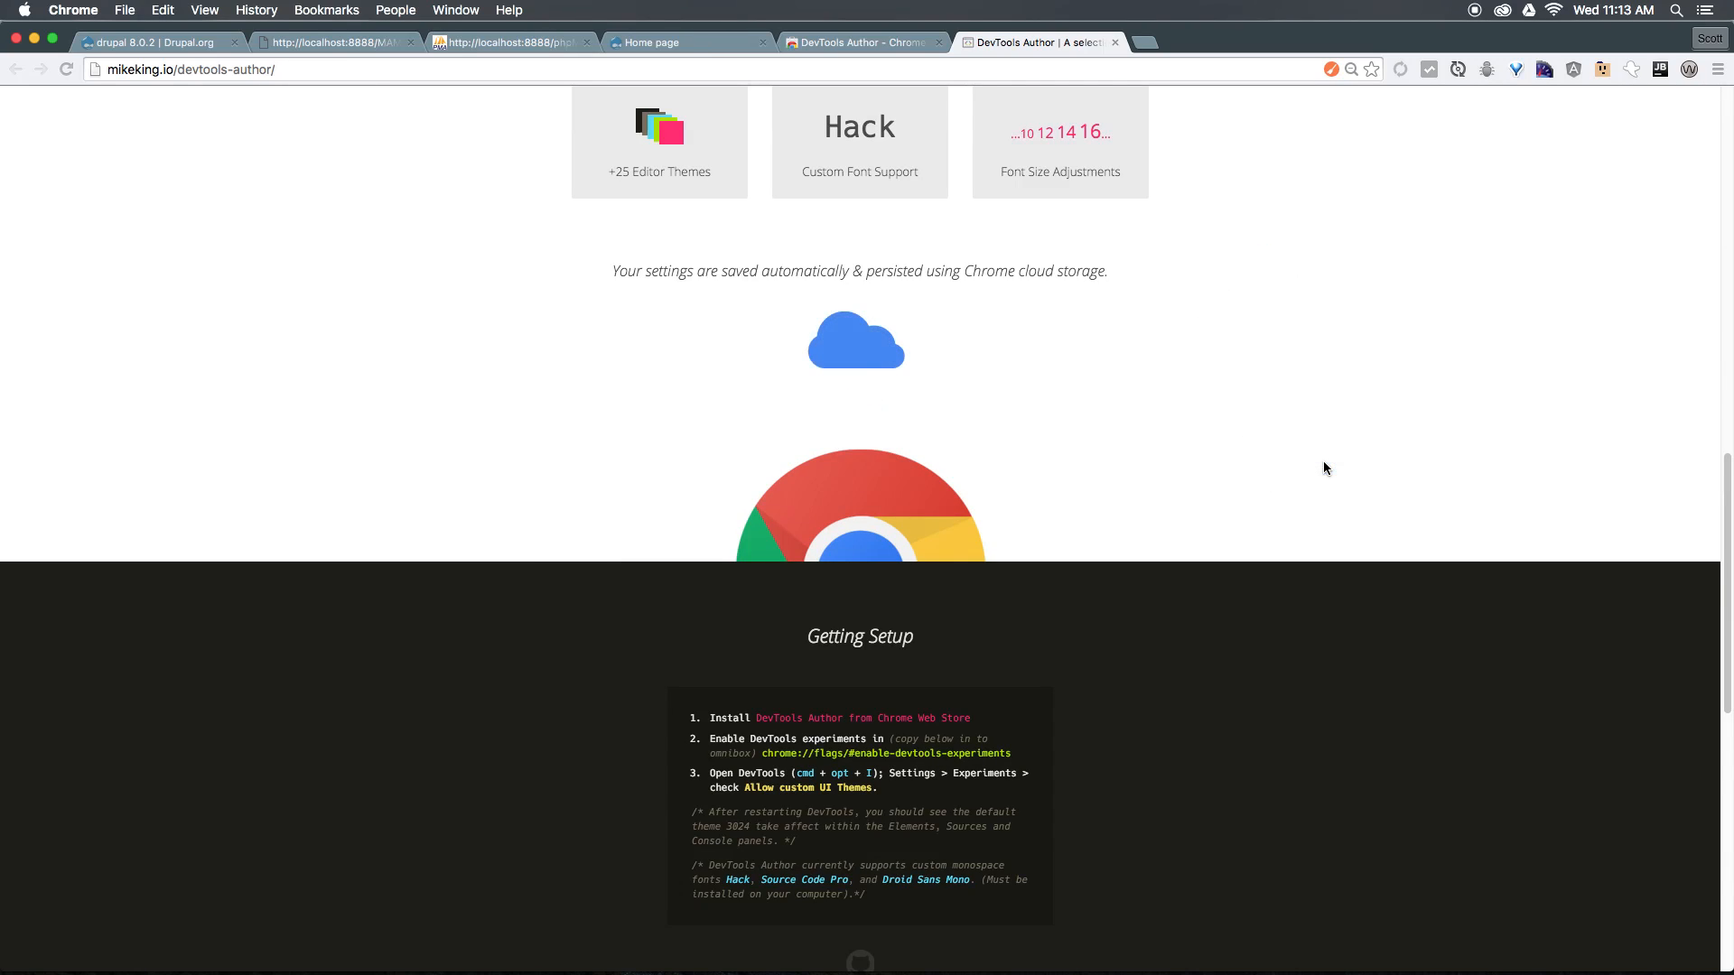
{"action": "key", "text": "F12"}
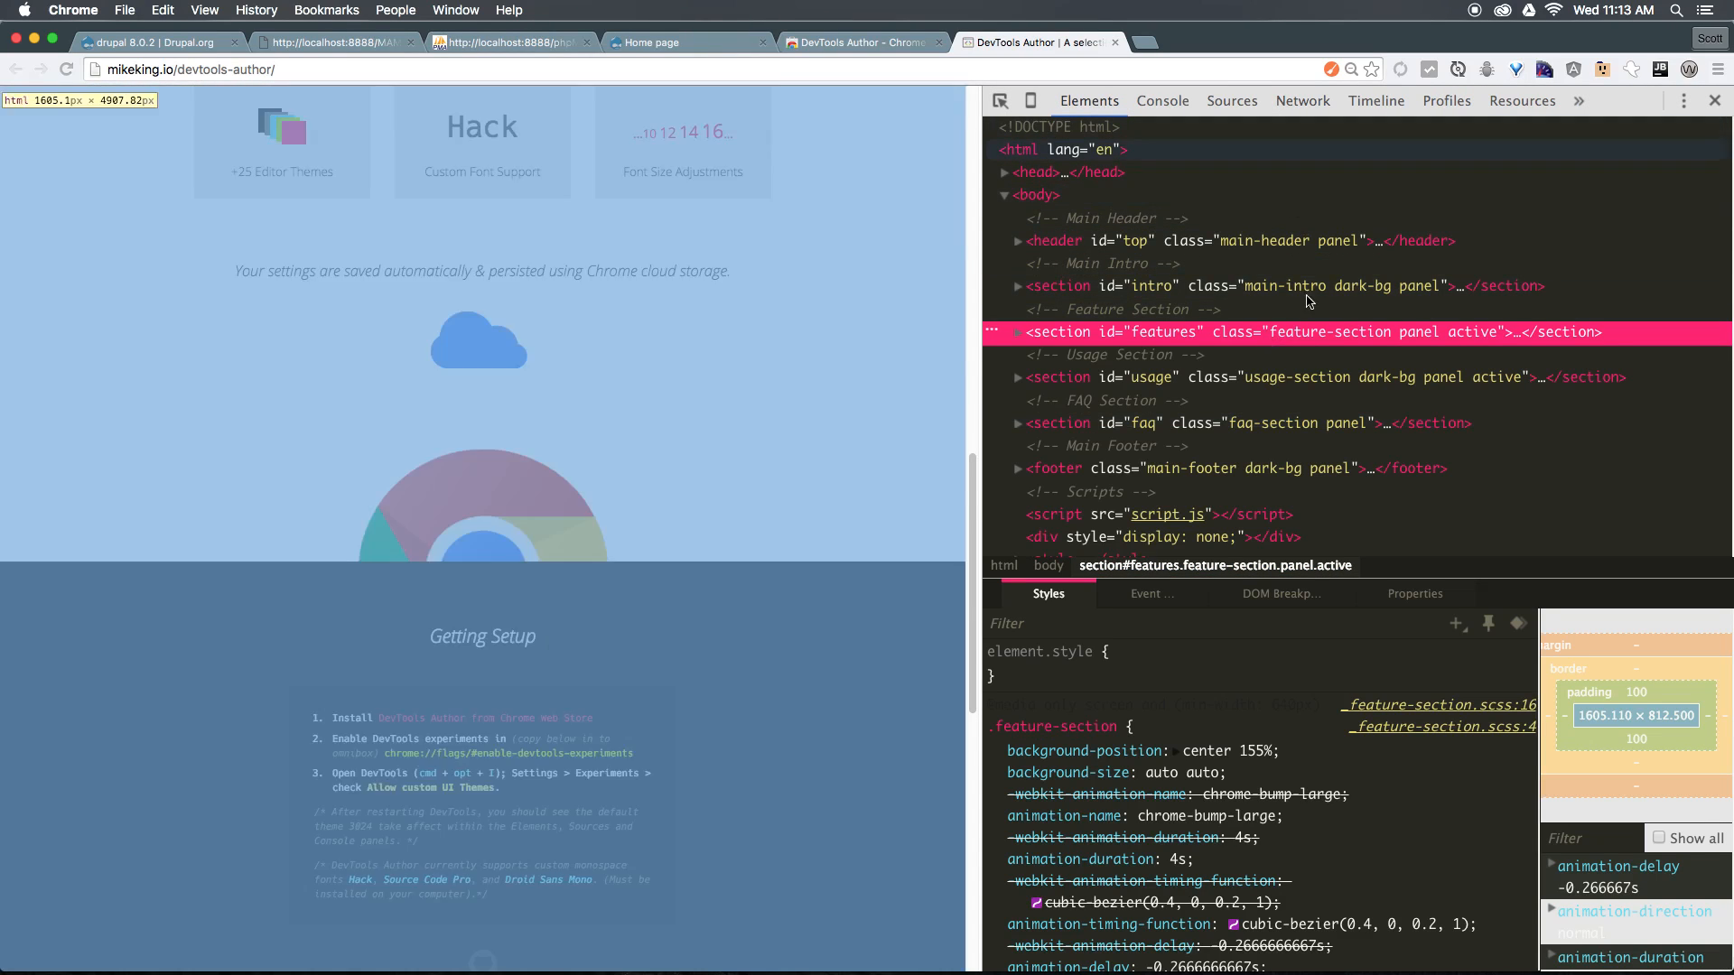
{"action": "mouse_move", "coordinate": [1277, 468]}
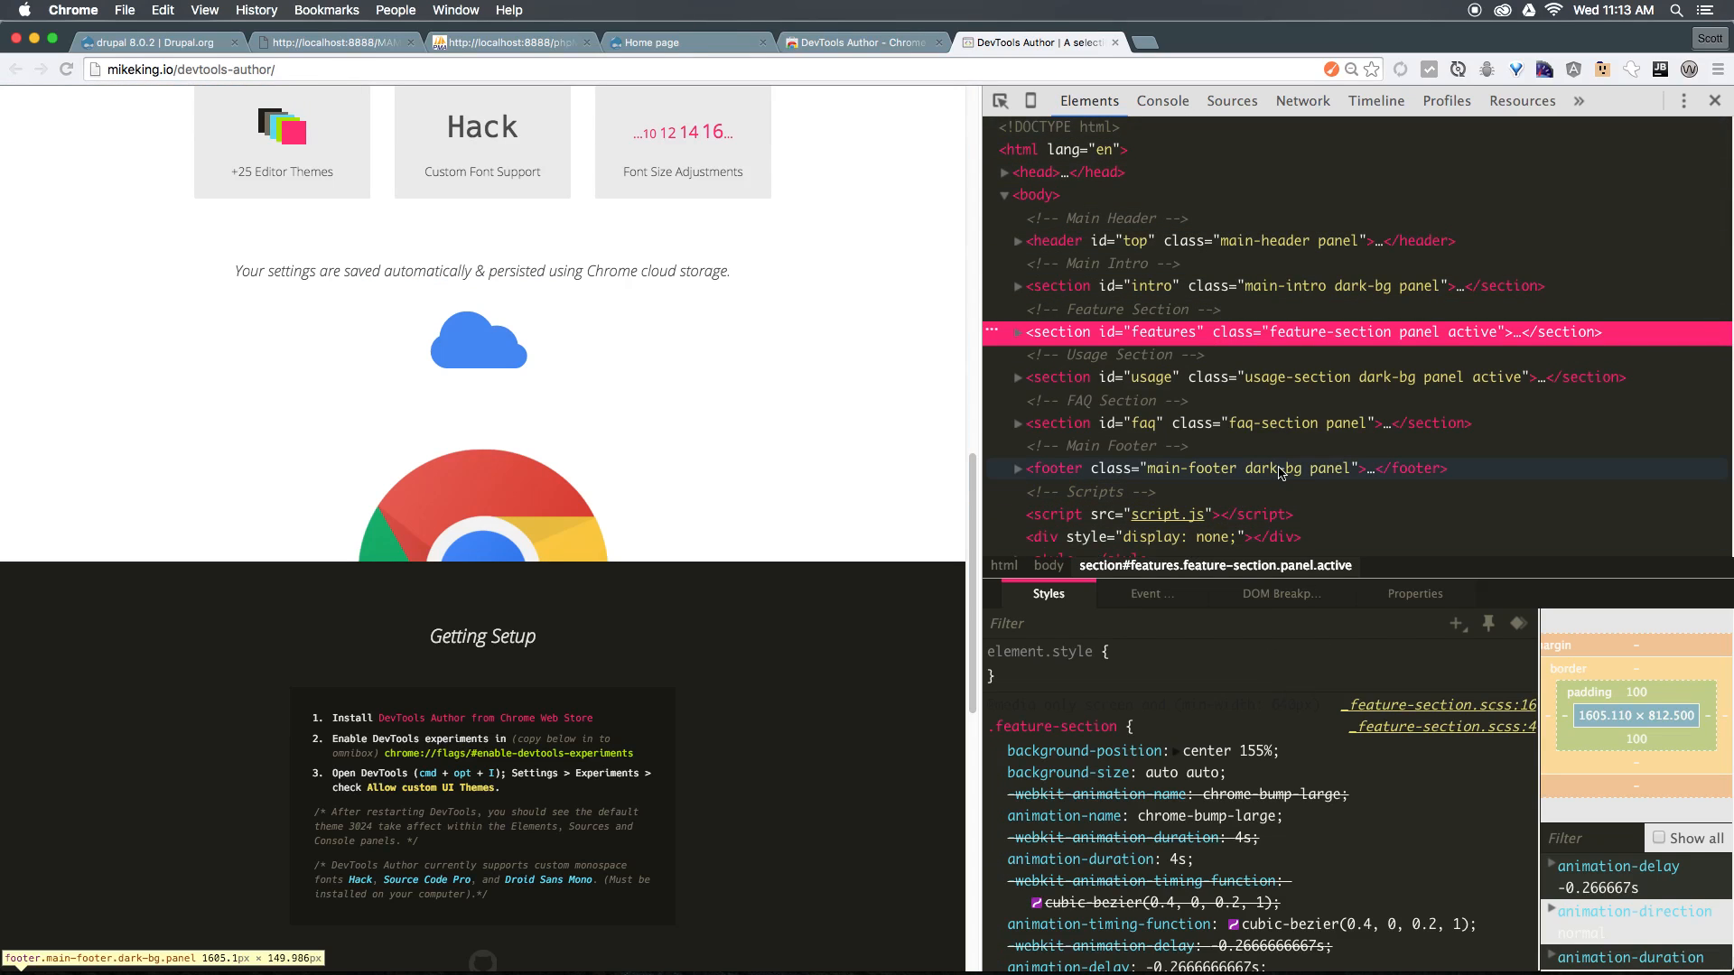
{"action": "mouse_move", "coordinate": [1089, 612]}
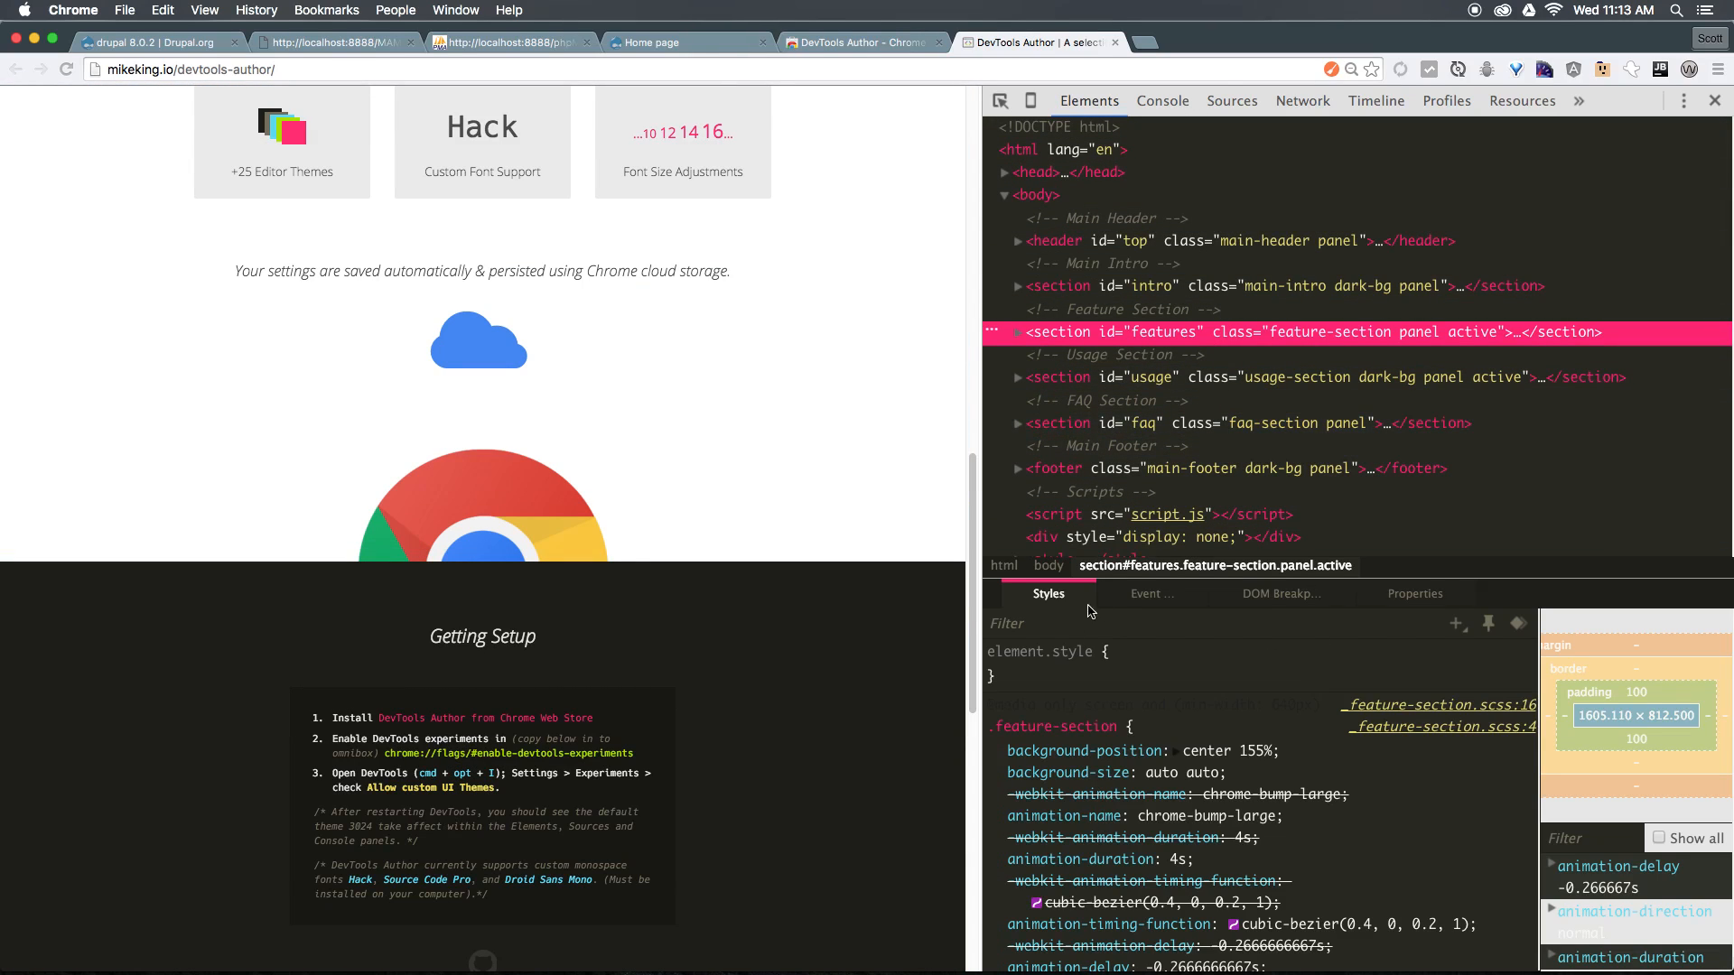
{"action": "scroll", "scroll_direction": "down", "scroll_amount": 3}
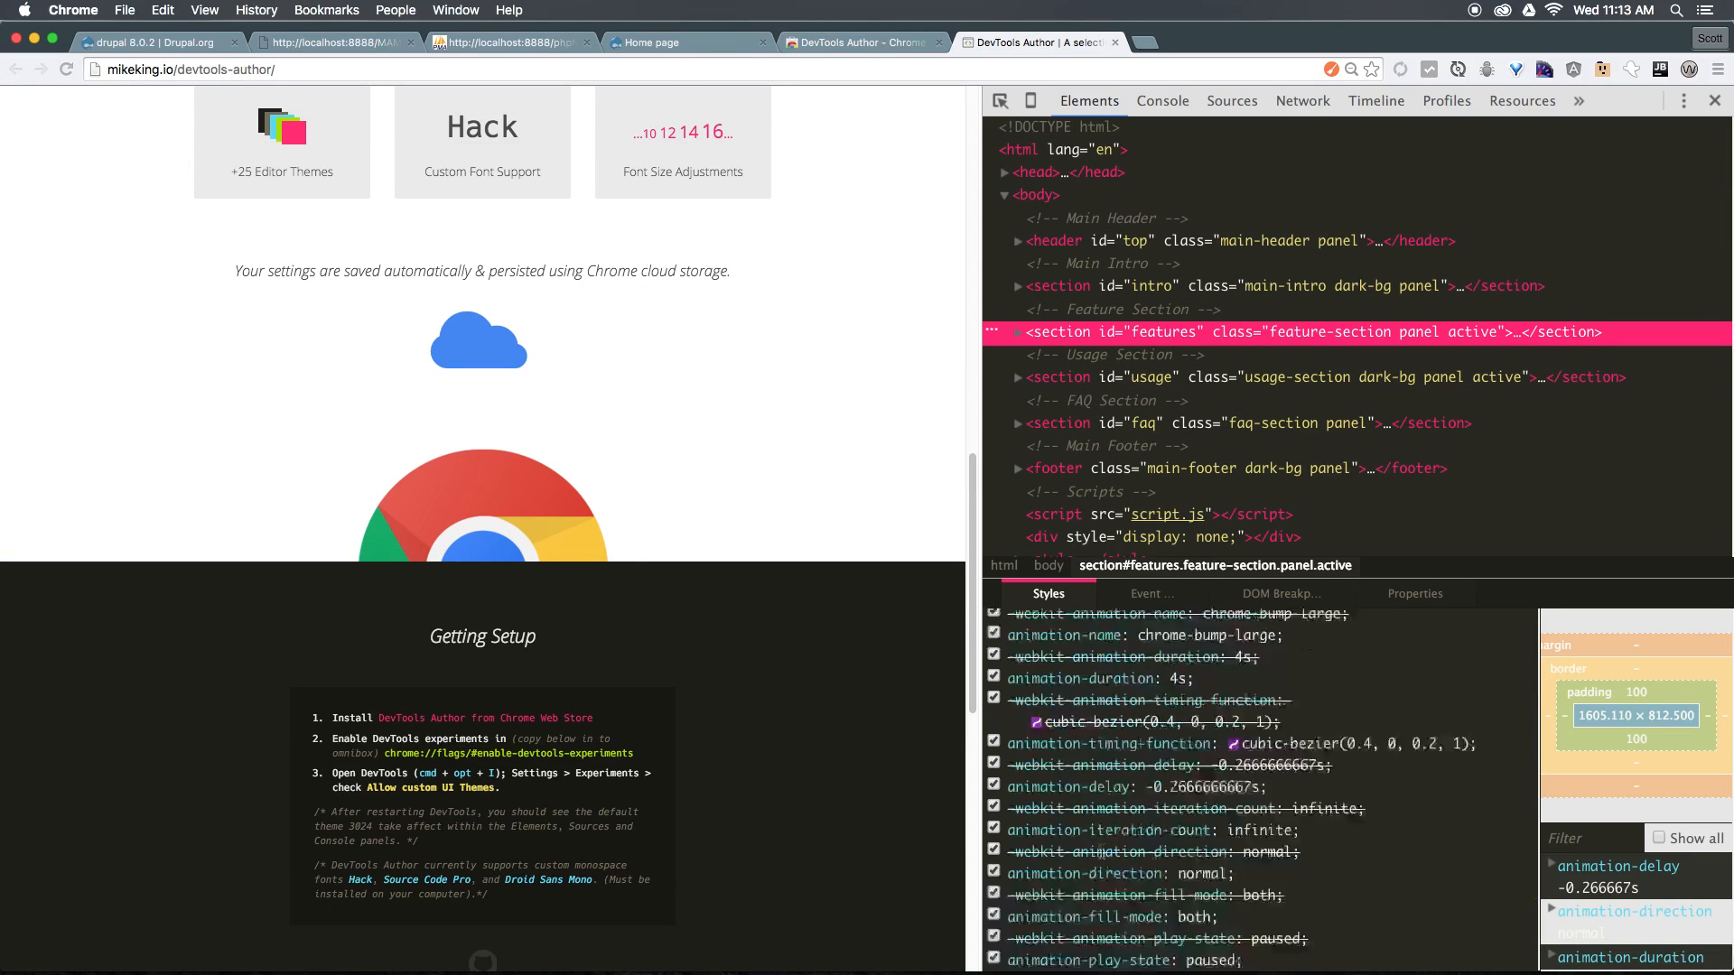
{"action": "scroll", "scroll_direction": "up", "scroll_amount": 3}
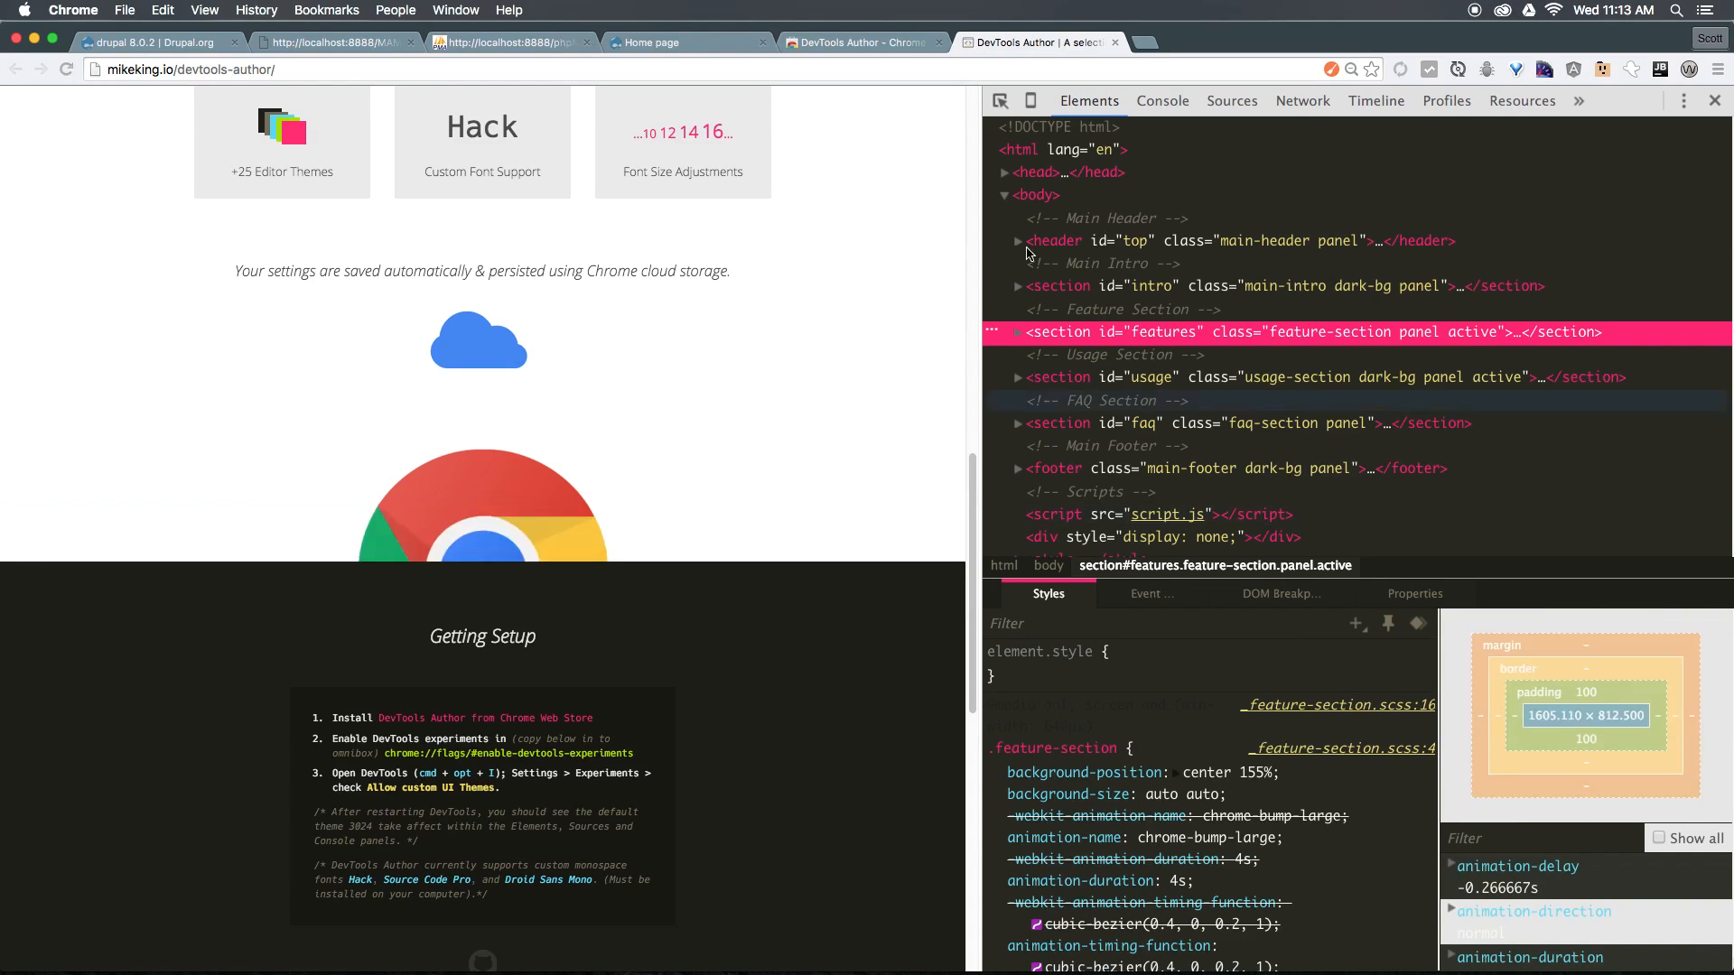
{"action": "mouse_move", "coordinate": [1277, 465]}
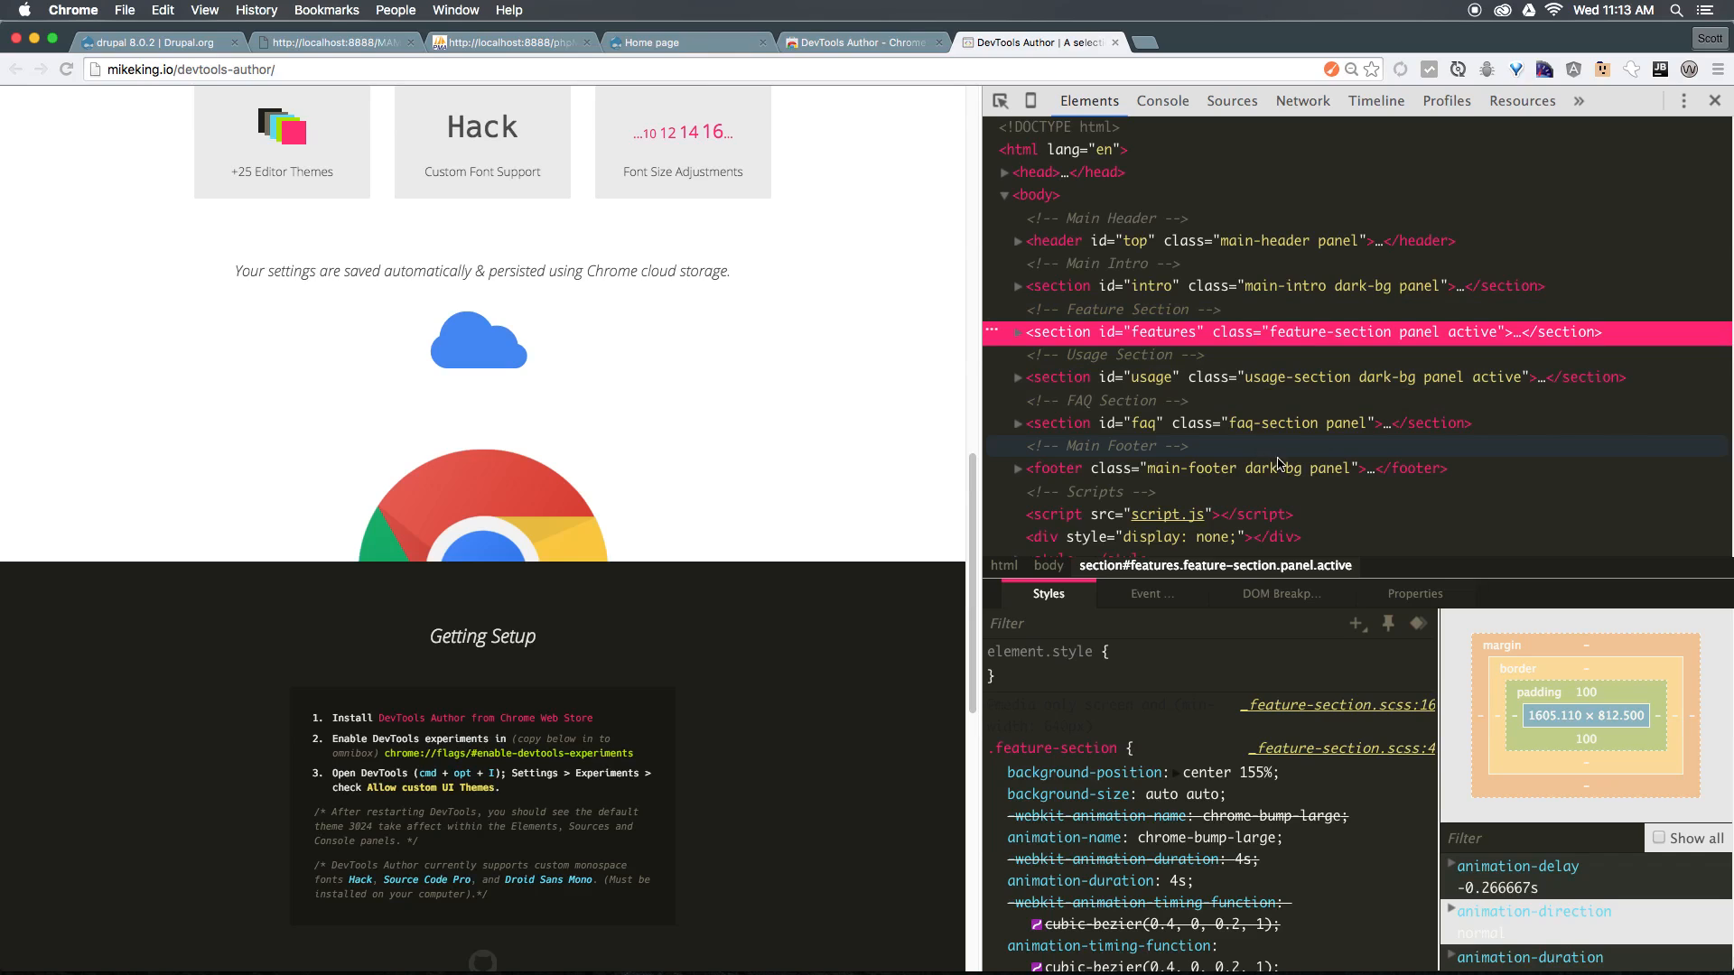
{"action": "mouse_move", "coordinate": [1150, 423]}
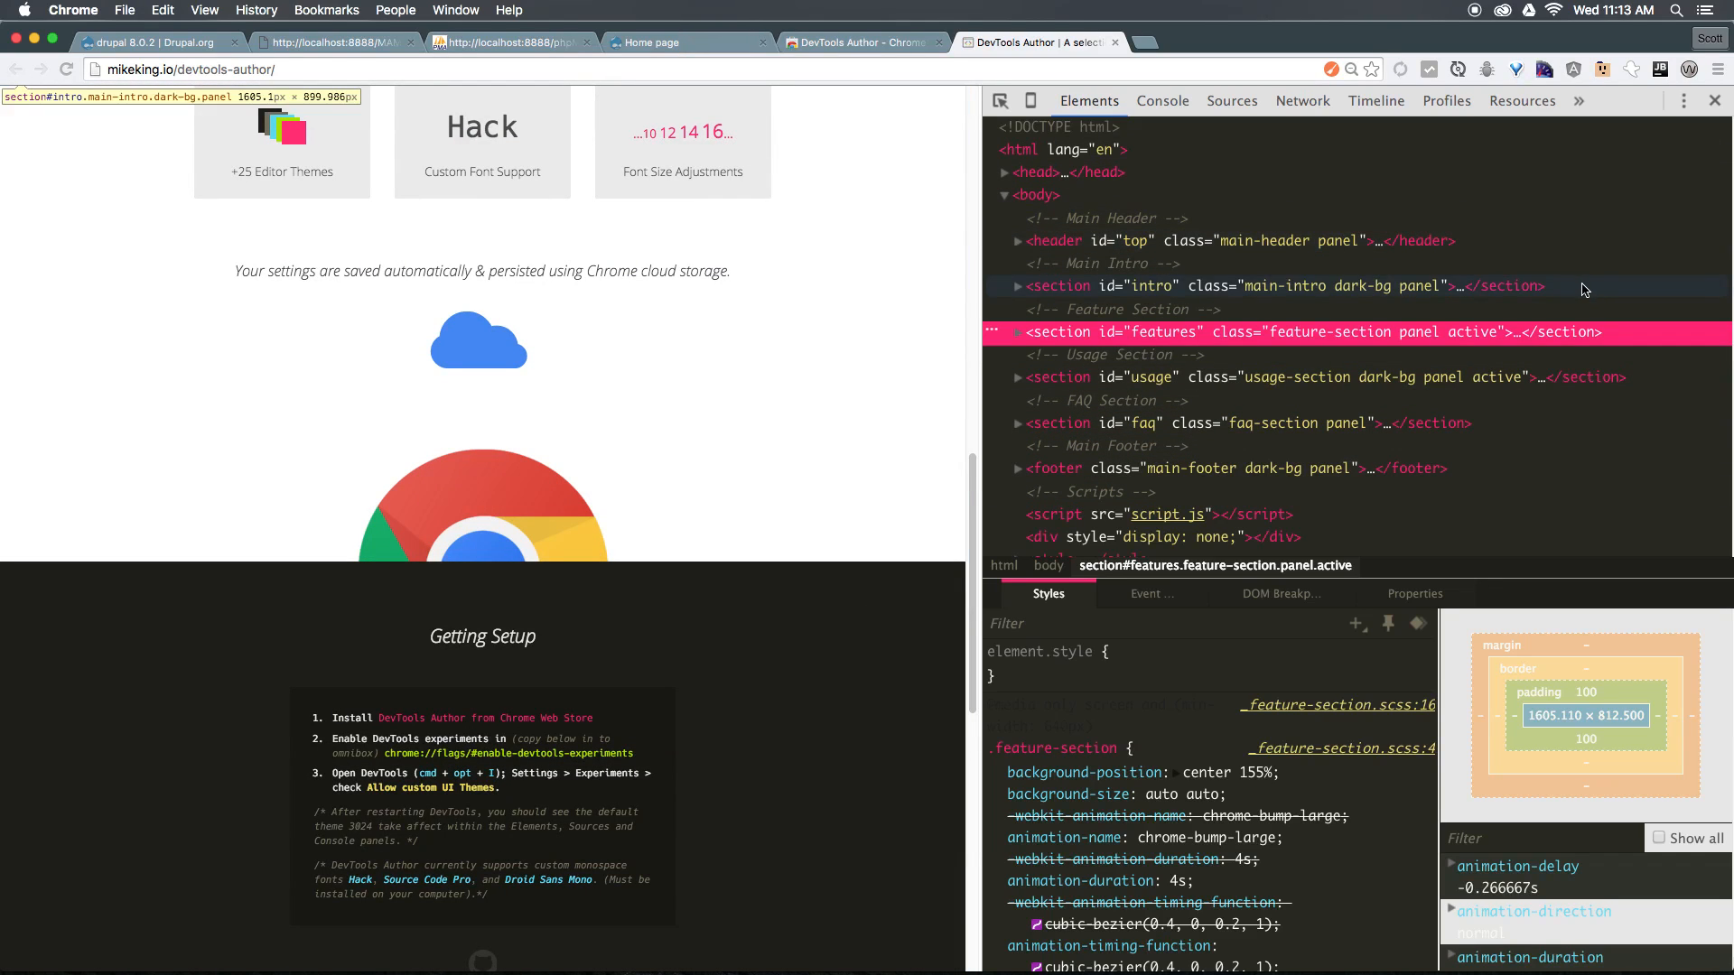
{"action": "mouse_move", "coordinate": [1566, 407]}
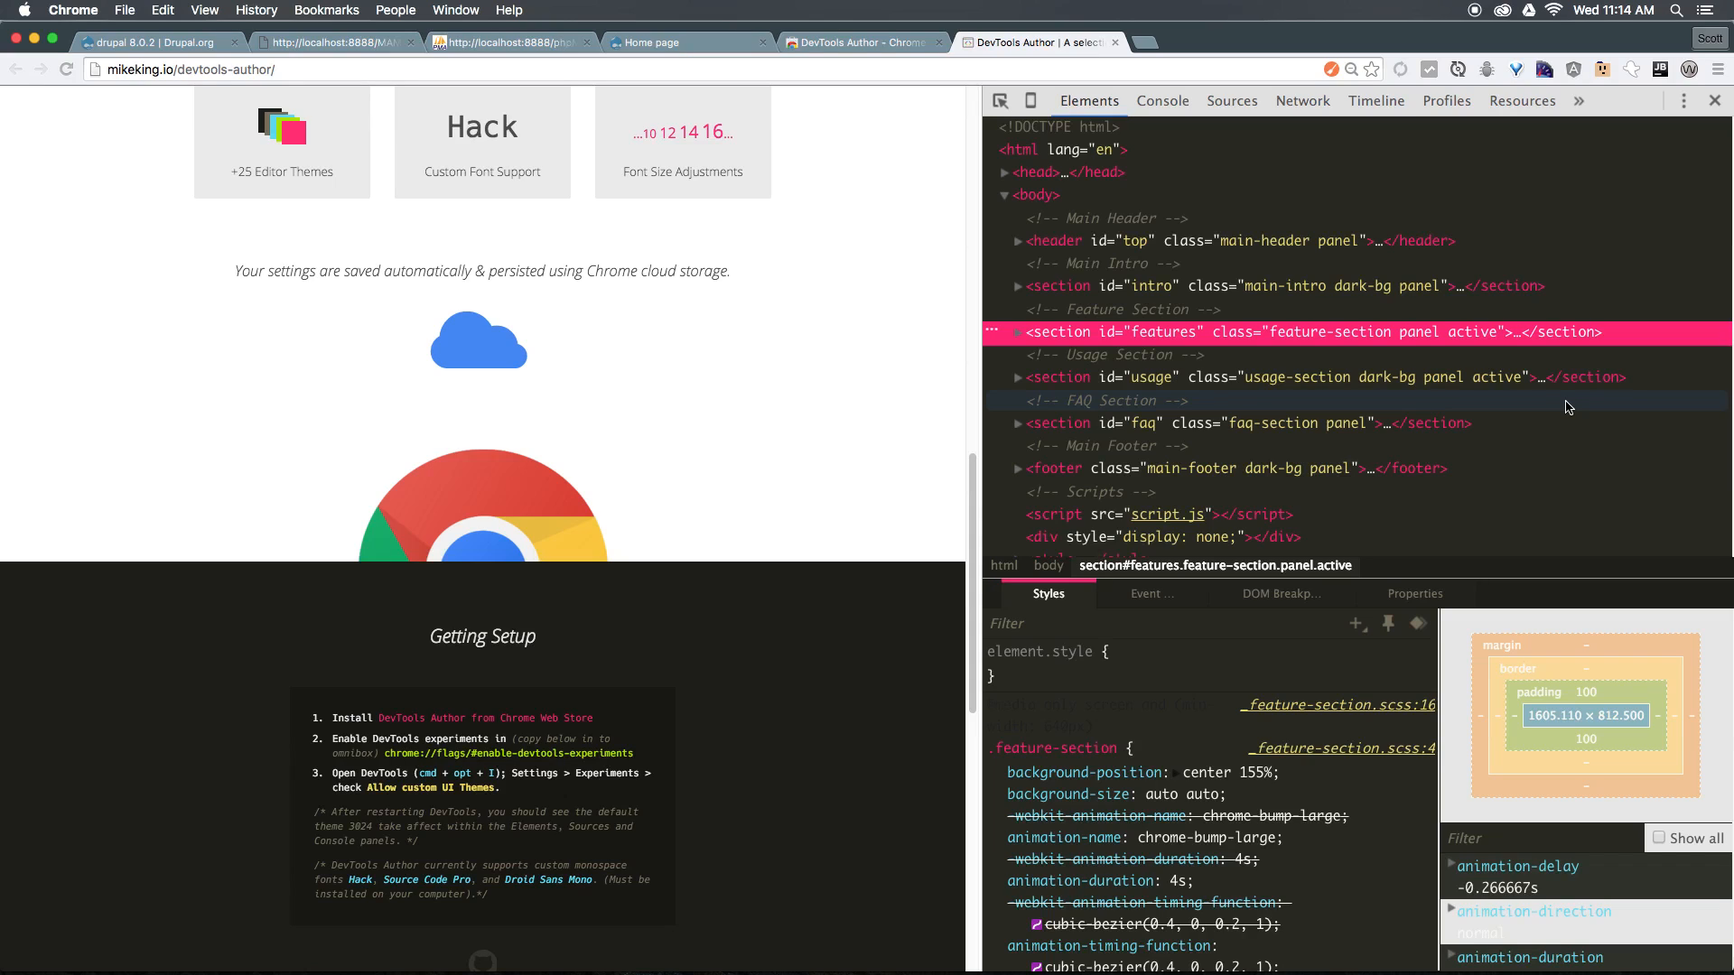
- In the Author Settings panel, switch the DevTools theme to Darkside
{"action": "left_click", "coordinate": [1579, 101]}
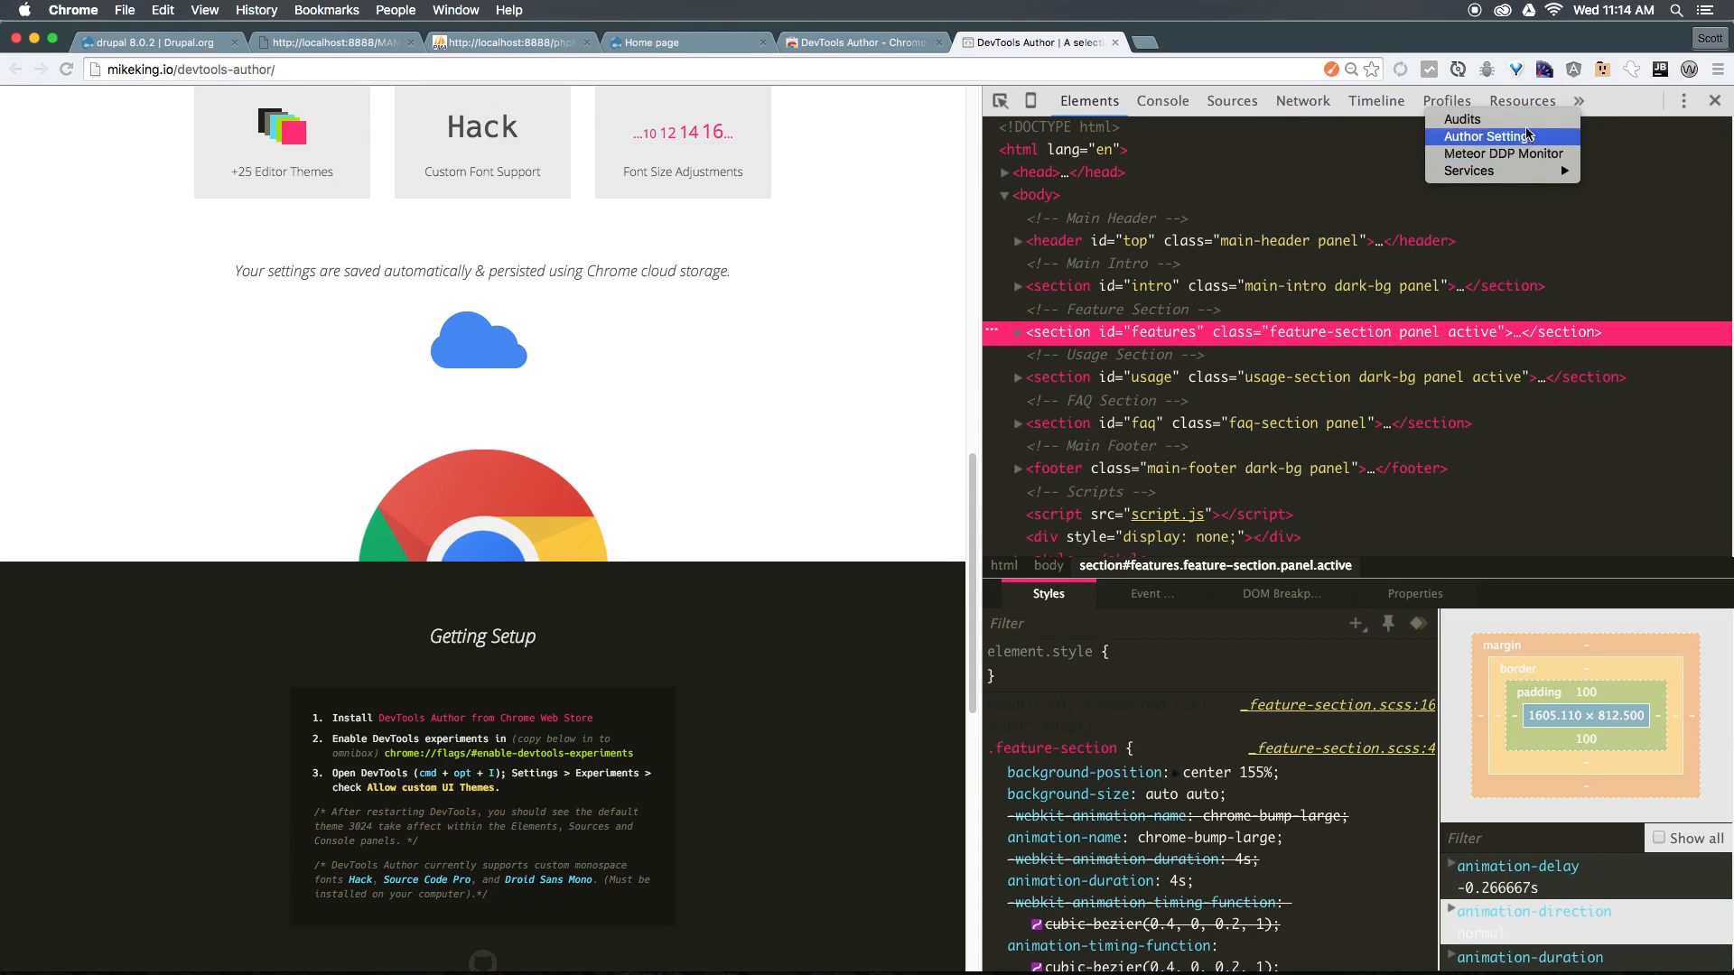
{"action": "left_click", "coordinate": [1494, 135]}
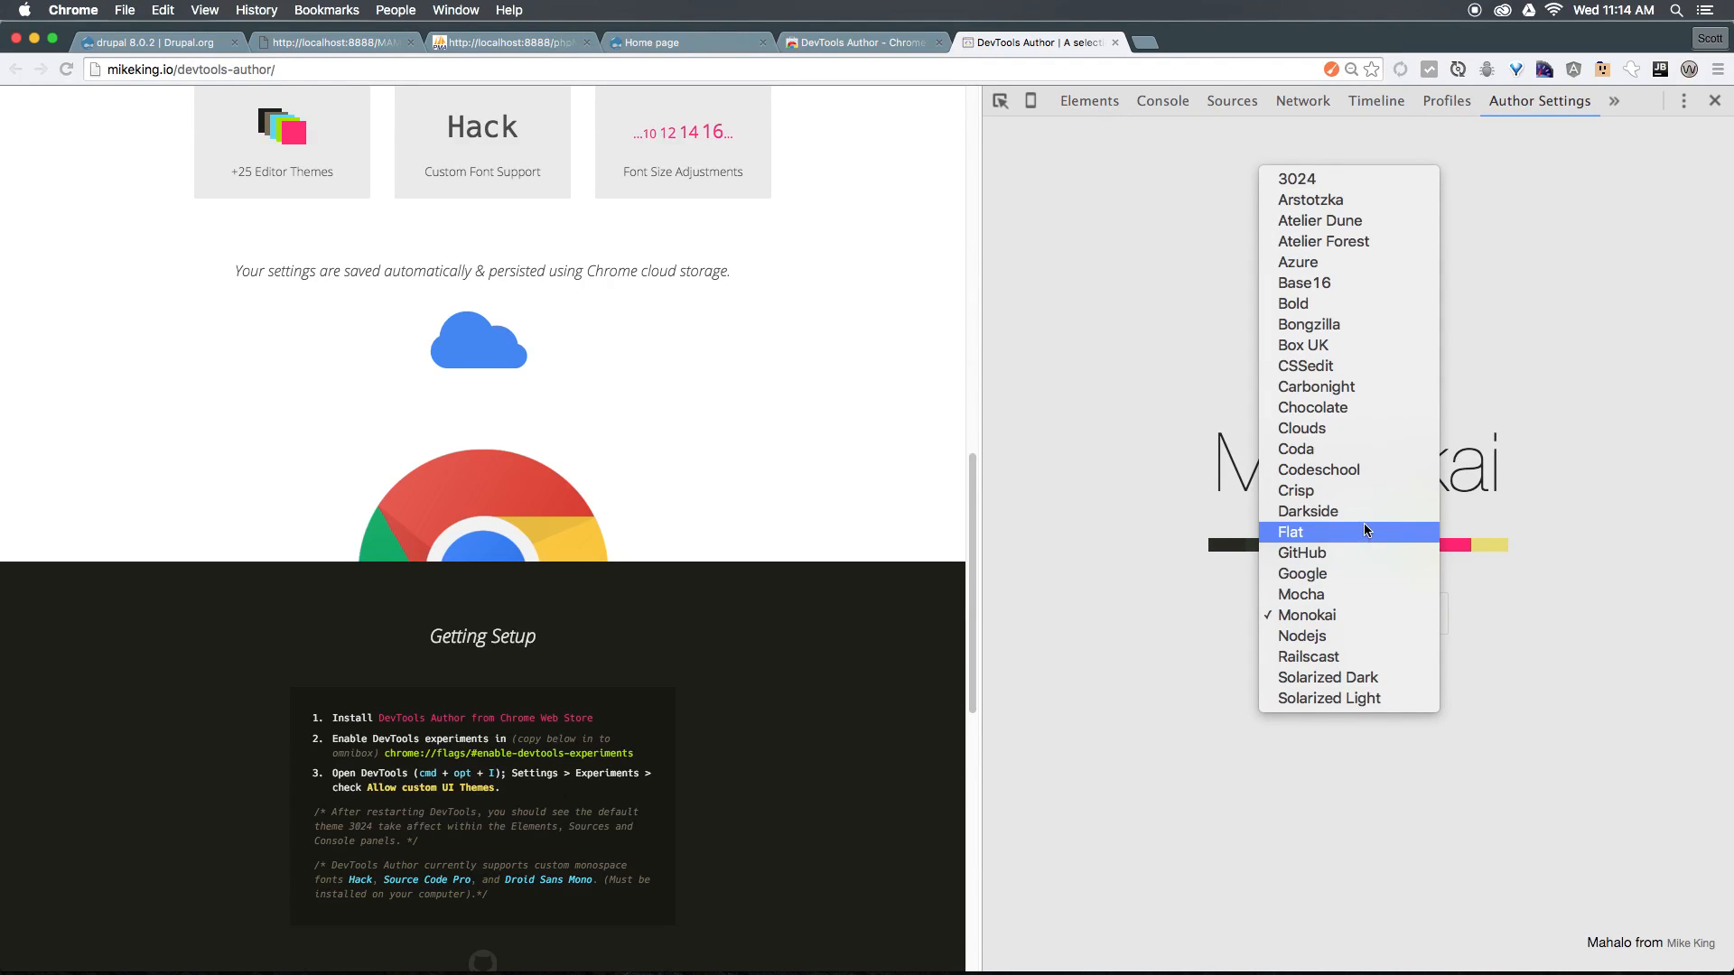
{"action": "left_click", "coordinate": [1308, 512]}
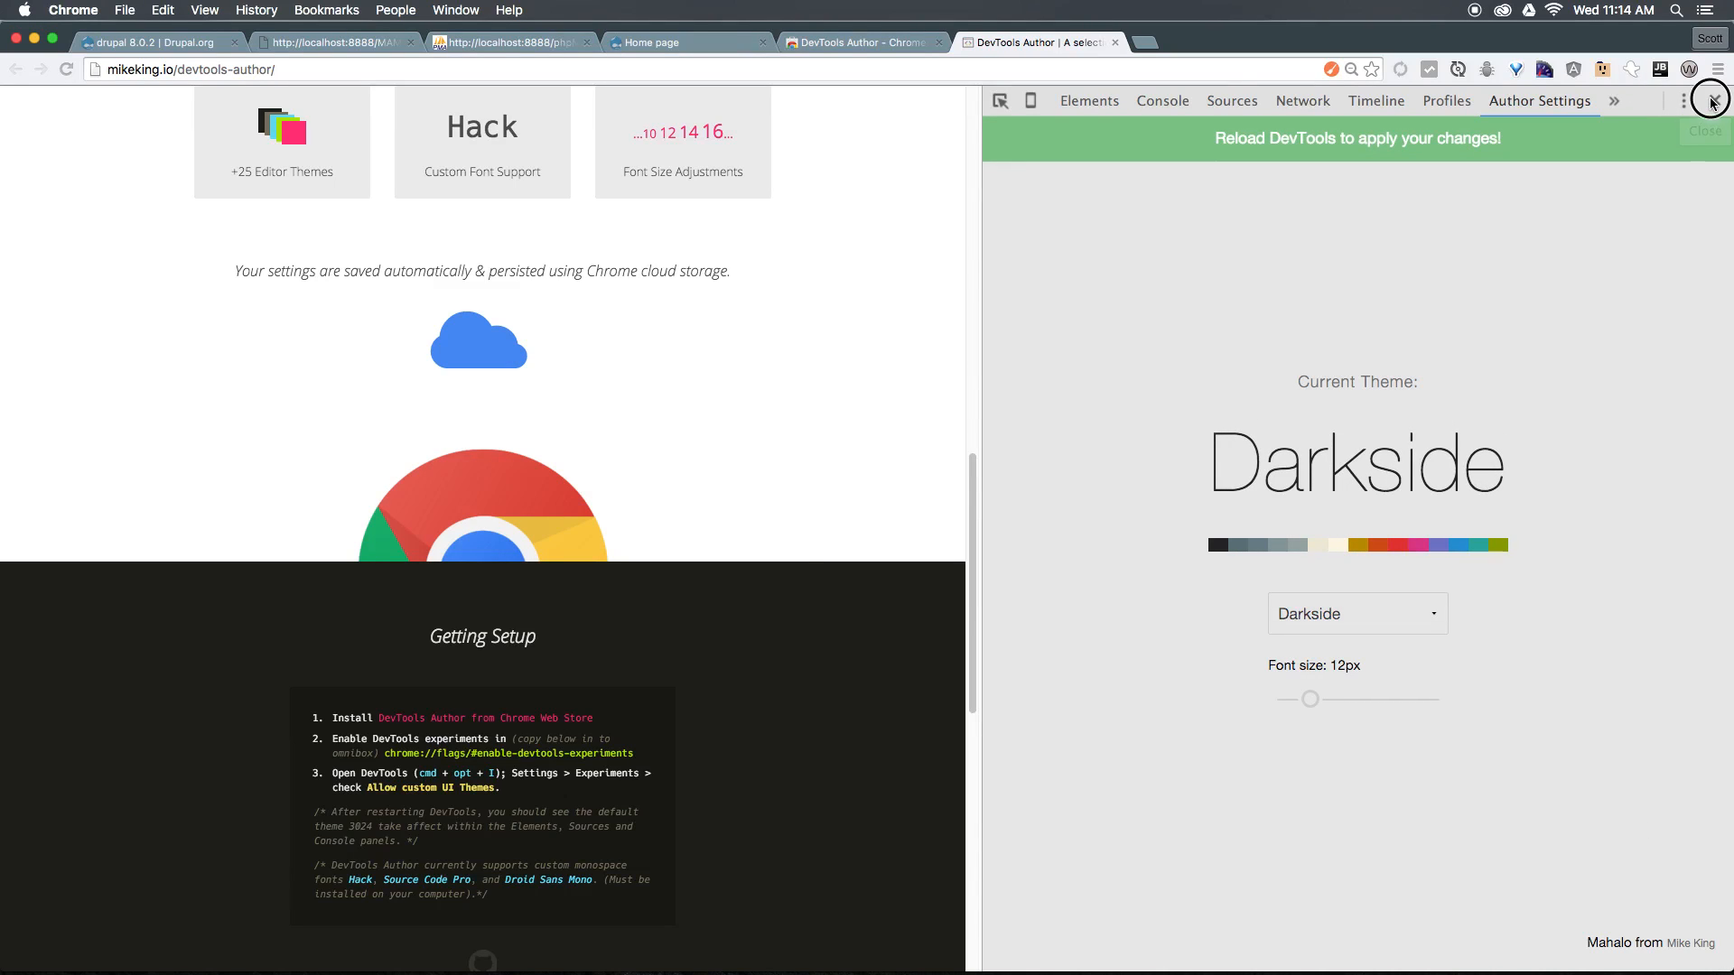
- Inspect the 'storage' heading to reopen DevTools with the Darkside theme applied
{"action": "right_click", "coordinate": [1071, 271]}
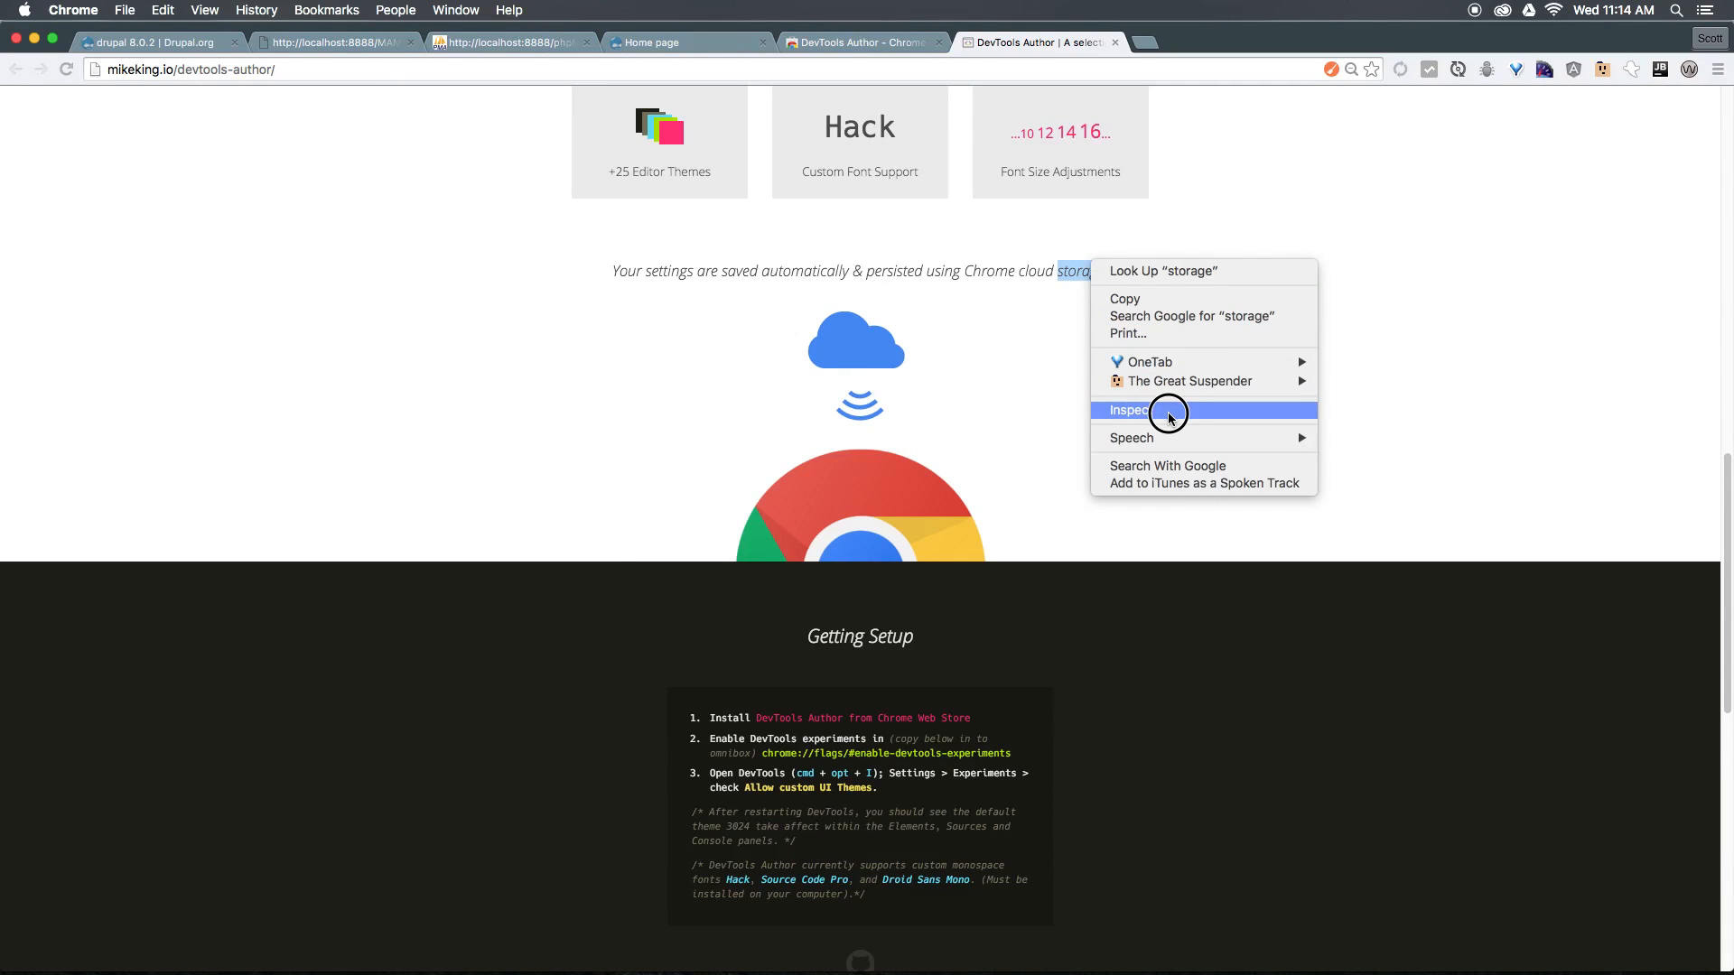
{"action": "left_click", "coordinate": [1130, 410]}
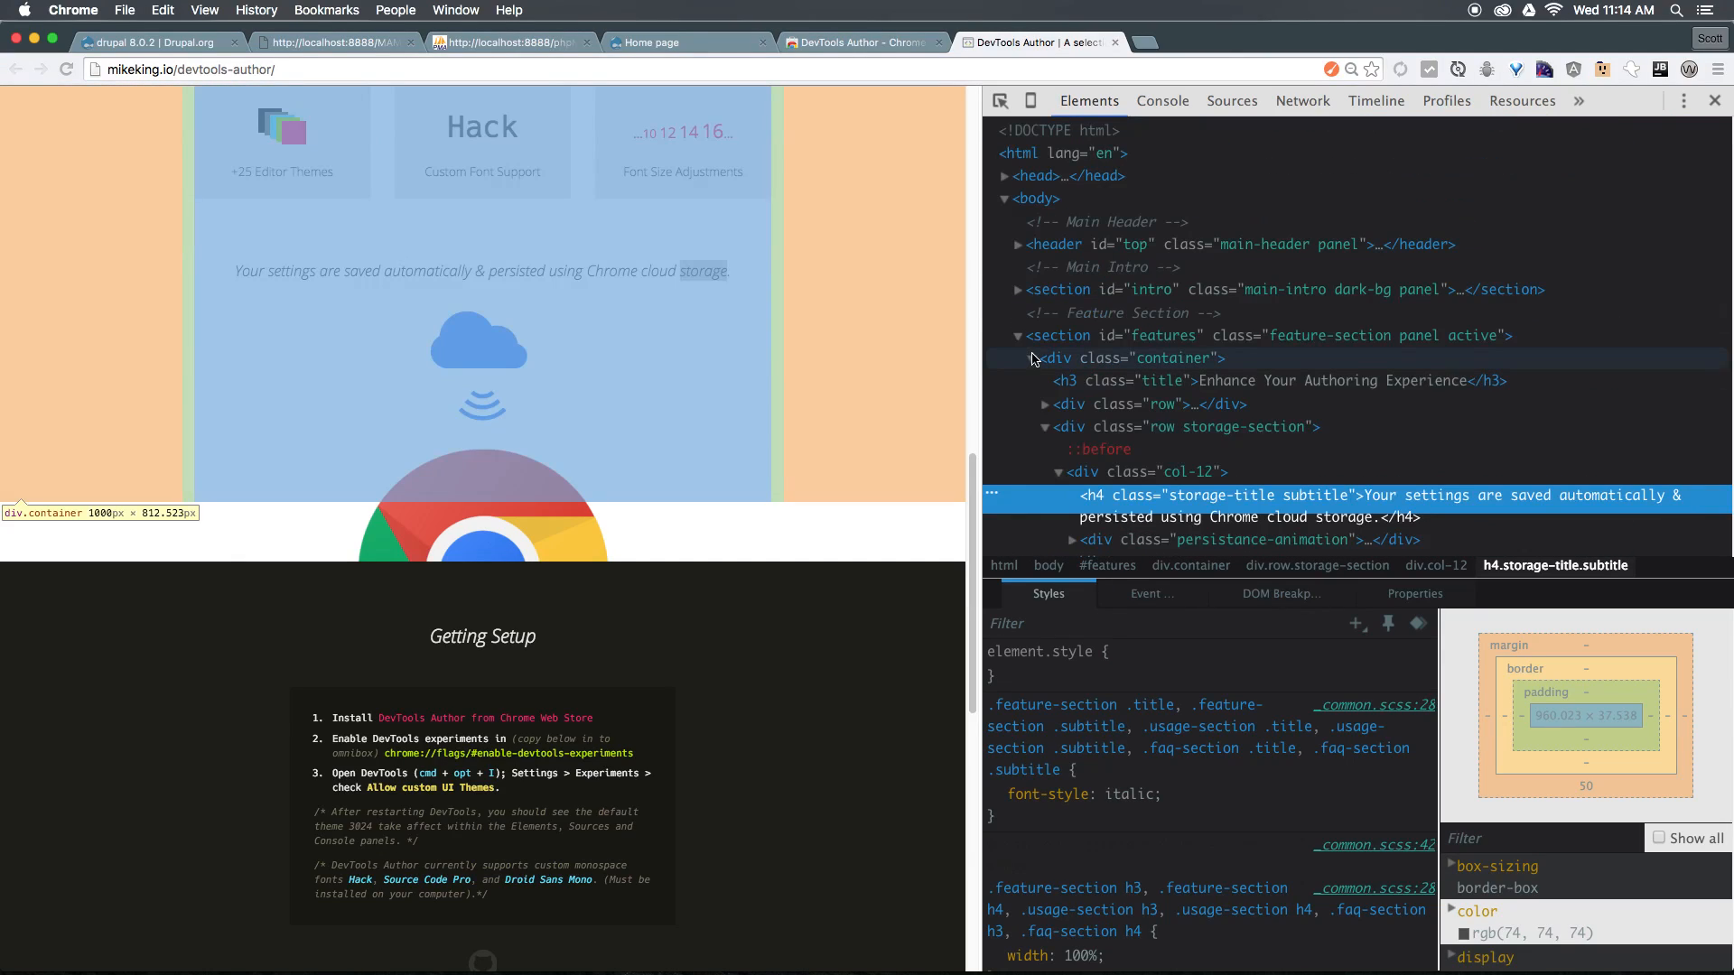
{"action": "mouse_move", "coordinate": [1087, 318]}
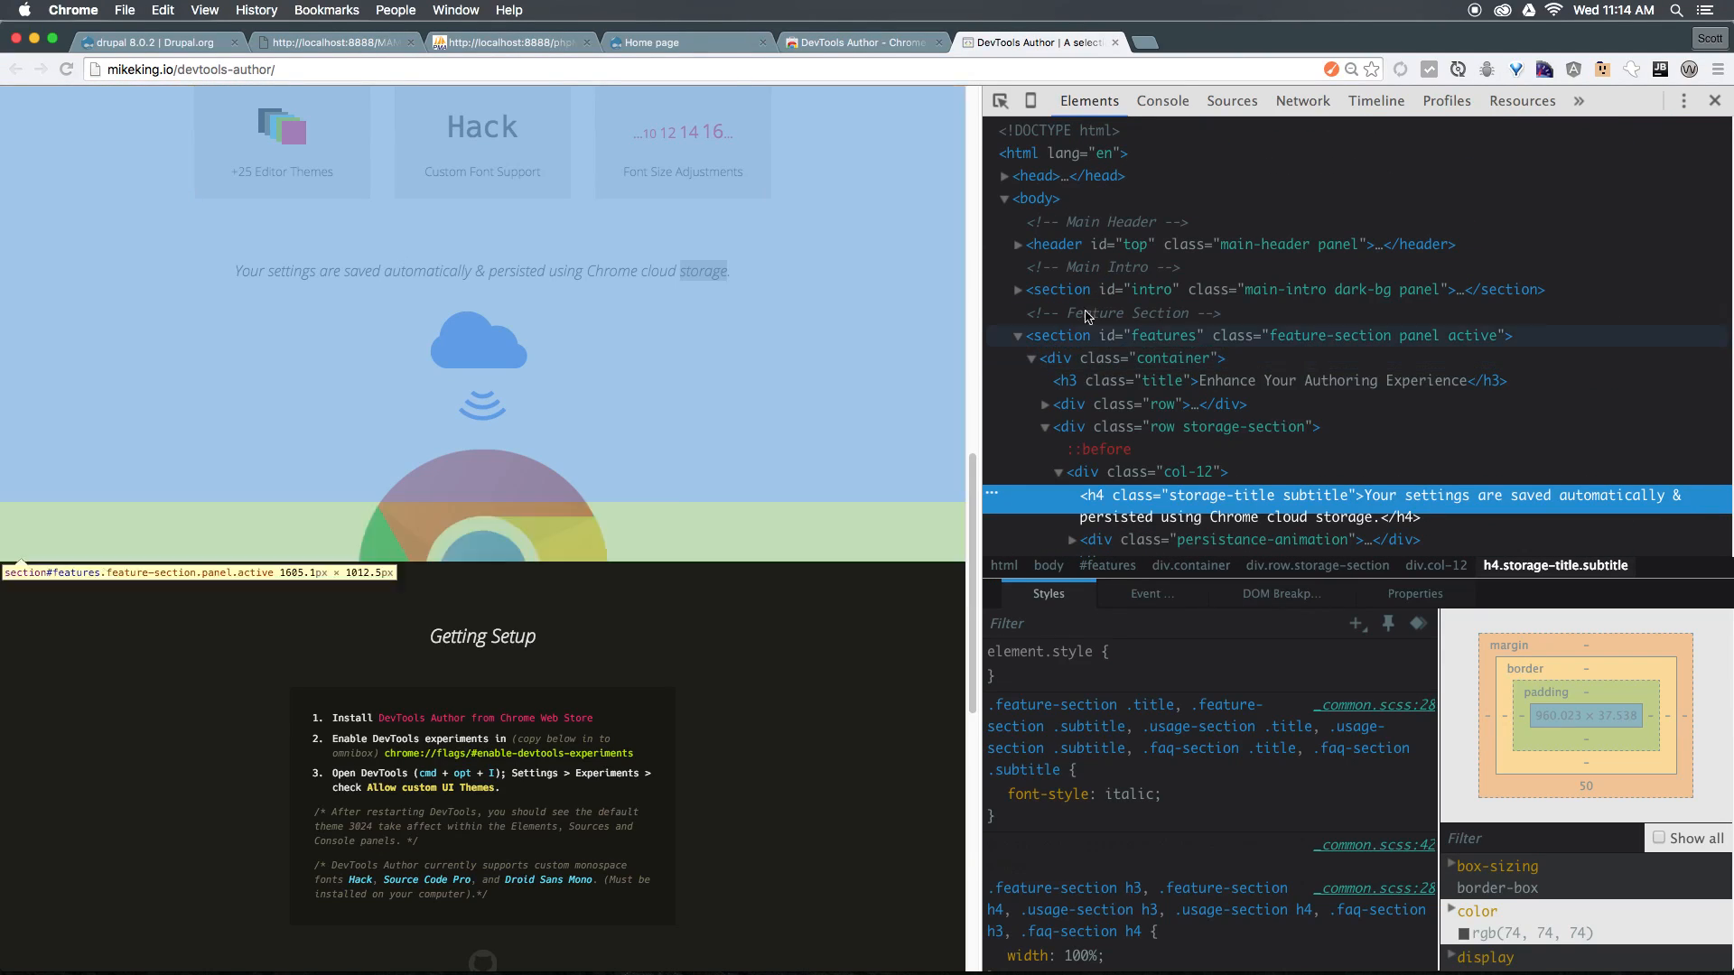